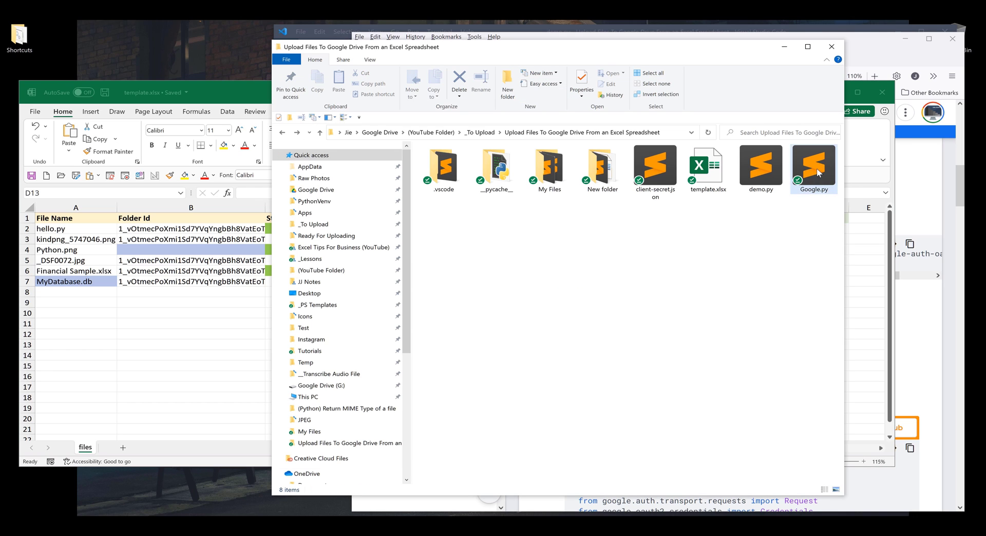
Step: Bring template.xlsx forward and select the Starred column heading
{"action": "left_click", "coordinate": [812, 168]}
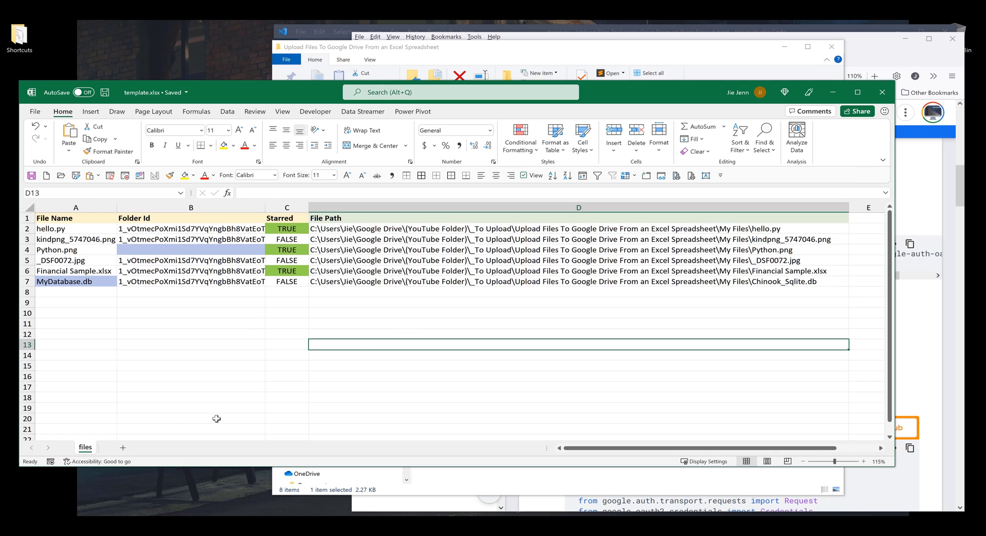
{"action": "mouse_move", "coordinate": [41, 475]}
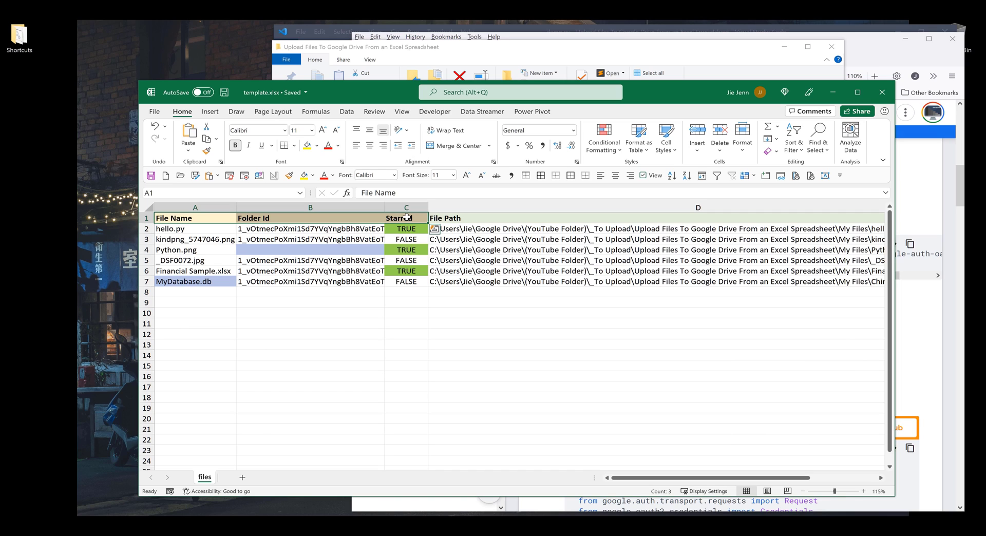
{"action": "left_click", "coordinate": [195, 229]}
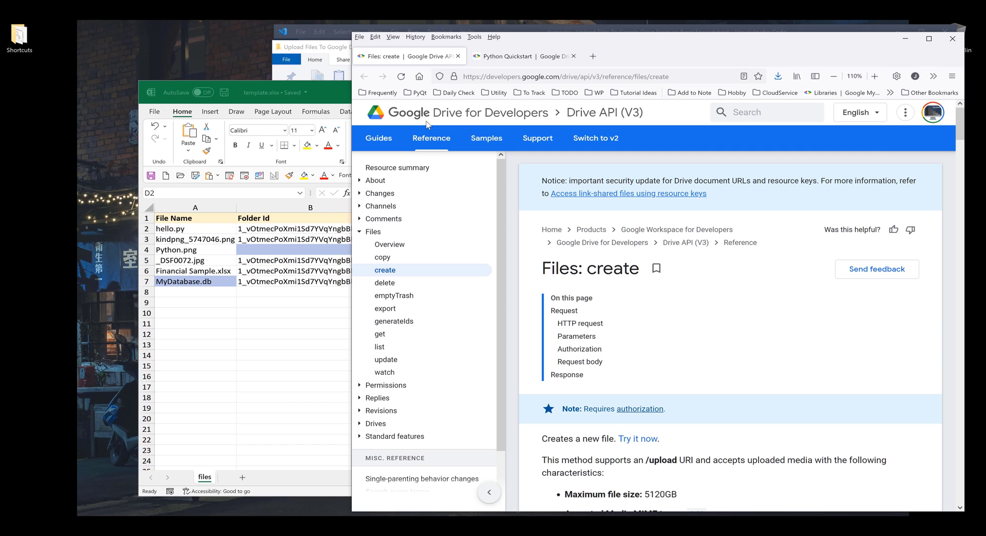
Step: Bring the Files: create reference forward and copy the Request body section link
{"action": "left_click", "coordinate": [576, 336]}
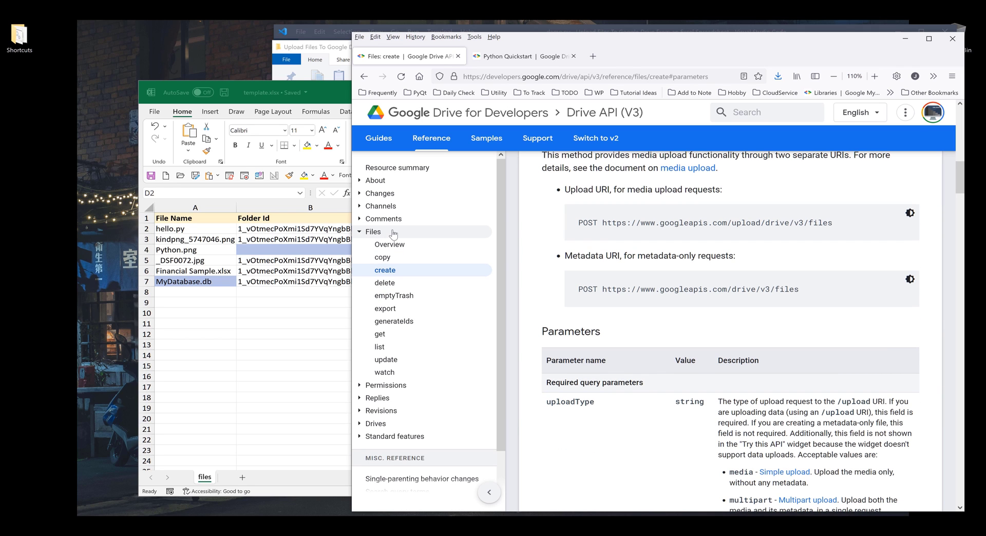
{"action": "left_click", "coordinate": [384, 270]}
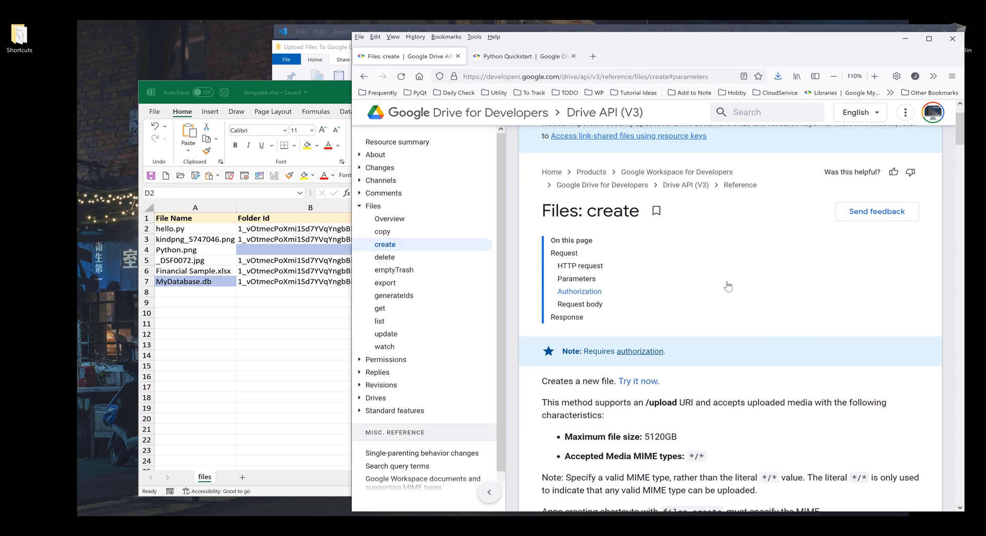
{"action": "scroll", "scroll_direction": "down", "scroll_amount": 3}
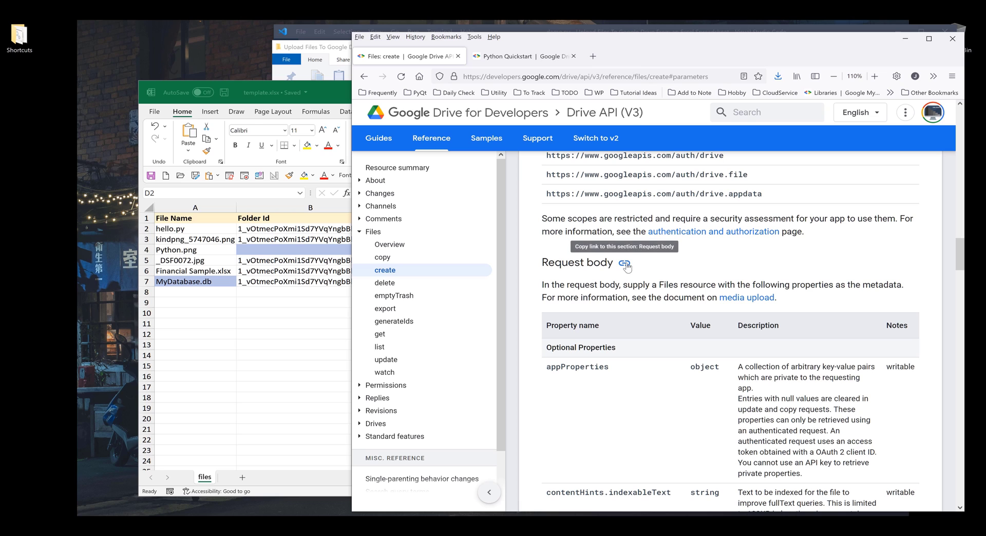
{"action": "left_click", "coordinate": [623, 263]}
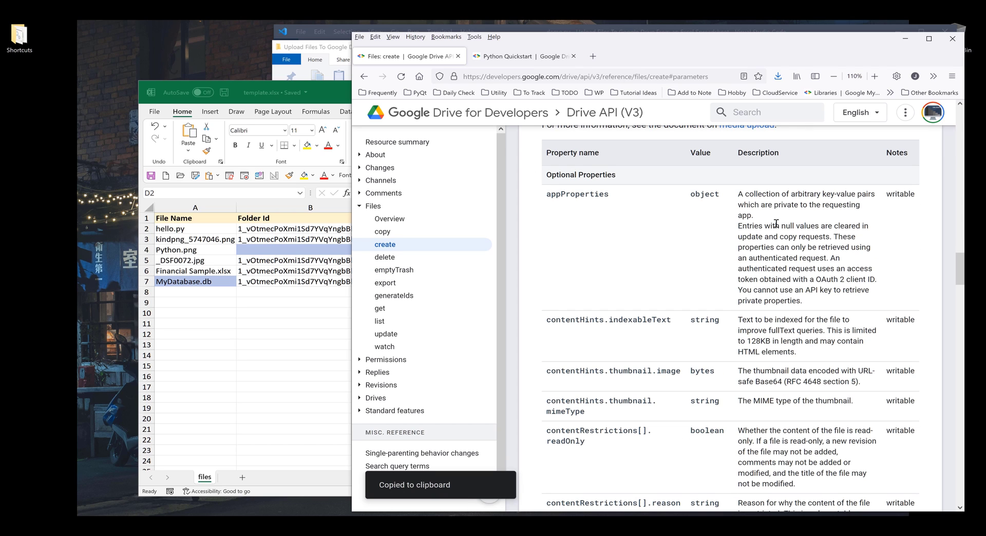
Step: Scroll through the optional request-body properties table, highlighting the word writable in the notes
{"action": "scroll", "scroll_direction": "down", "scroll_amount": 3}
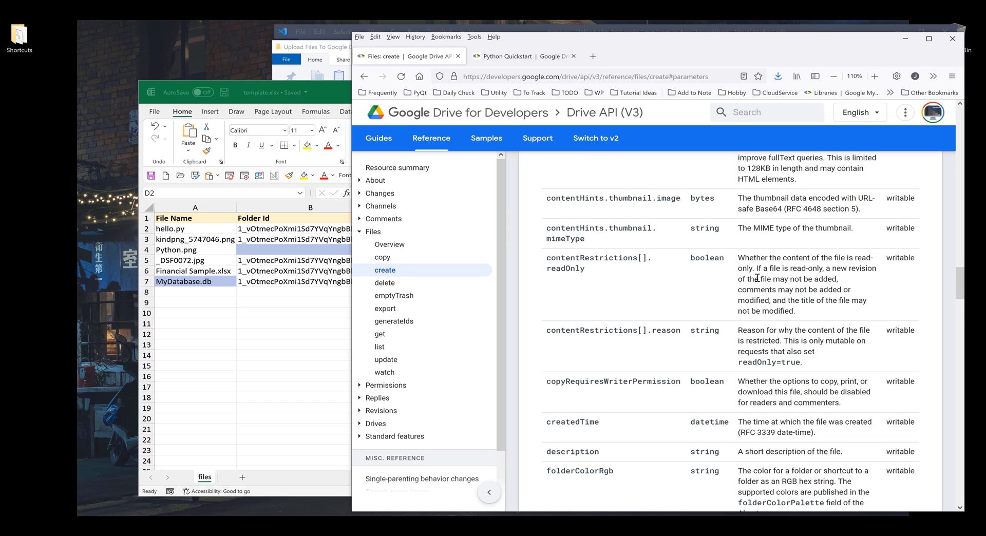
{"action": "scroll", "scroll_direction": "down", "scroll_amount": 3}
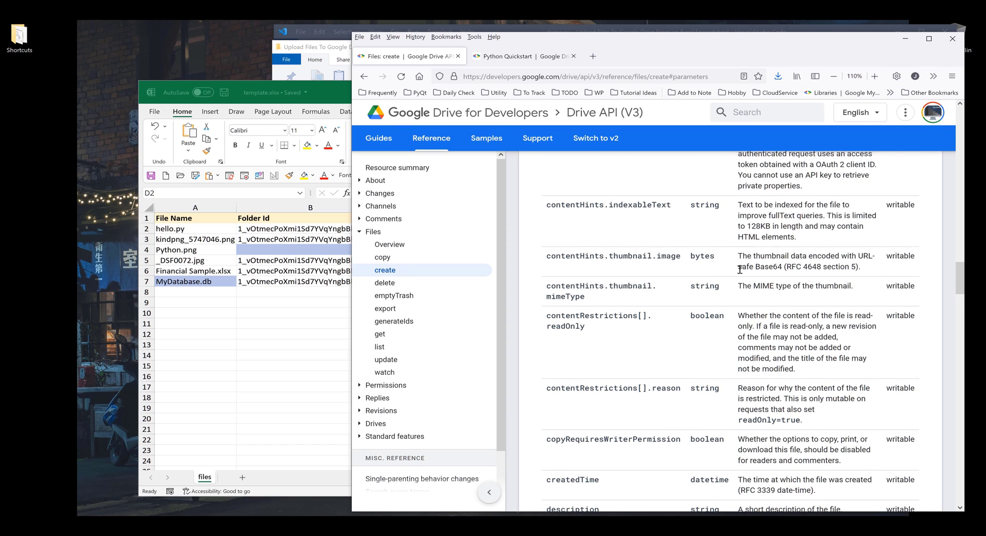
{"action": "scroll", "scroll_direction": "down", "scroll_amount": 3}
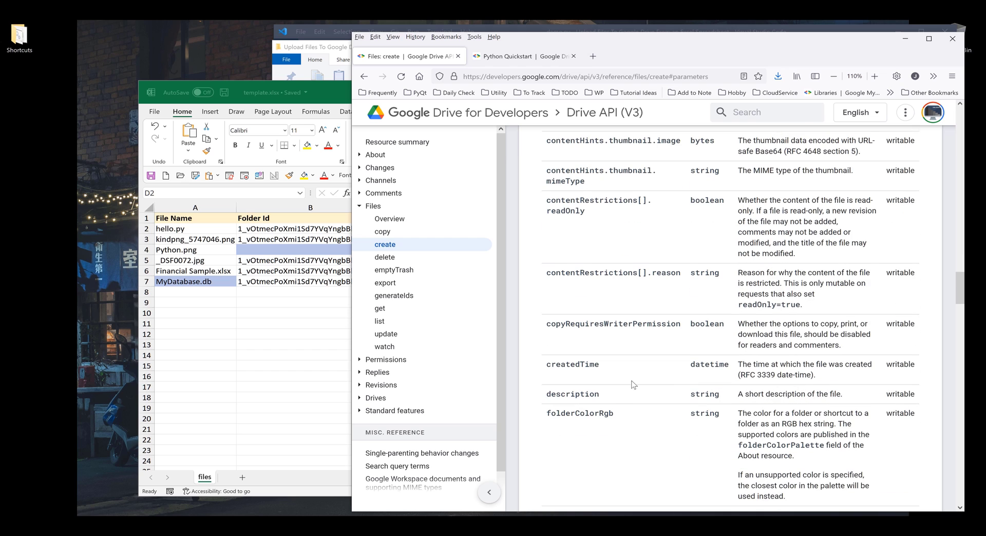
{"action": "double_click", "coordinate": [572, 364]}
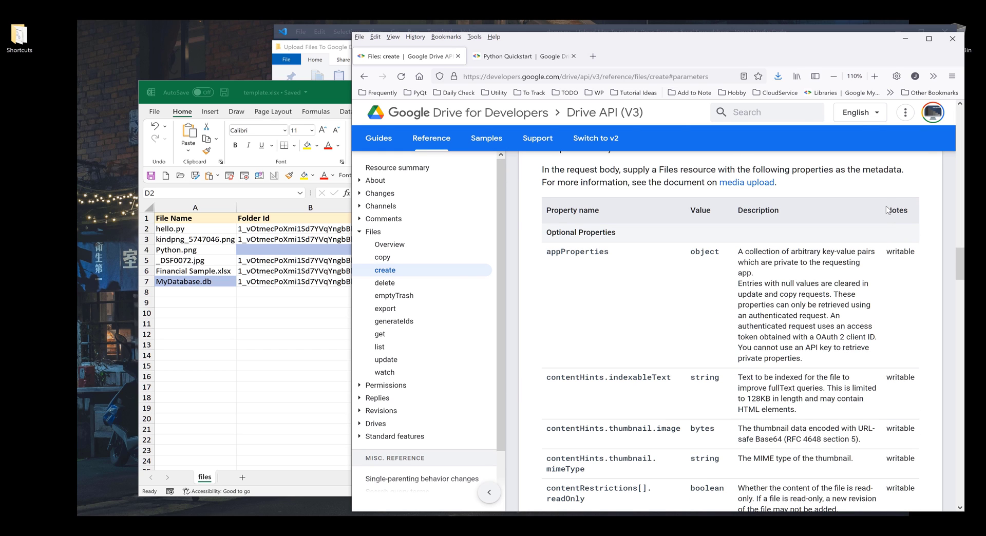
{"action": "double_click", "coordinate": [901, 252]}
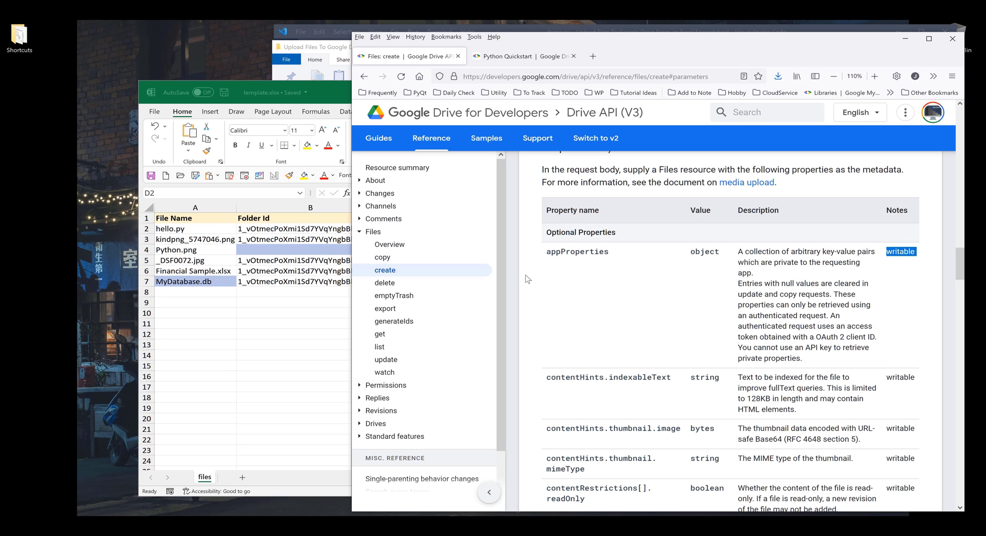
{"action": "scroll", "scroll_direction": "down", "scroll_amount": 3}
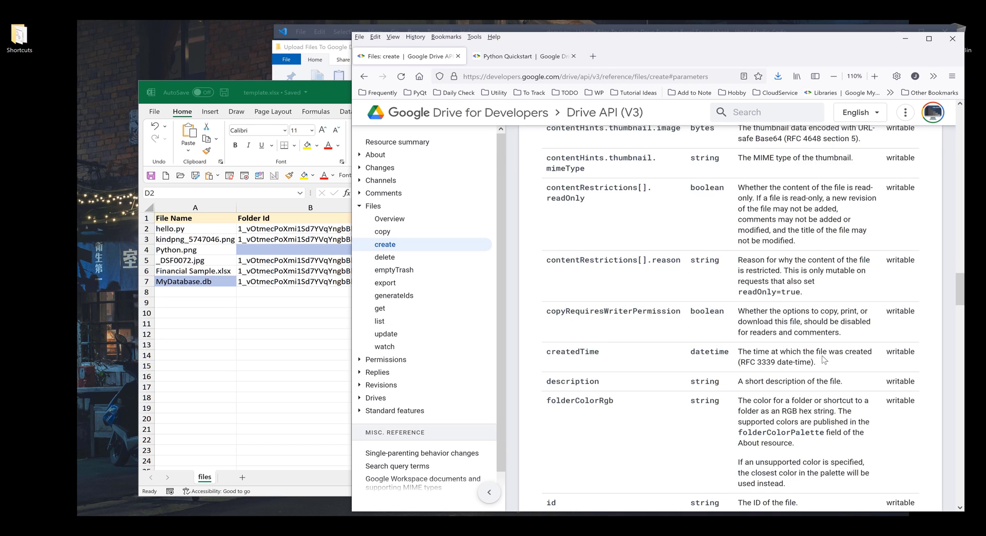
{"action": "scroll", "scroll_direction": "down", "scroll_amount": 3}
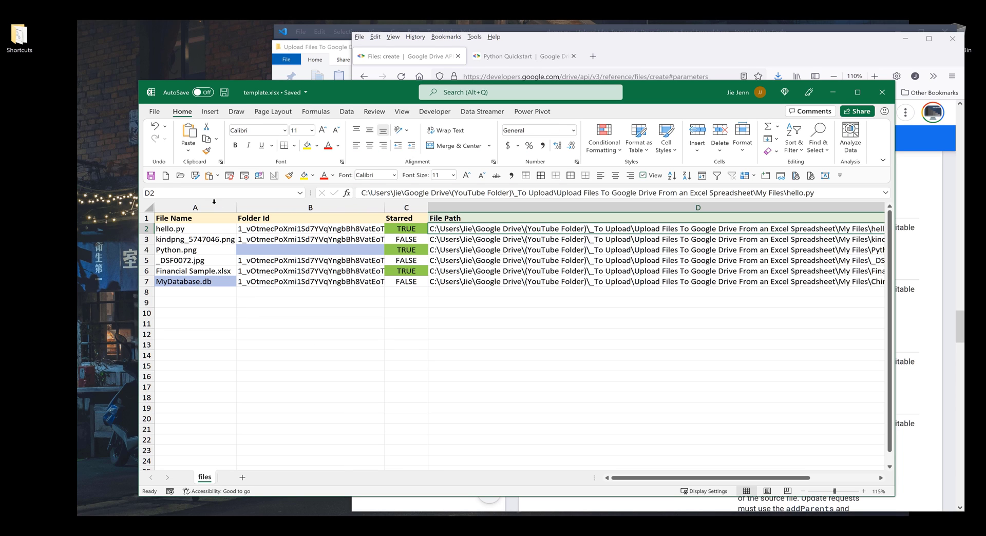
Step: Select the Folder Id and Starred headings, then bring the Drive reference back in front
{"action": "left_click", "coordinate": [195, 218]}
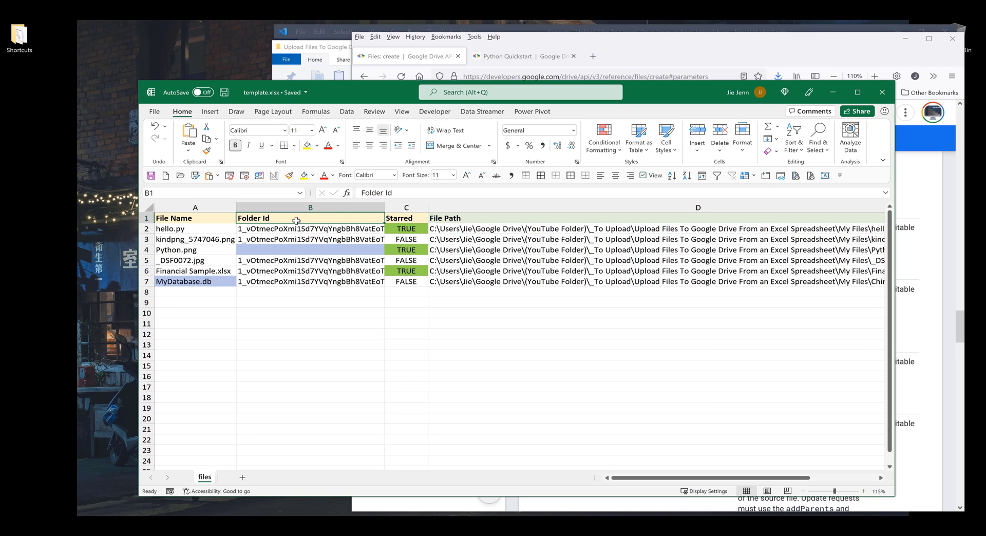
{"action": "left_click", "coordinate": [405, 218]}
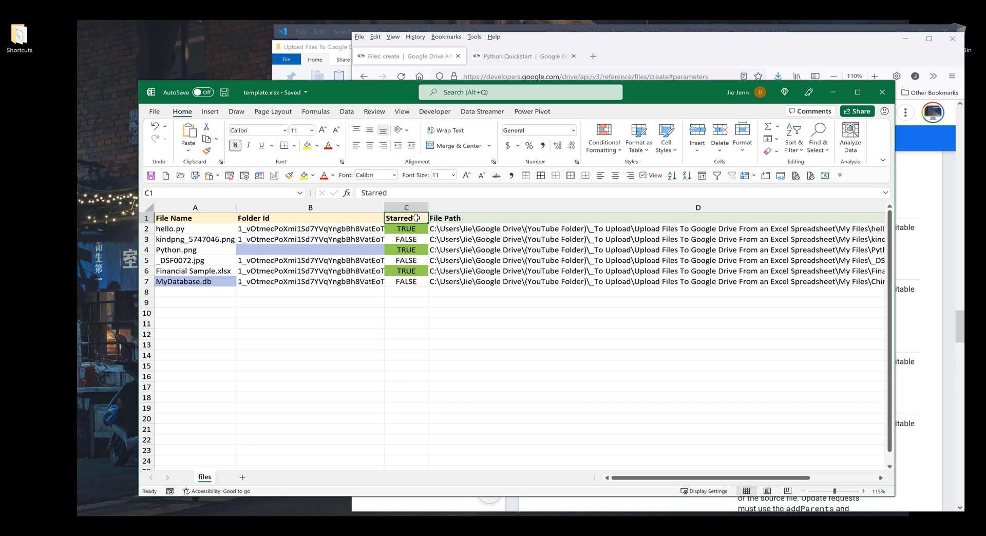
{"action": "left_click", "coordinate": [697, 228]}
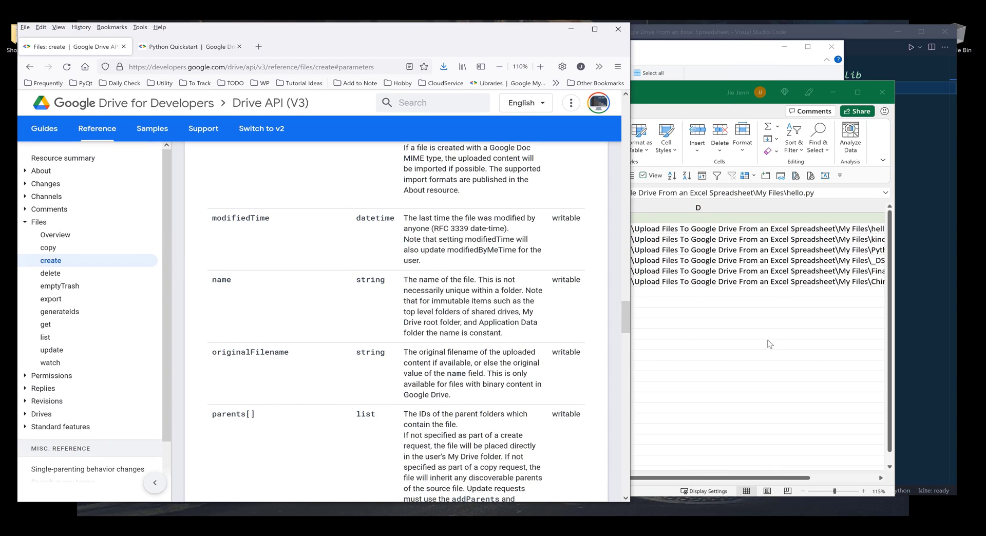
{"action": "mouse_move", "coordinate": [925, 215]}
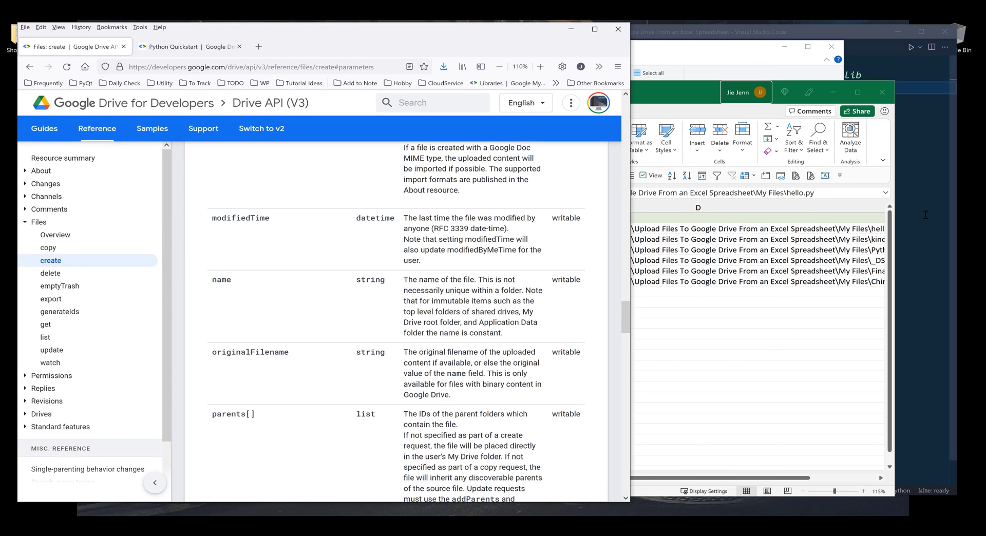
Step: Add 'import numpy as np # pip install numpy' to demo.py
{"action": "left_click", "coordinate": [667, 31]}
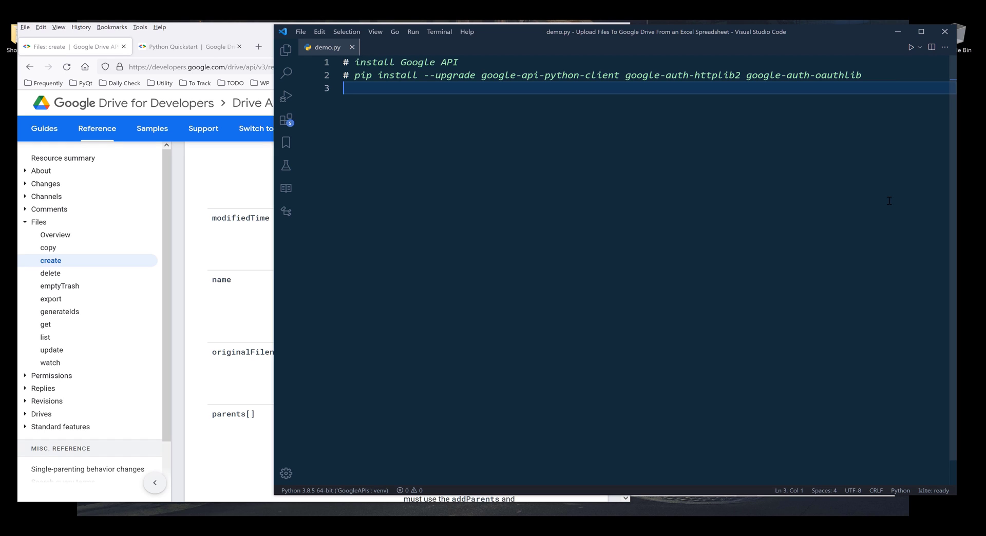
{"action": "type", "text": "import"}
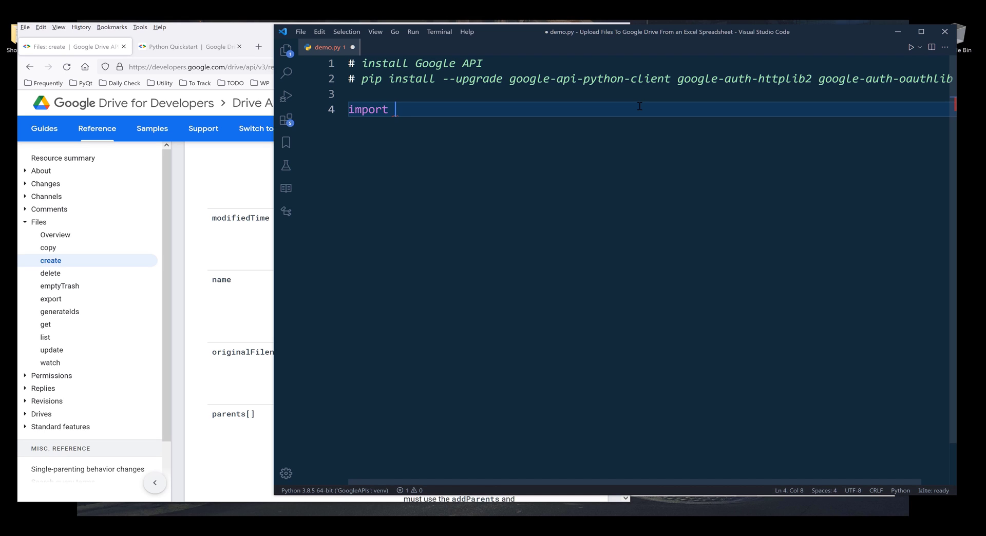
{"action": "type", "text": "numpy as n"}
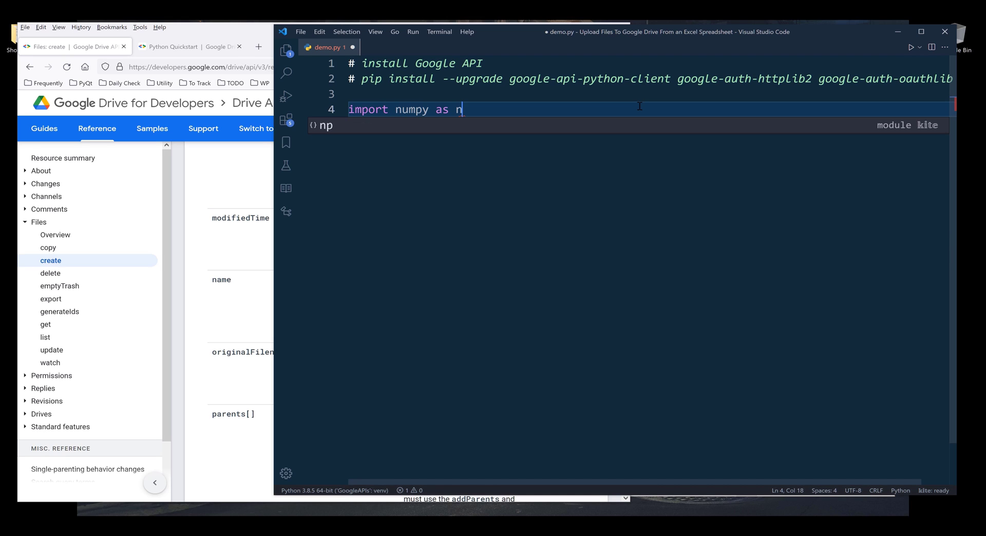
{"action": "type", "text": "p # pip insta"}
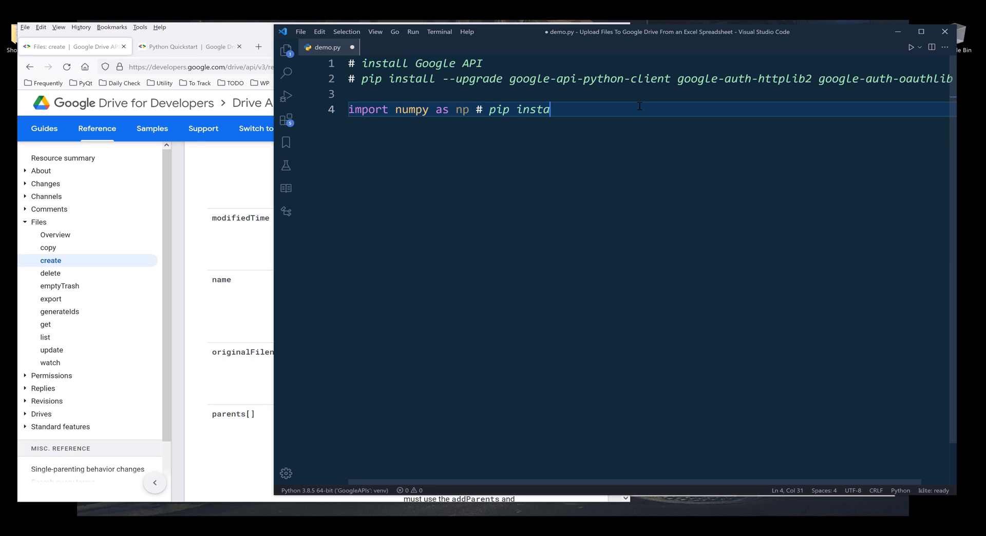
{"action": "type", "text": "ll"}
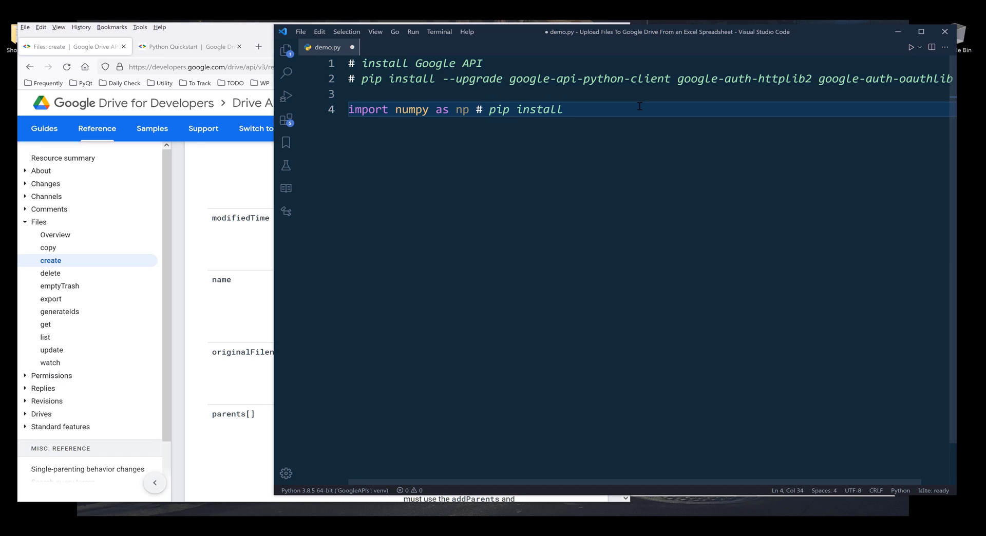
{"action": "type", "text": "numpy"}
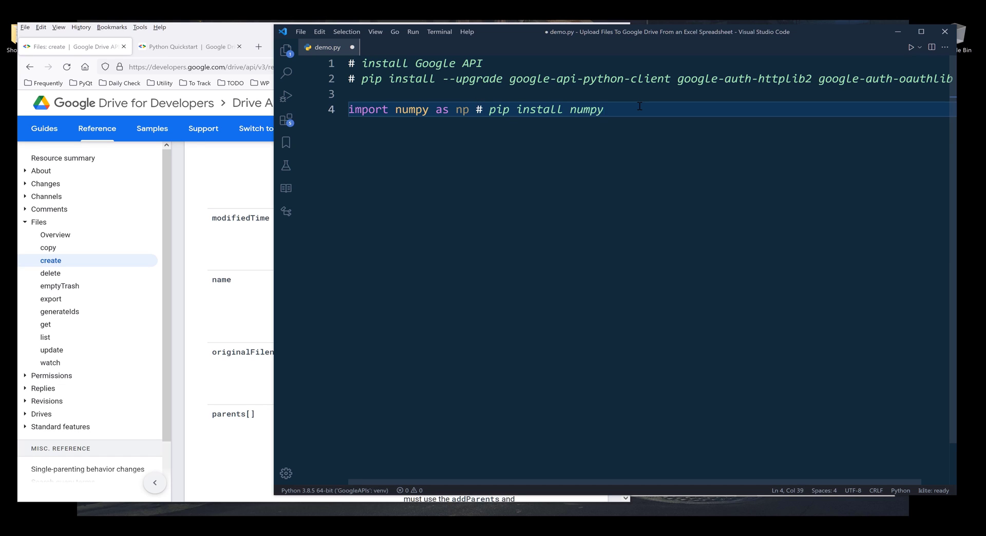
{"action": "key", "text": "enter"}
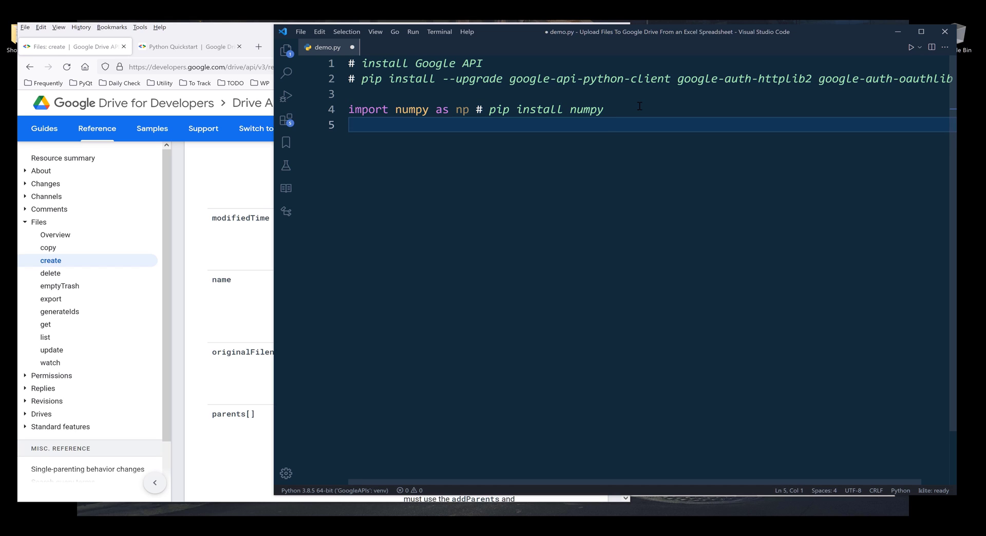
Step: Add 'import pandas as pd # pip install pandas' on the next line
{"action": "type", "text": "import pandas as pd as"}
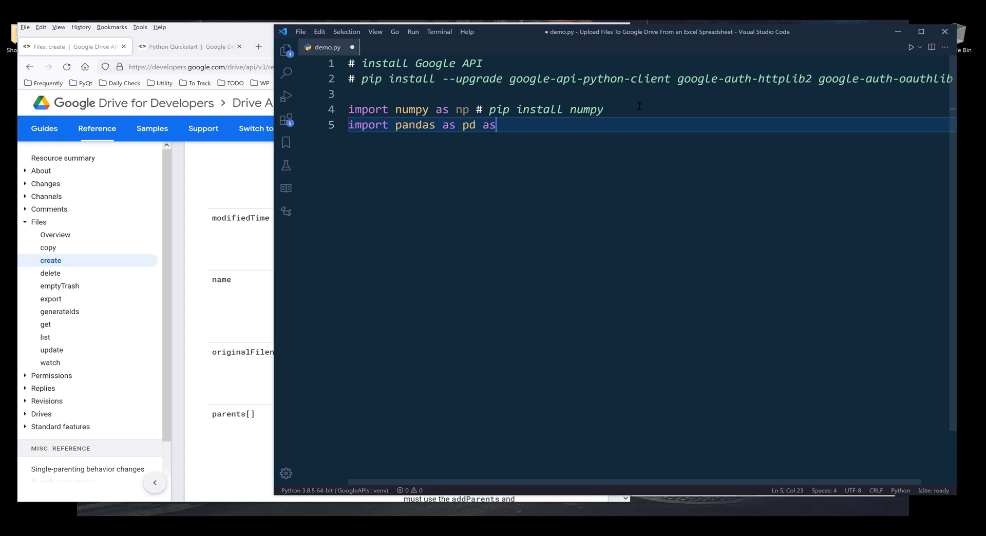
{"action": "type", "text": "# pip"}
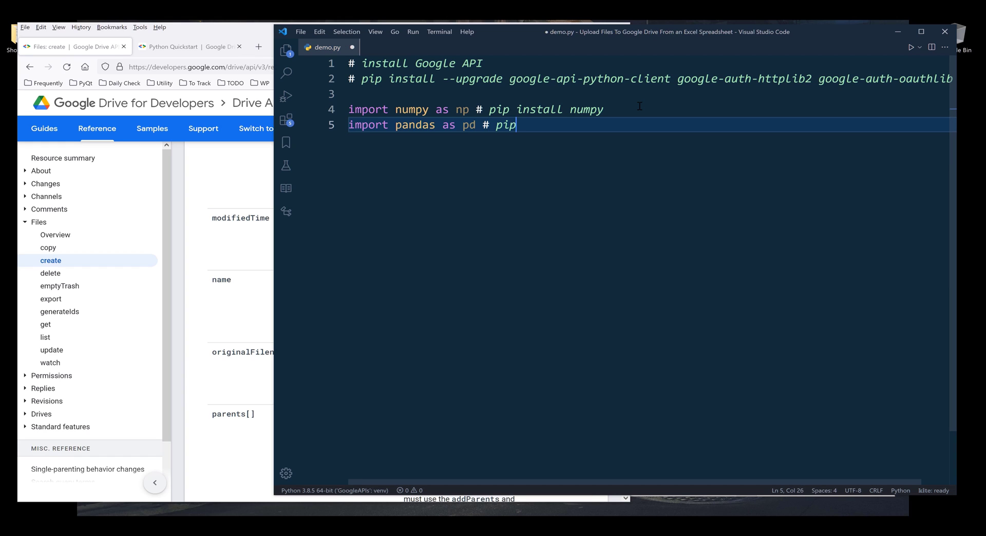
{"action": "type", "text": "install pandas"}
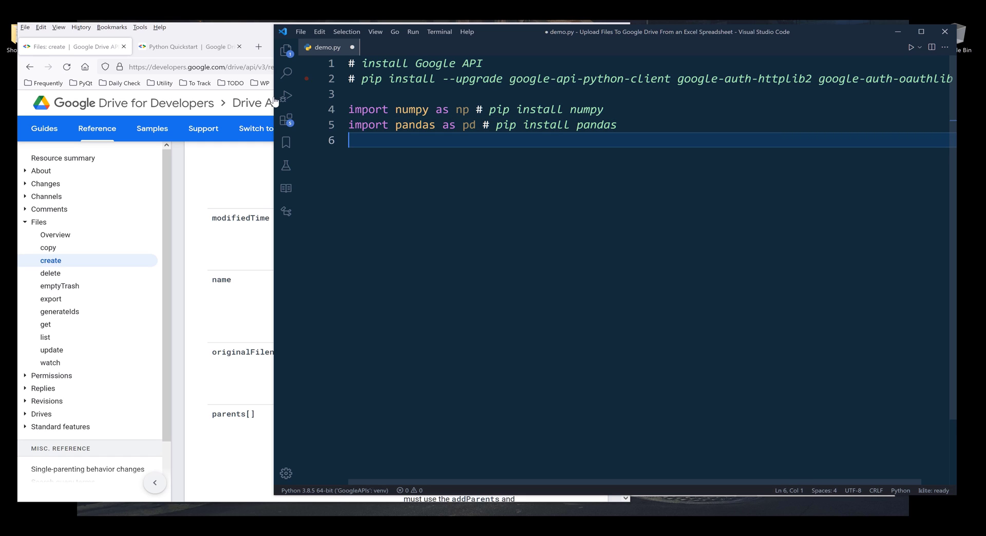
{"action": "left_click", "coordinate": [922, 32]}
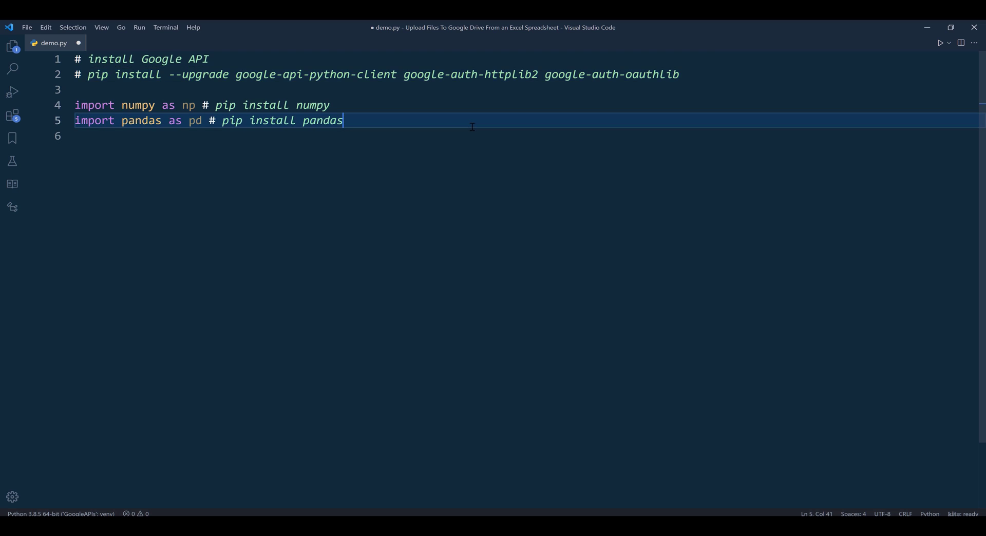
Step: Add 'from googleapiclient.http import MediaFileUpload' to demo.py
{"action": "type", "text": "from"}
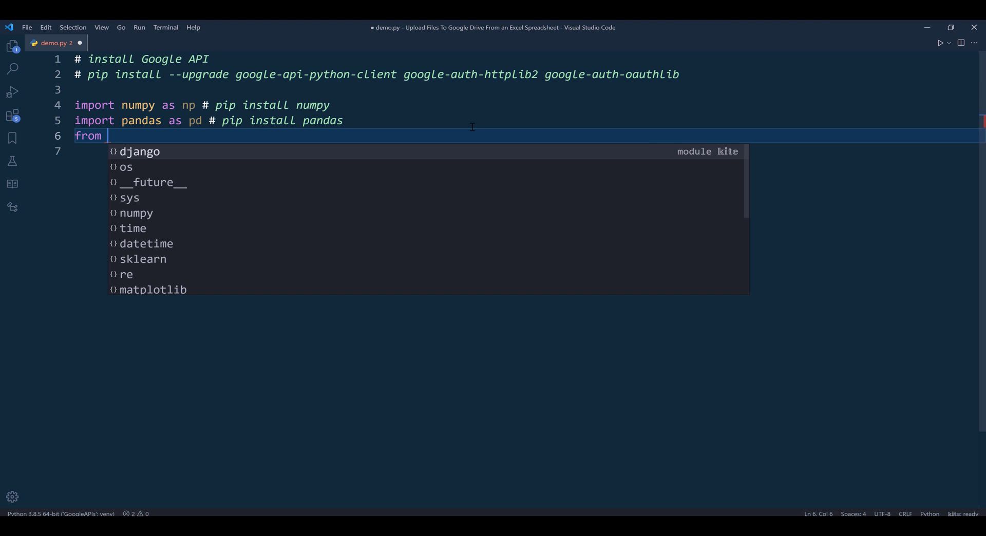
{"action": "type", "text": "googe"}
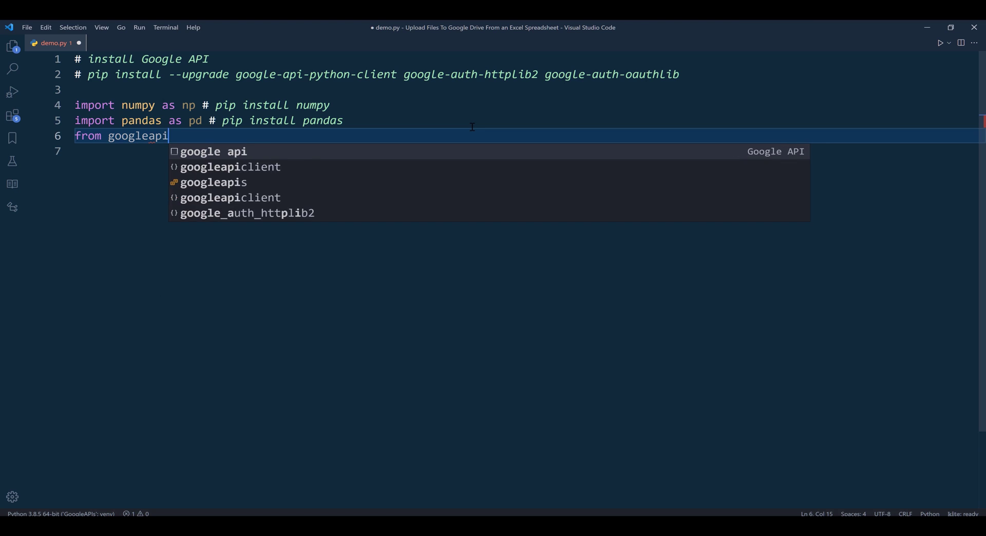
{"action": "type", "text": "client.ht"}
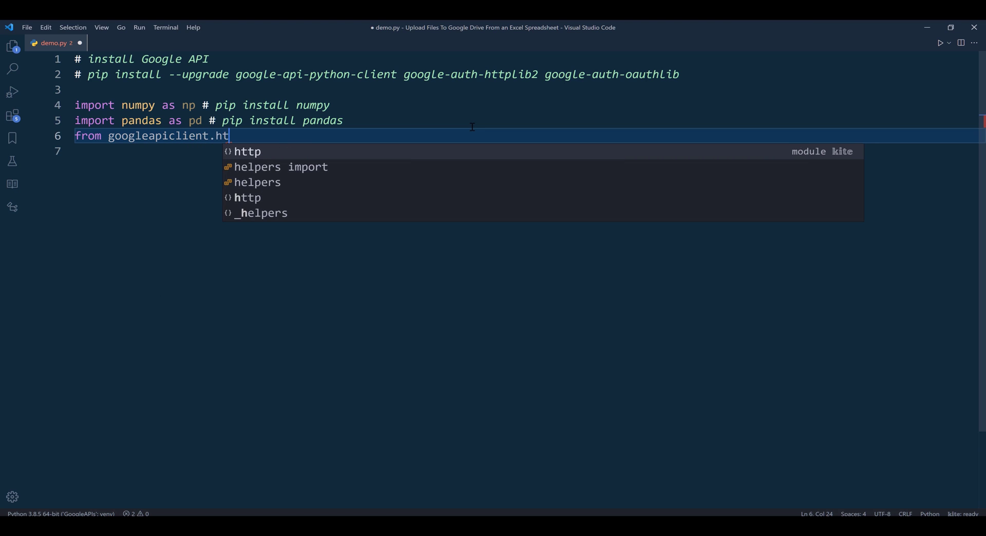
{"action": "type", "text": "tp import MediaFileUpload"}
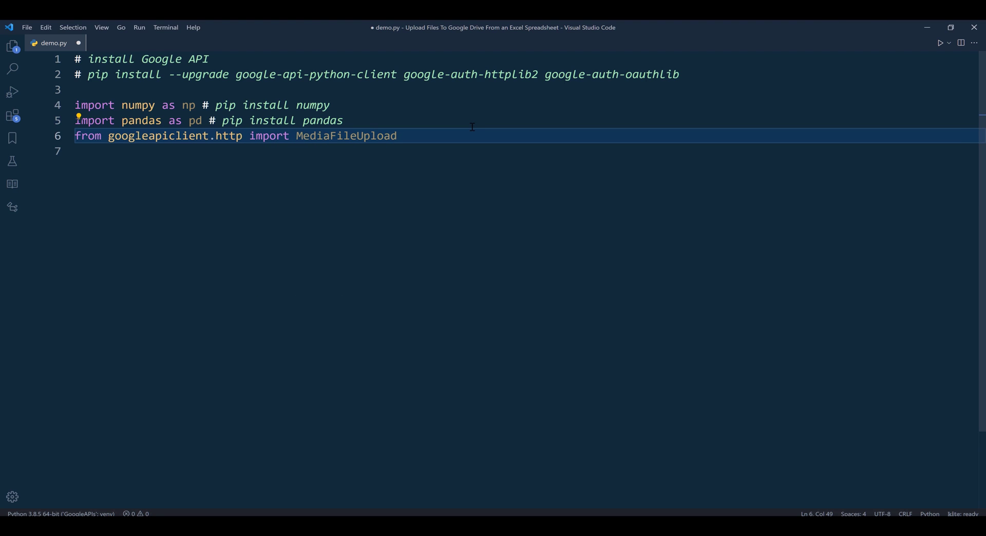
{"action": "double_click", "coordinate": [347, 136]}
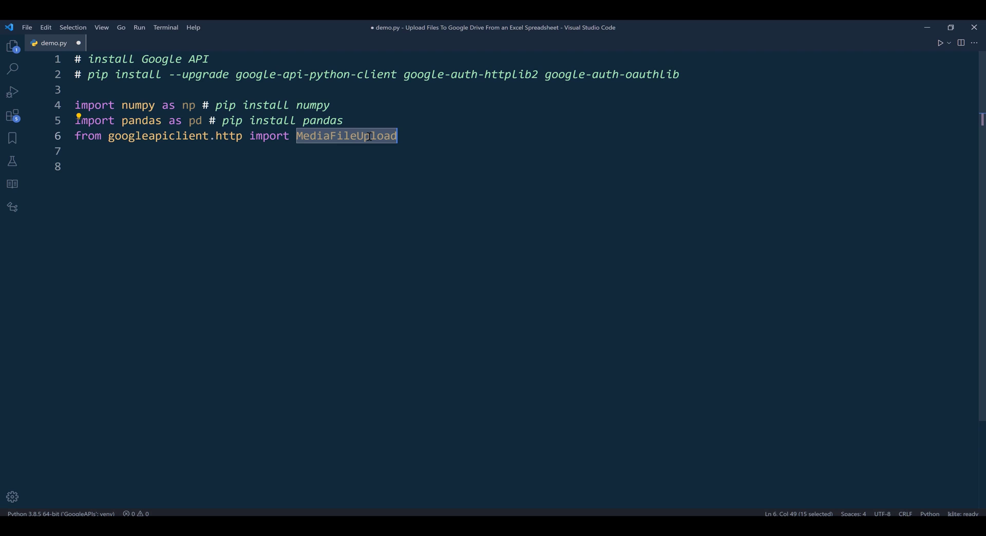
Step: Add 'from Google import Create_Service' below it
{"action": "type", "text": "from Google import Create_Service"}
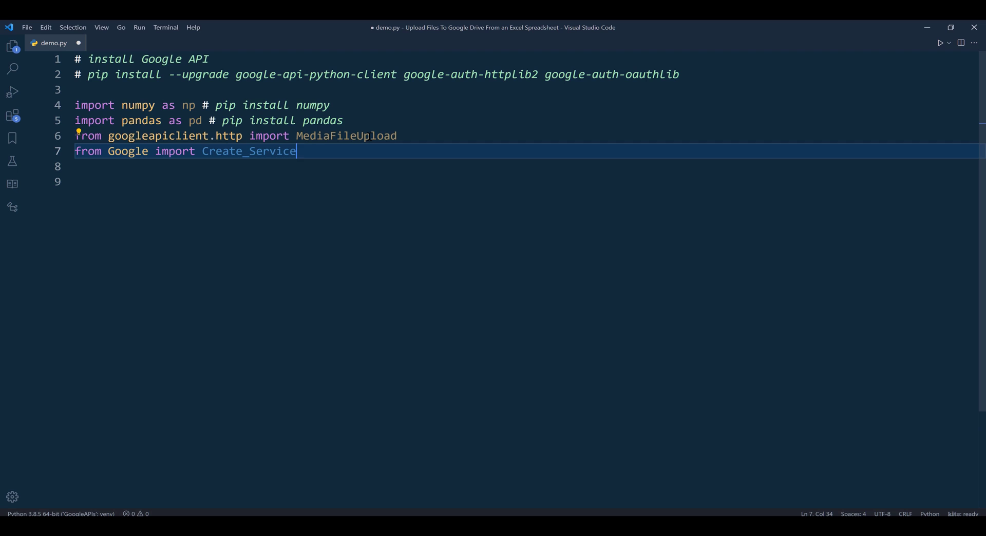
{"action": "key", "text": "Enter"}
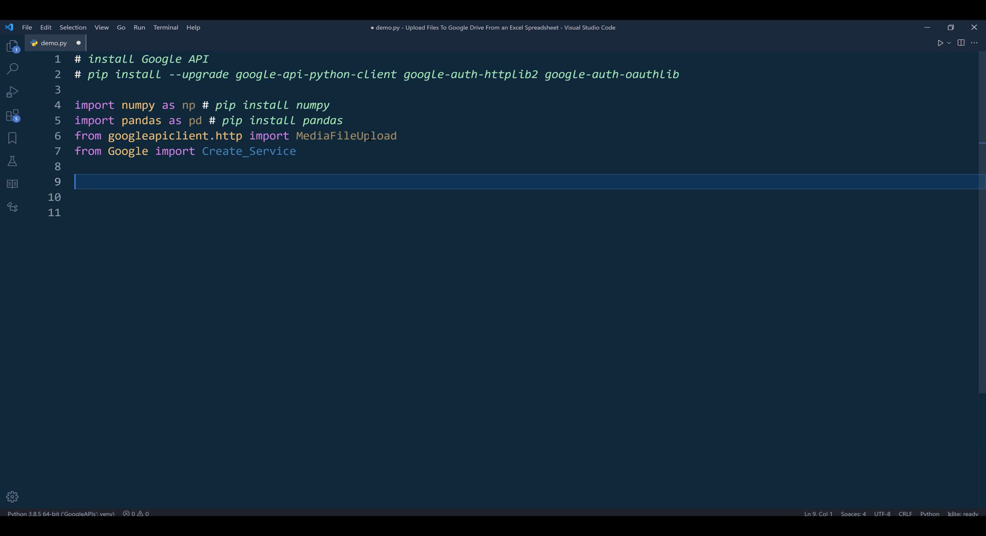
Step: Define init_drive_service with CLIENT_SECRET_FILE = 'client-secret.json'
{"action": "type", "text": "def"}
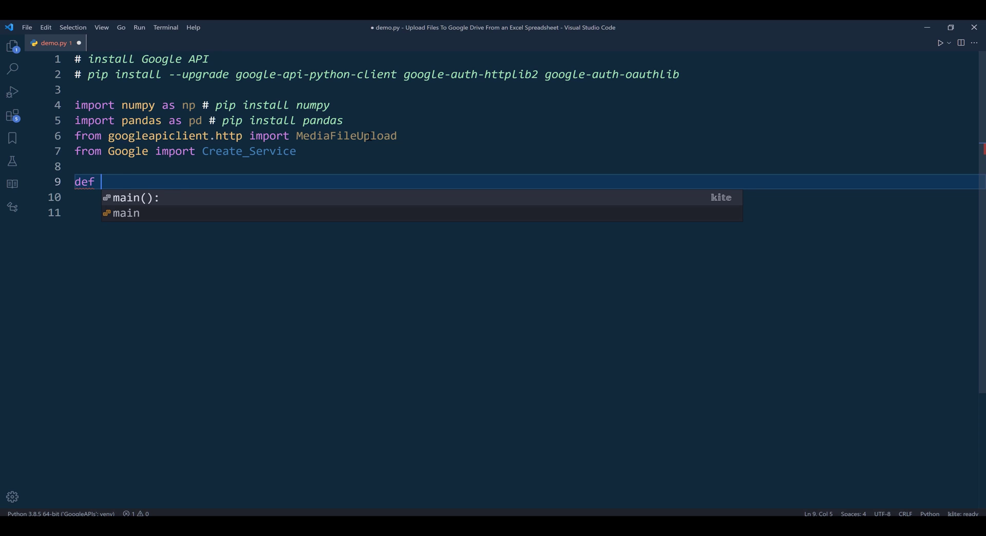
{"action": "type", "text": "init"}
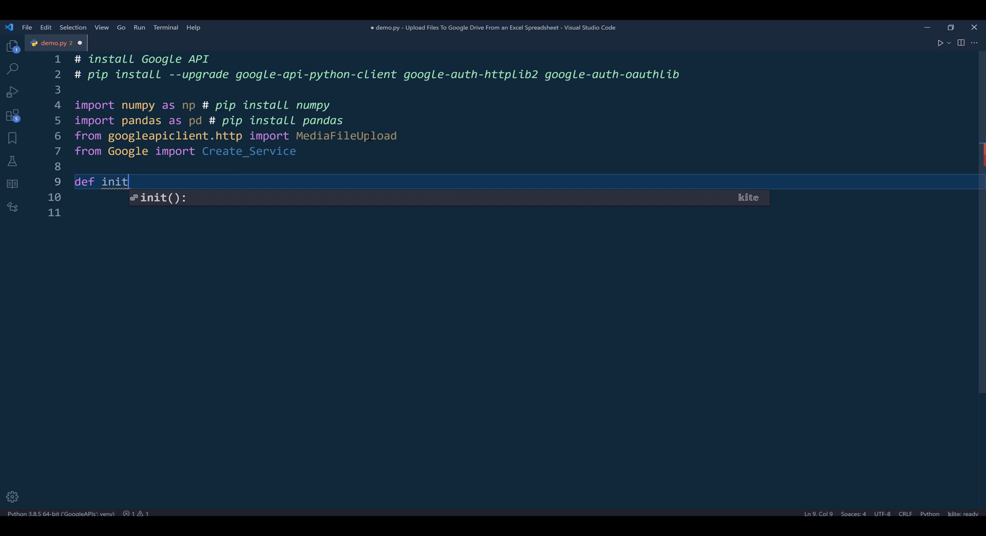
{"action": "type", "text": "_drive"}
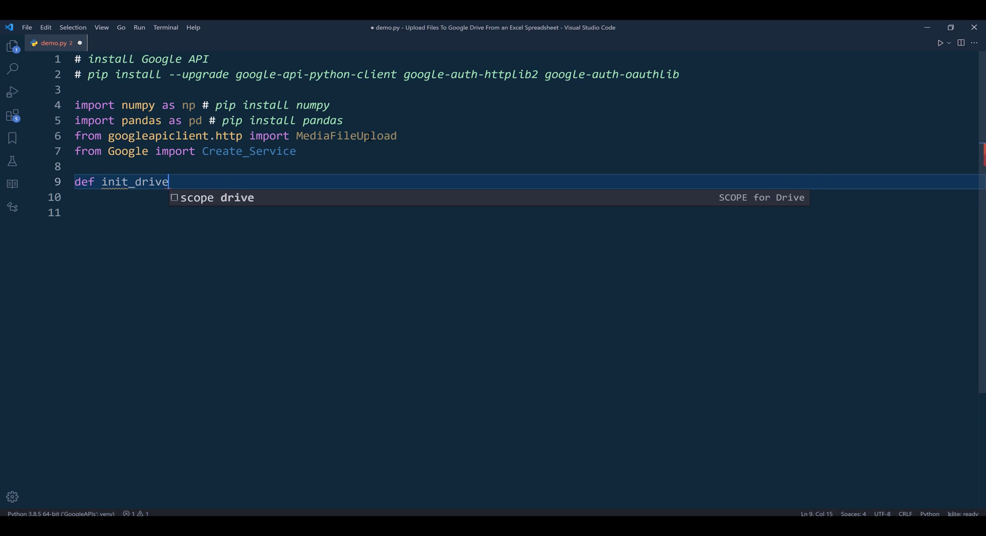
{"action": "type", "text": "_service():"}
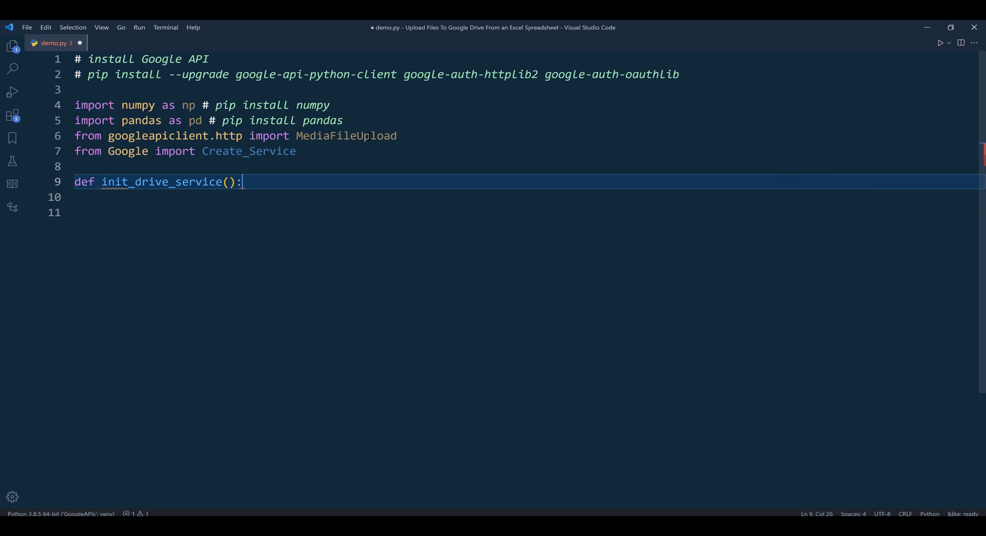
{"action": "type", "text": "C"}
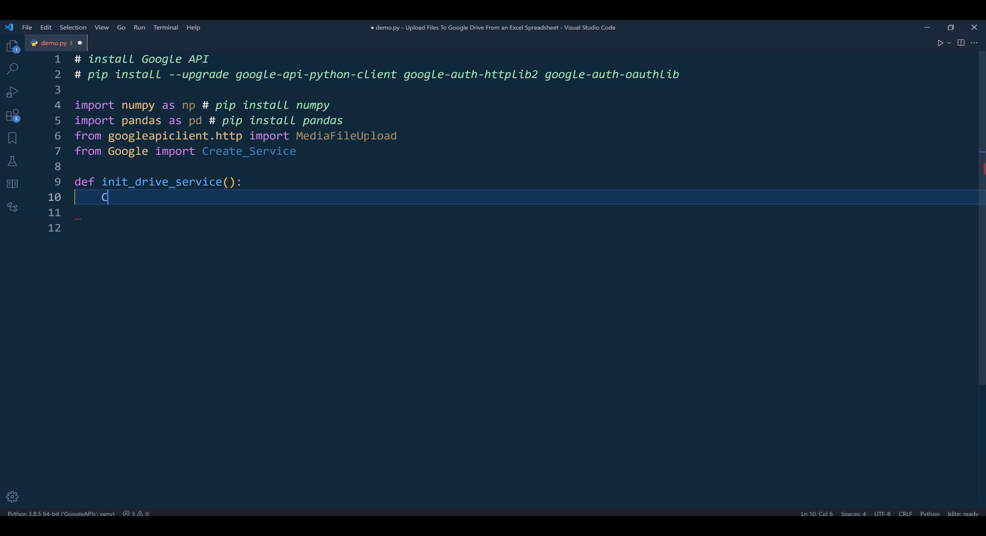
{"action": "type", "text": "LIENT"}
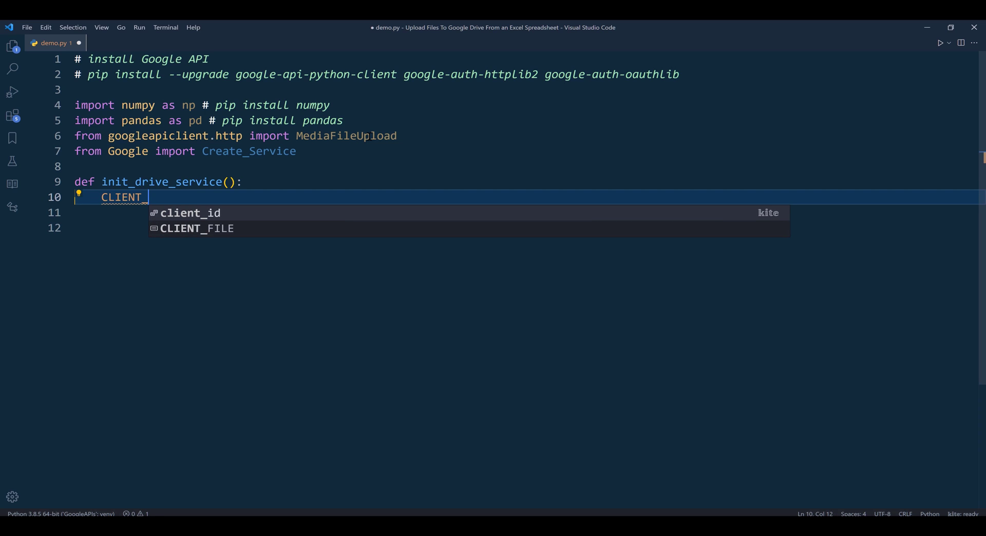
{"action": "type", "text": "_SECRE"}
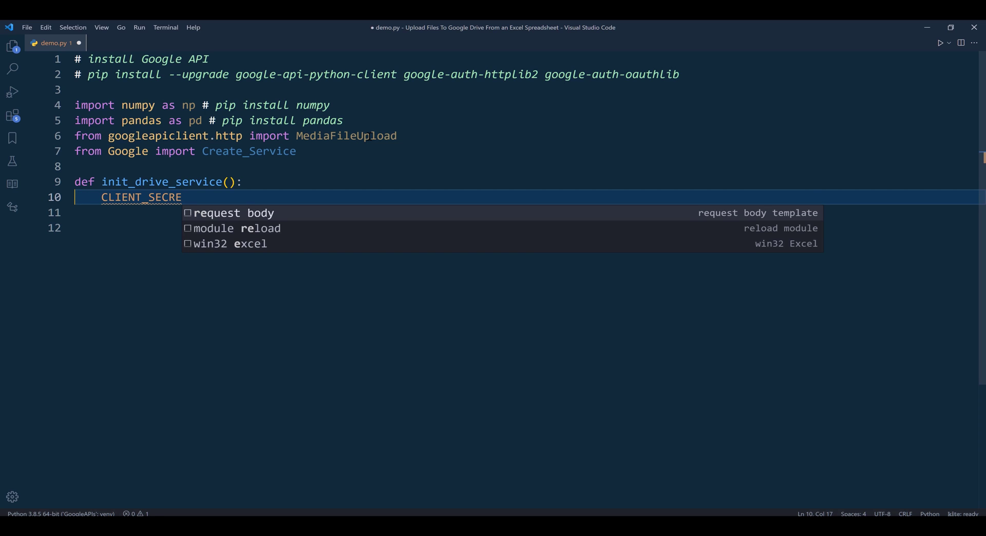
{"action": "type", "text": "T_FILE"}
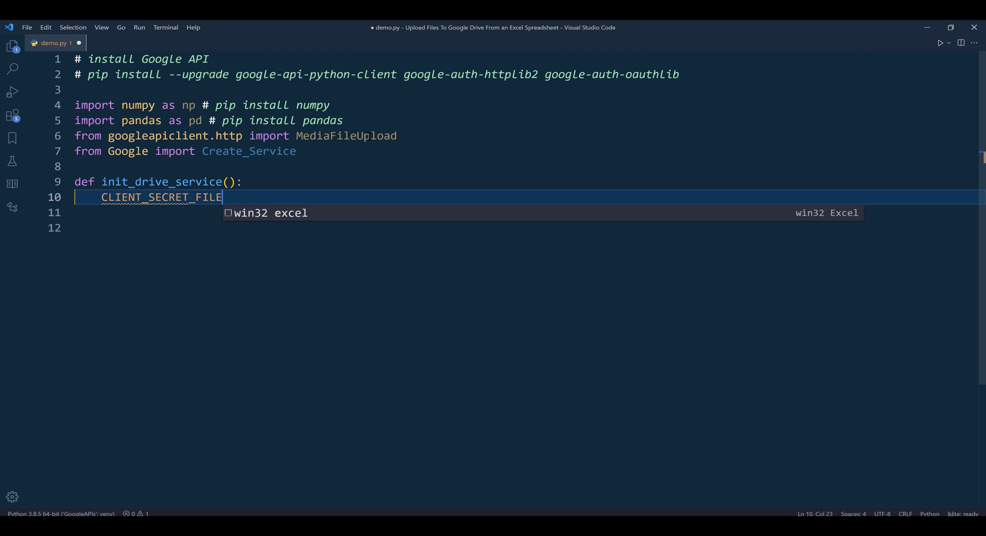
{"action": "type", "text": "= 'client-"}
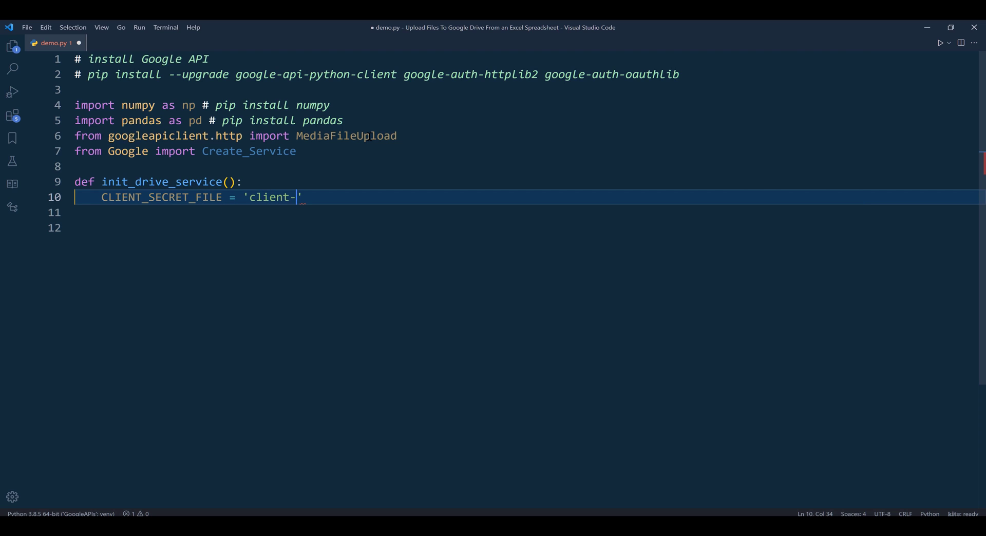
{"action": "type", "text": "secret.json"}
{"action": "left_click", "coordinate": [530, 213]}
{"action": "type", "text": "A"}
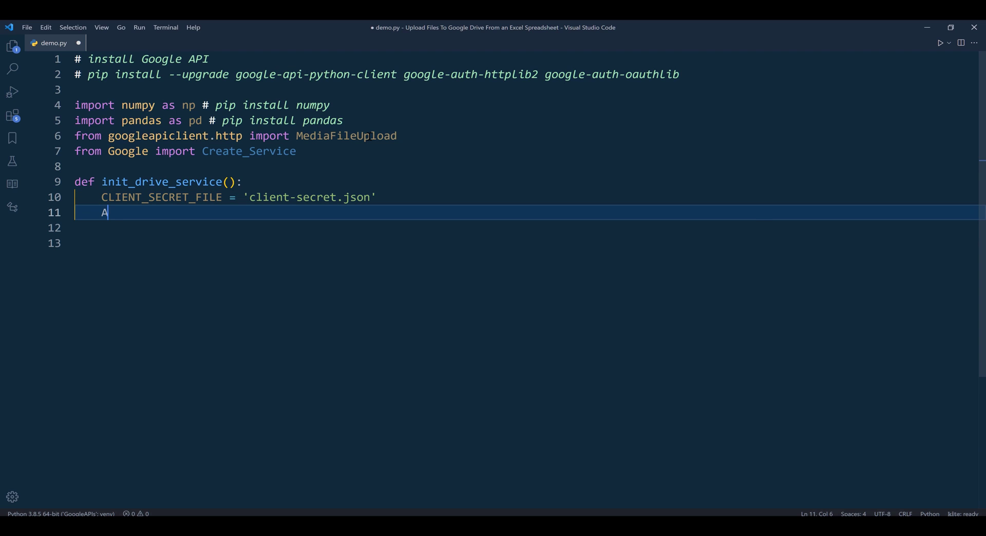
{"action": "type", "text": "PI_NAME ="}
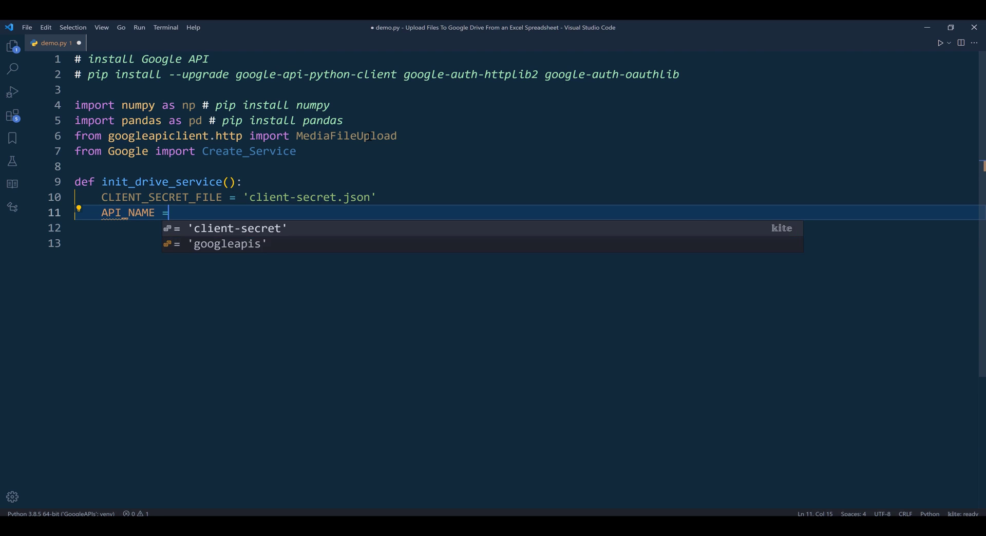
{"action": "type", "text": "'drive'"}
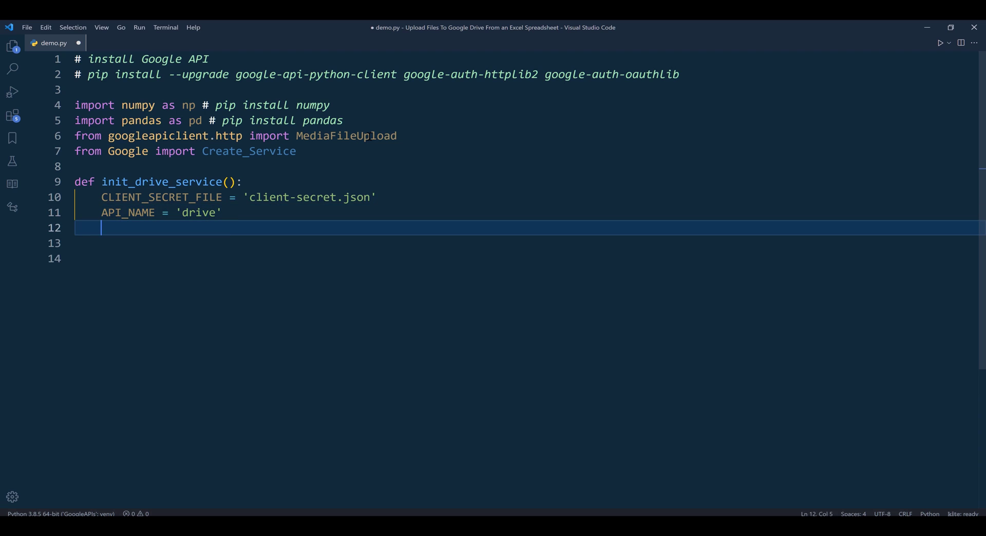
{"action": "type", "text": "API_VERSION = ''"}
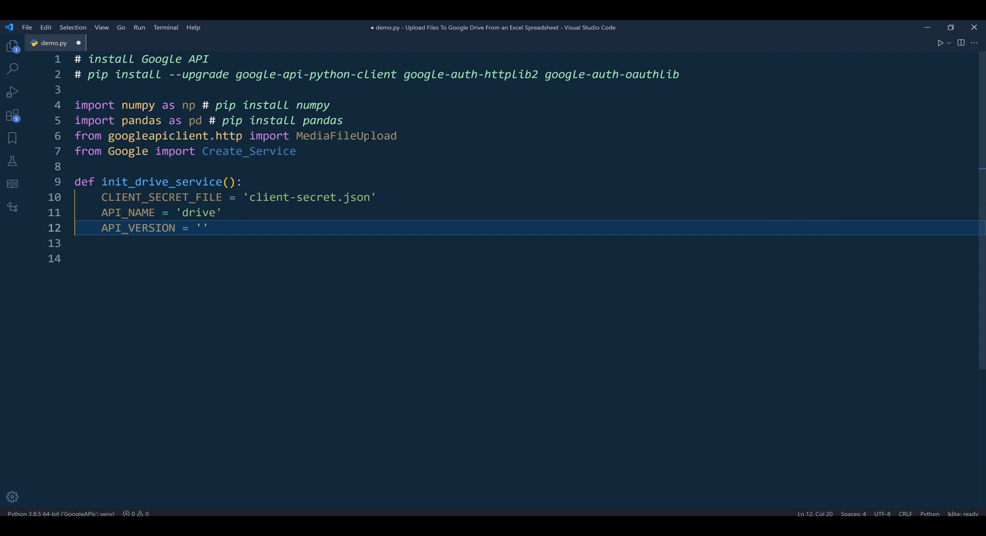
{"action": "type", "text": "v3"}
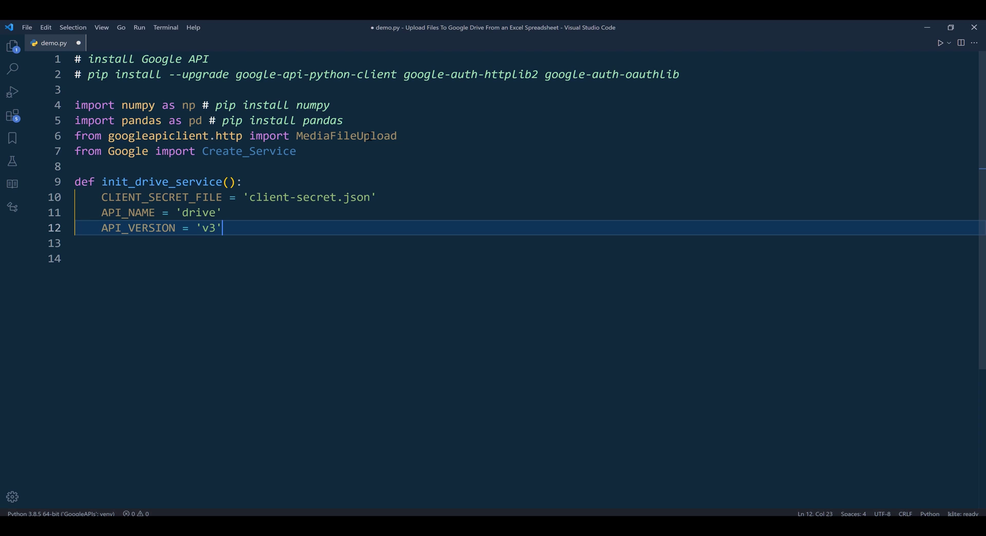
{"action": "type", "text": "SCOPES = [''"}
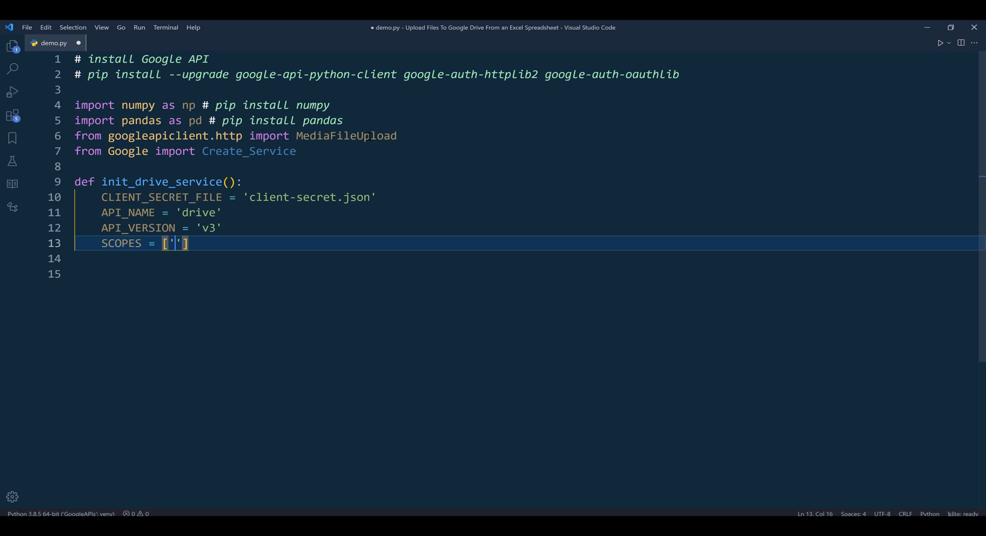
{"action": "type", "text": "h"}
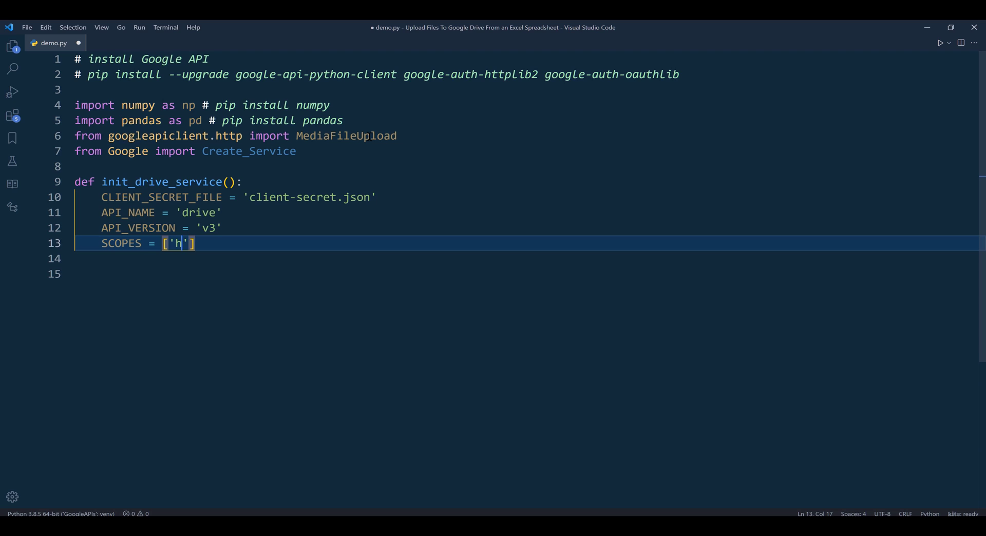
{"action": "type", "text": "ttps://"}
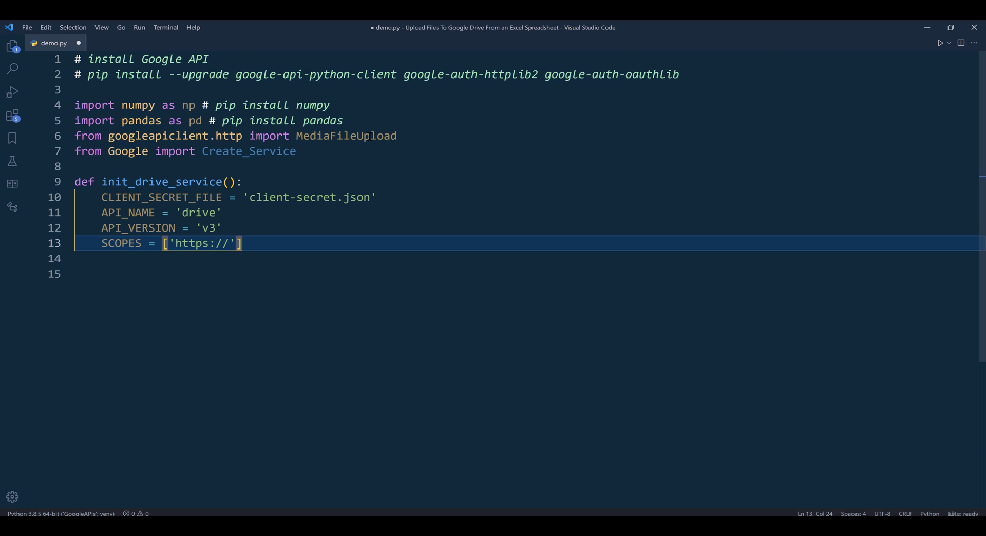
{"action": "type", "text": "www.g"}
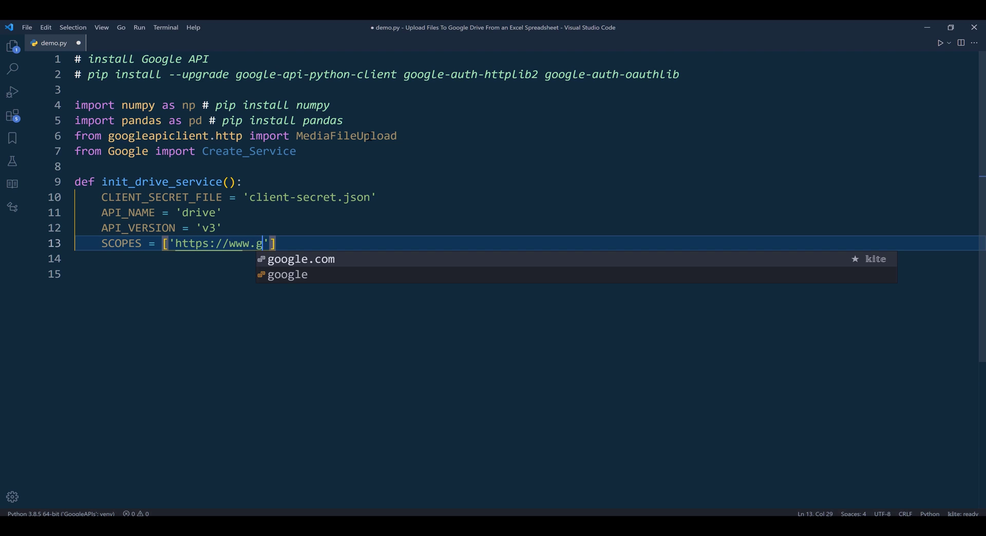
{"action": "type", "text": "oogleapis.com"}
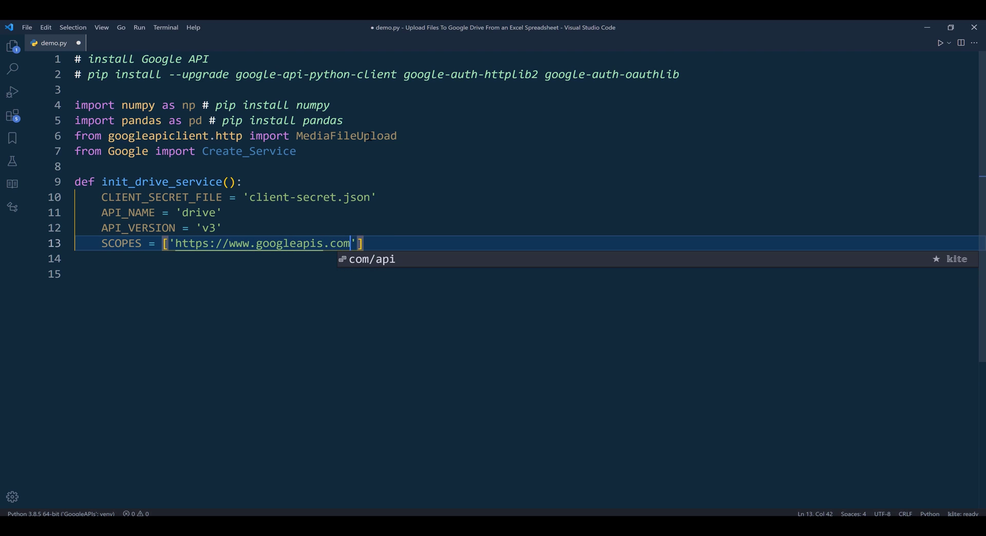
{"action": "type", "text": "/auth"}
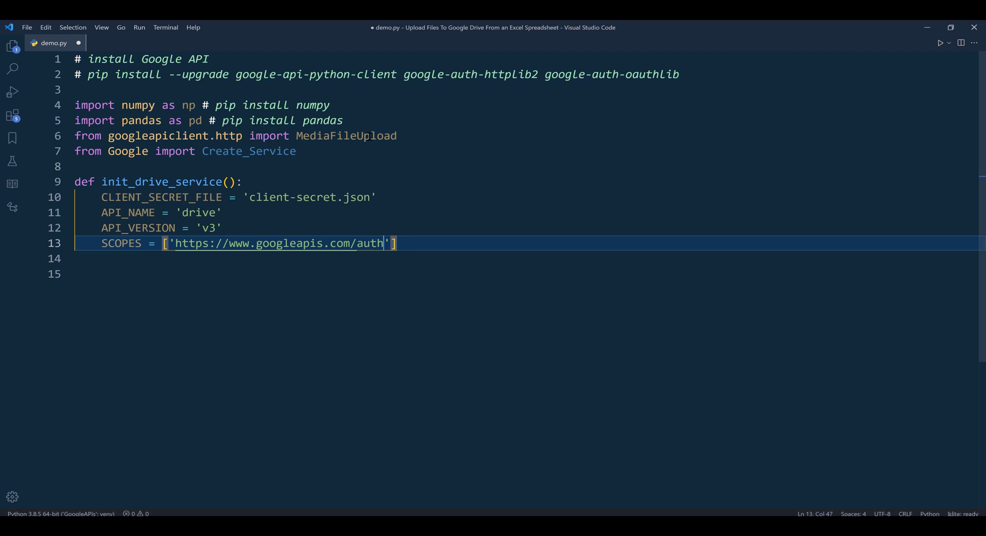
{"action": "type", "text": "/drive"}
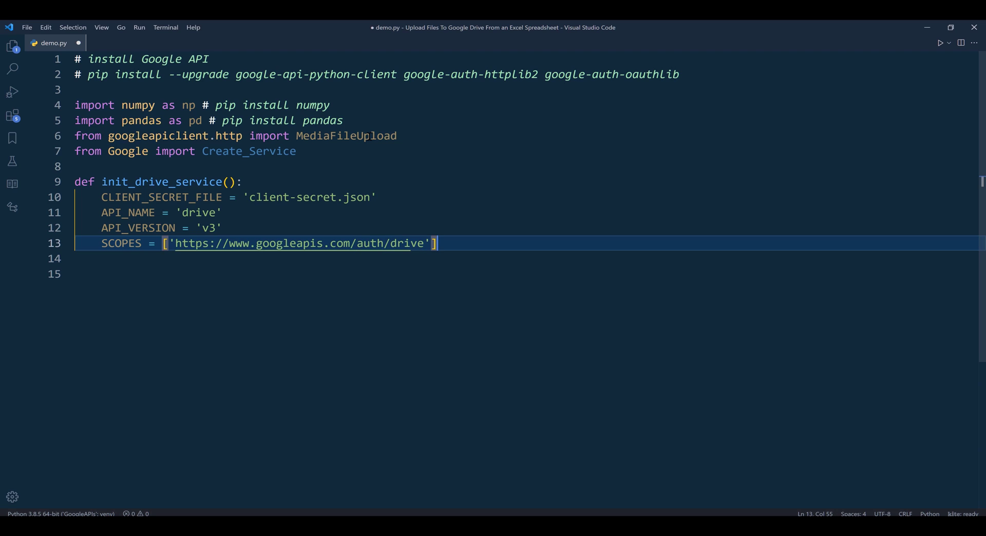
Step: Build service with Create_Service(CLIENT_SECRET_FILE, API_NAME, API_VERSION, SCOPES) and return it
{"action": "type", "text": "return"}
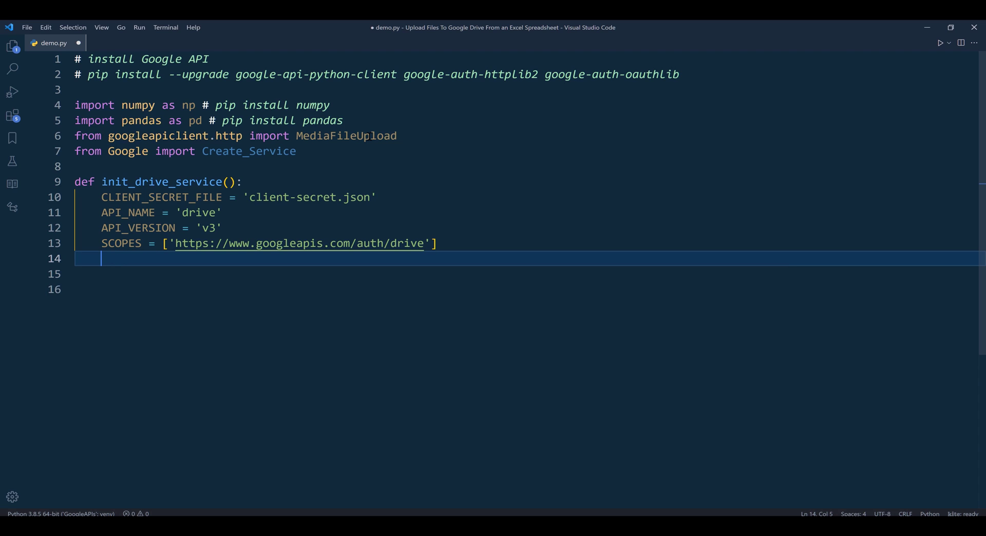
{"action": "type", "text": "service ="}
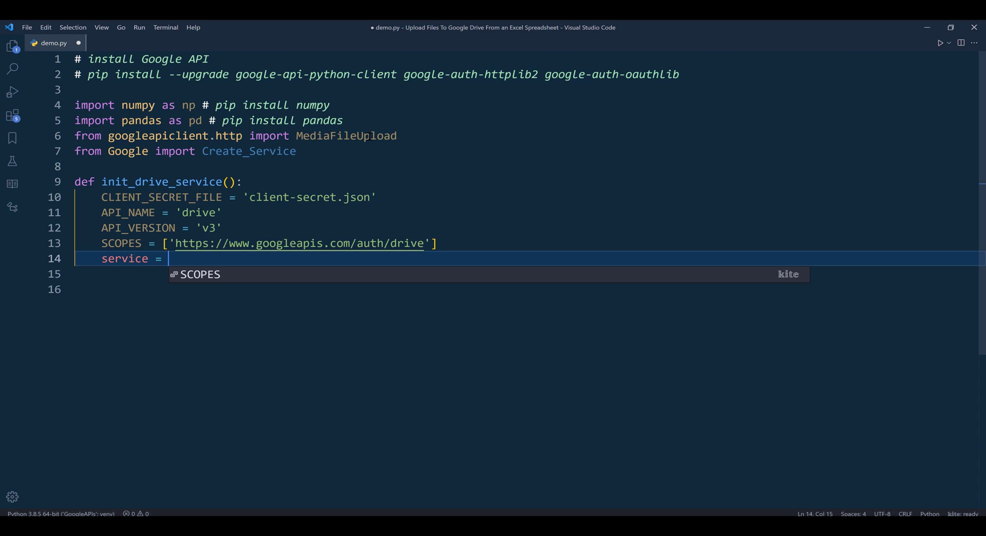
{"action": "type", "text": "Create_Service()"}
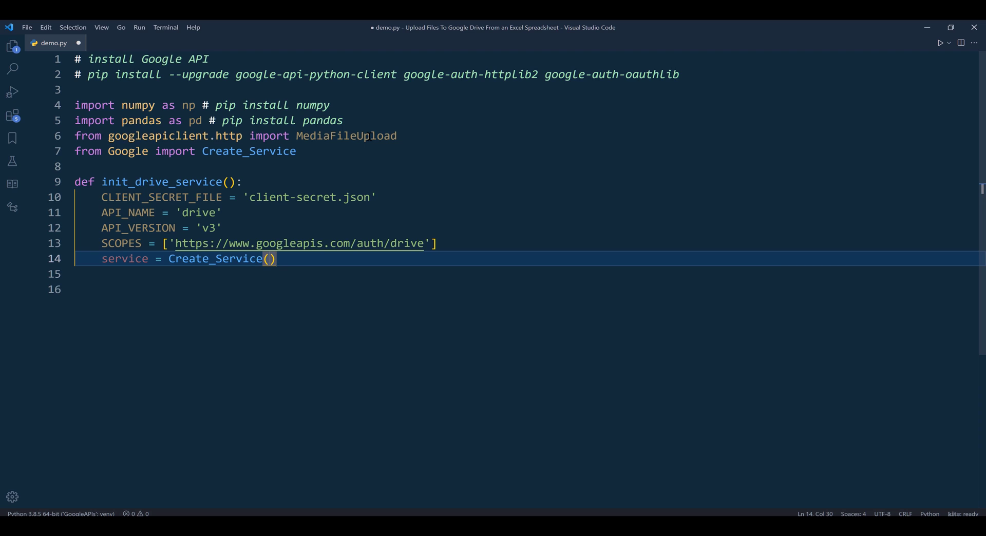
{"action": "type", "text": "CLIENT_SECRET_FILE,"}
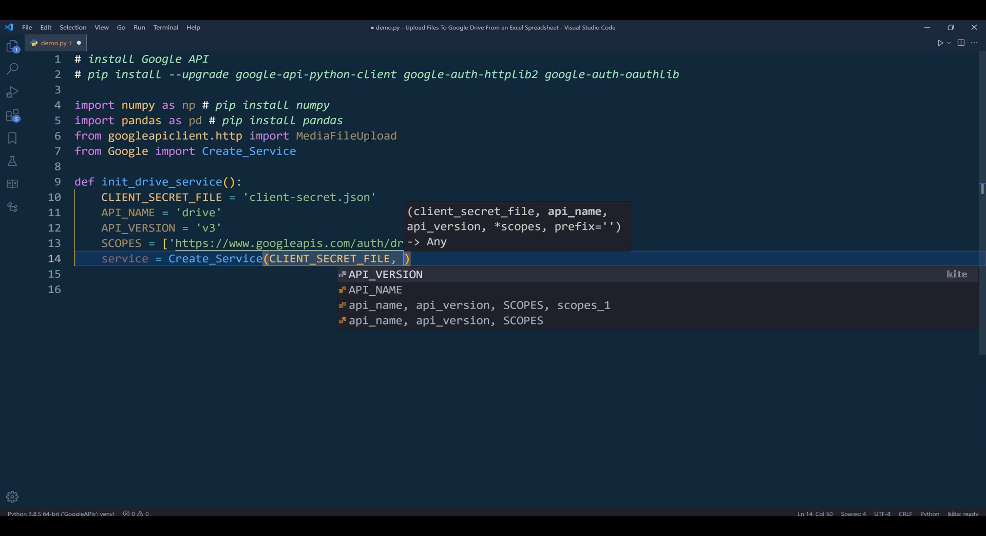
{"action": "type", "text": "API_AN"}
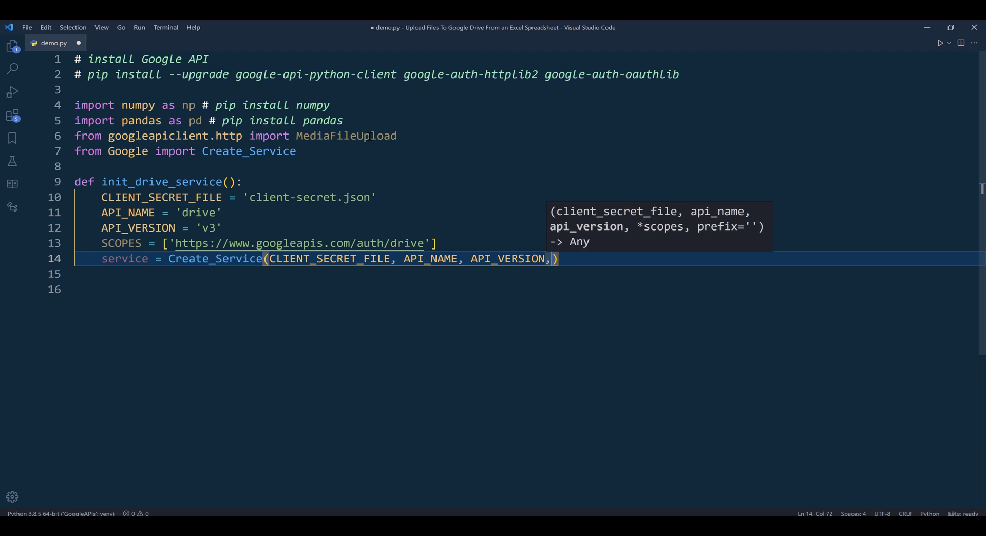
{"action": "type", "text": "SCOPES"}
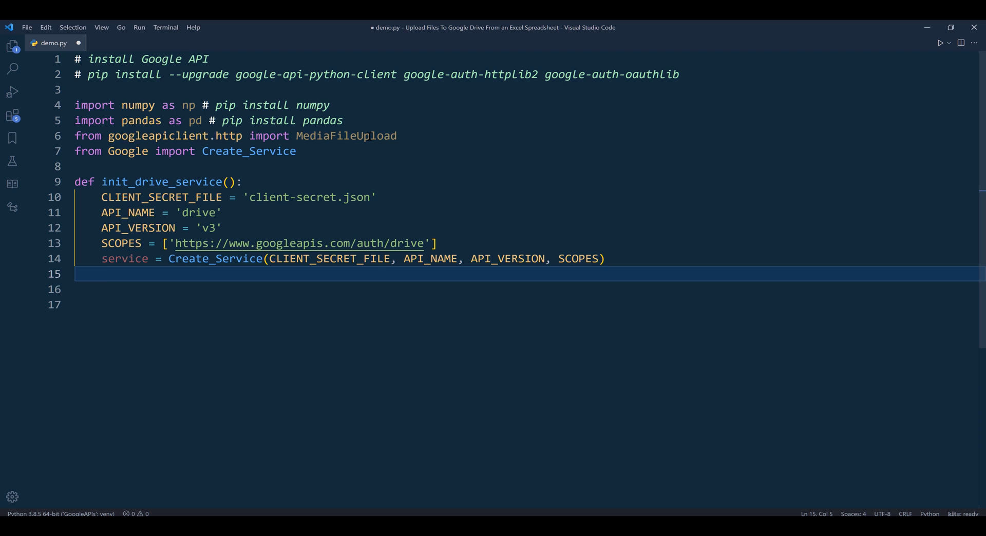
{"action": "type", "text": "return service"}
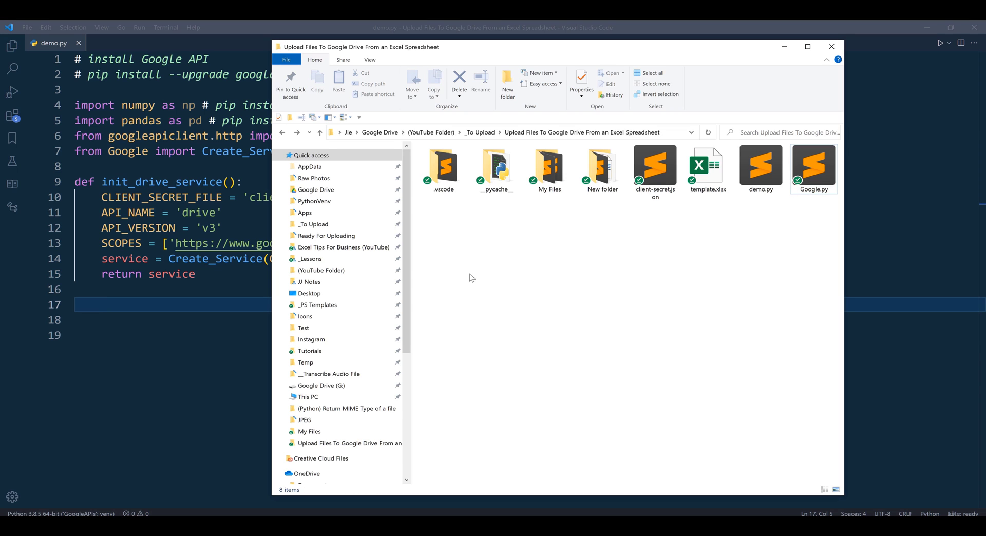
Step: Open the My Files folder inside the project folder
{"action": "left_click", "coordinate": [549, 166]}
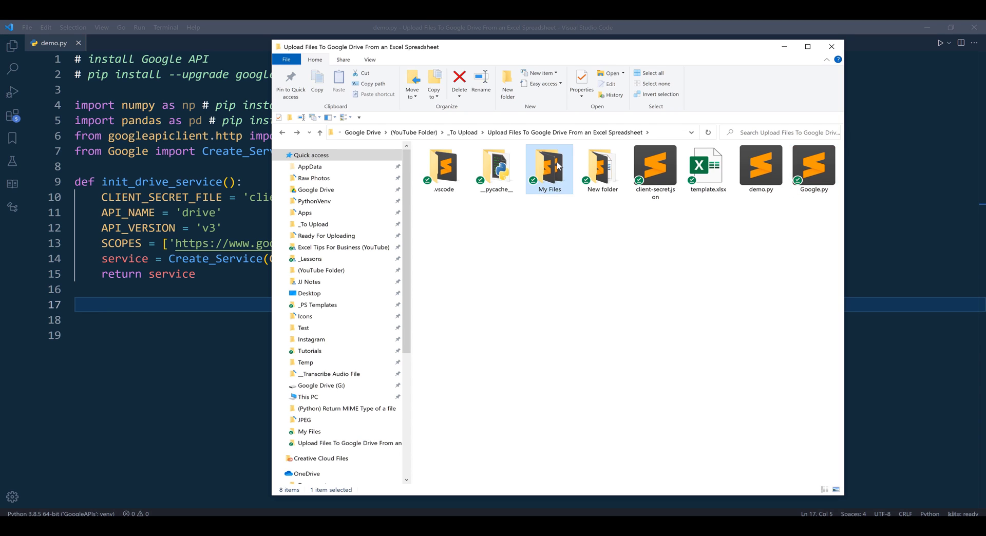
{"action": "double_click", "coordinate": [548, 164]}
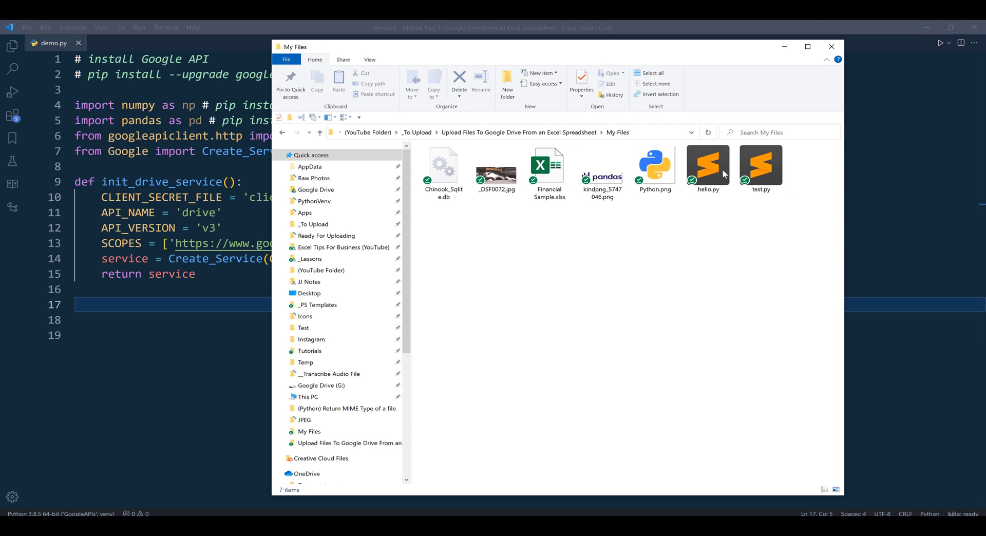
{"action": "mouse_move", "coordinate": [814, 232]}
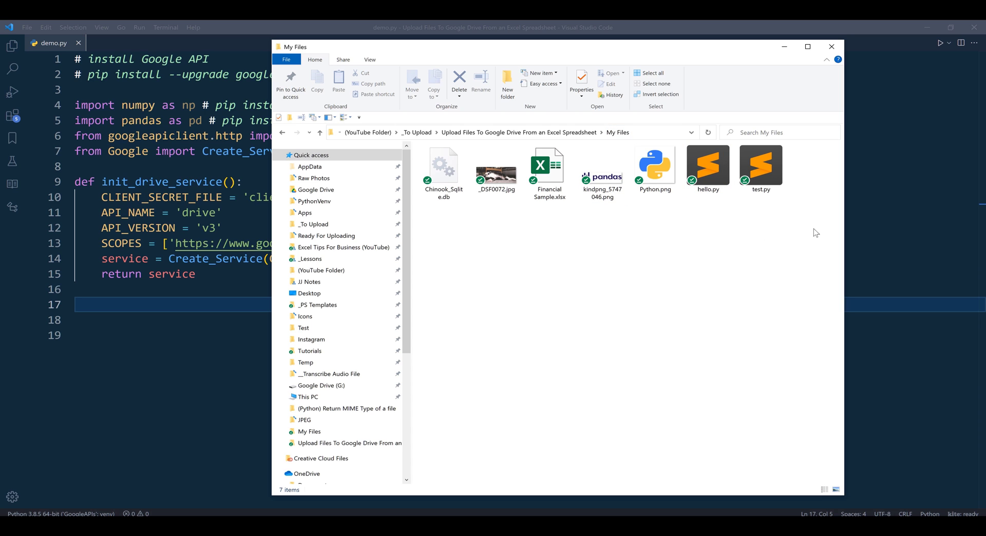
{"action": "mouse_move", "coordinate": [665, 434]}
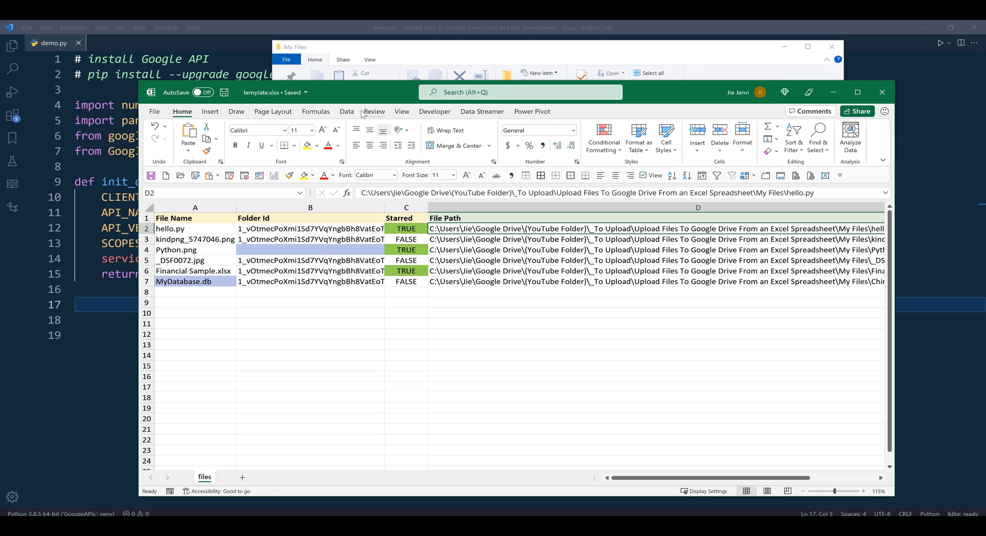
Step: Show the Review tab in the template.xlsx workbook
{"action": "left_click", "coordinate": [374, 111]}
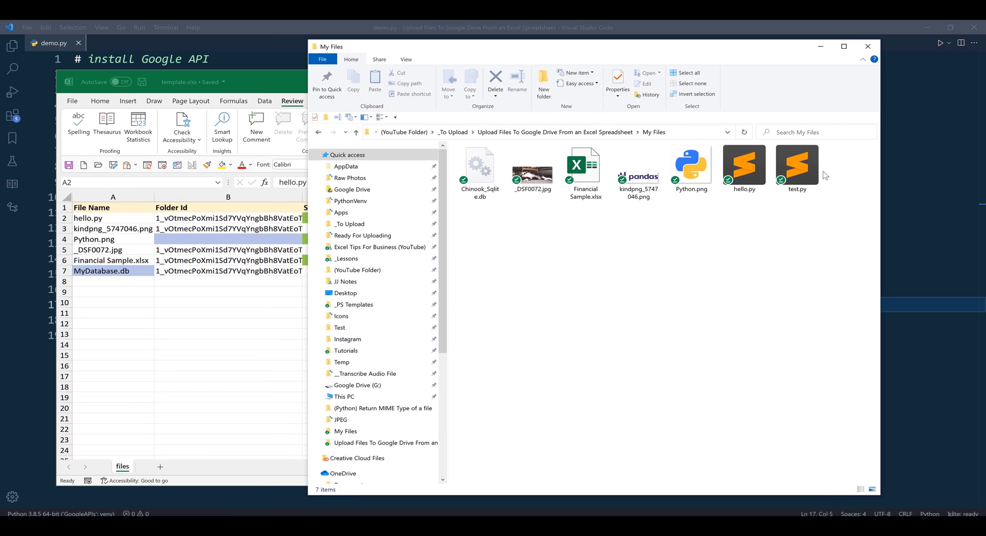
Step: Delete test.py from My Files, confirming the Recycle Bin prompt
{"action": "left_click", "coordinate": [797, 165]}
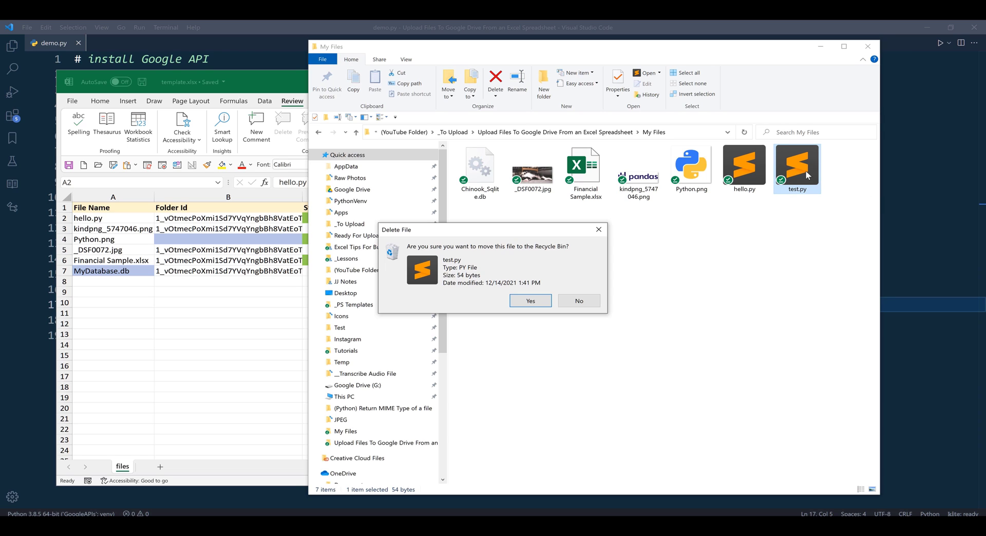
{"action": "left_click", "coordinate": [529, 301]}
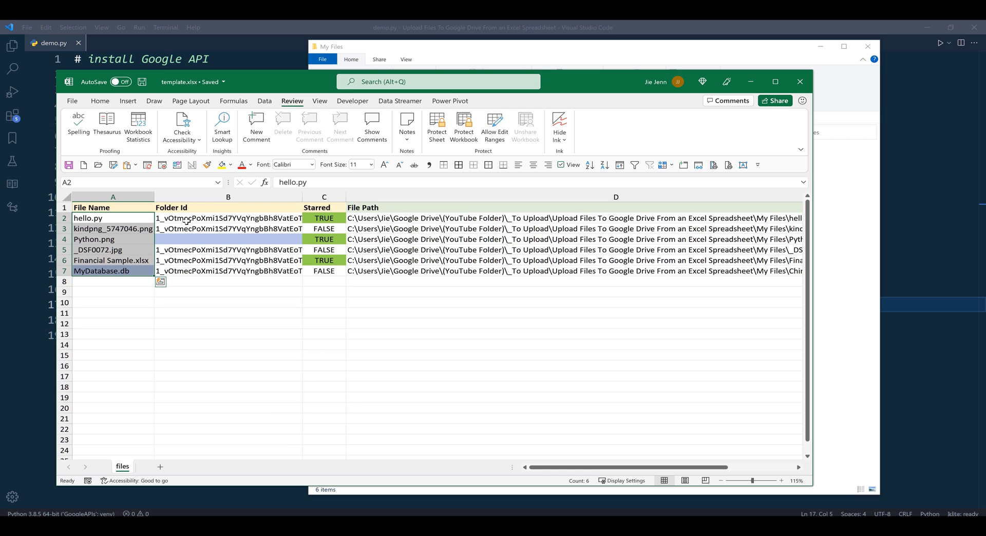
{"action": "left_click", "coordinate": [95, 239]}
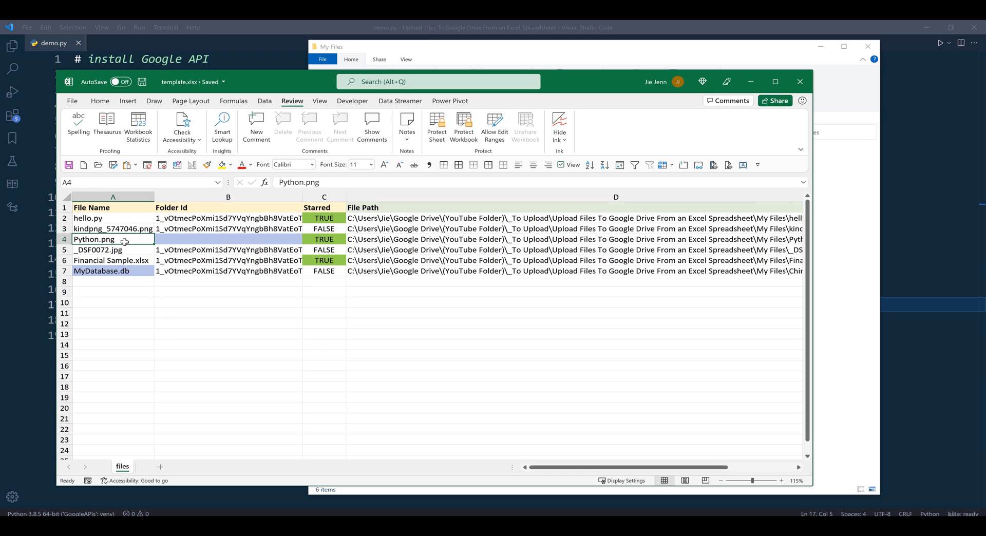
{"action": "left_click", "coordinate": [228, 240]}
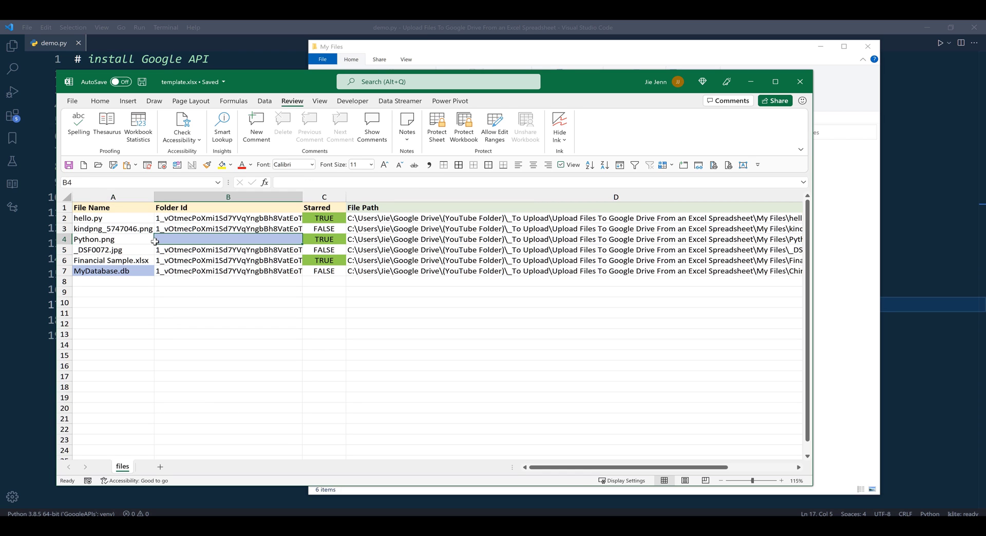
{"action": "mouse_move", "coordinate": [195, 241]}
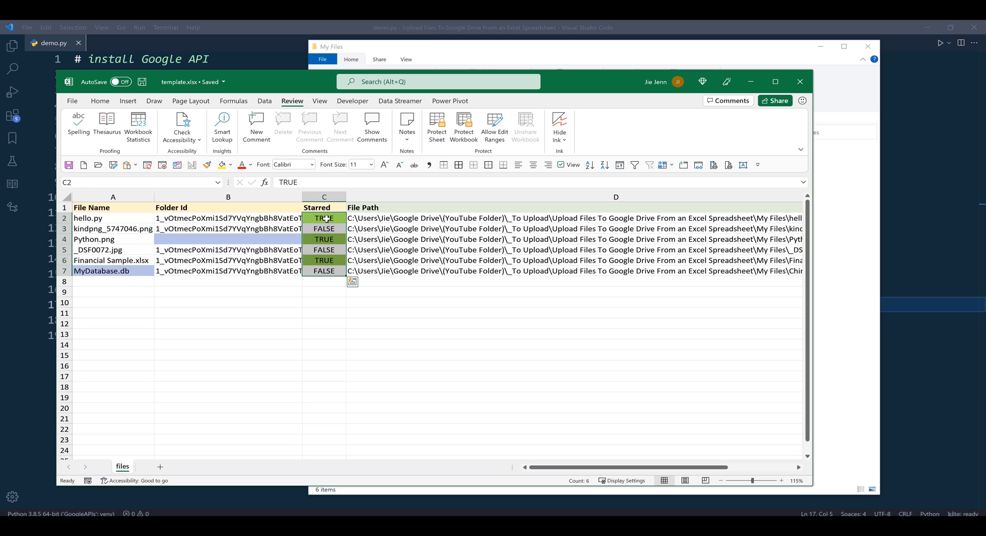
{"action": "left_click", "coordinate": [324, 228]}
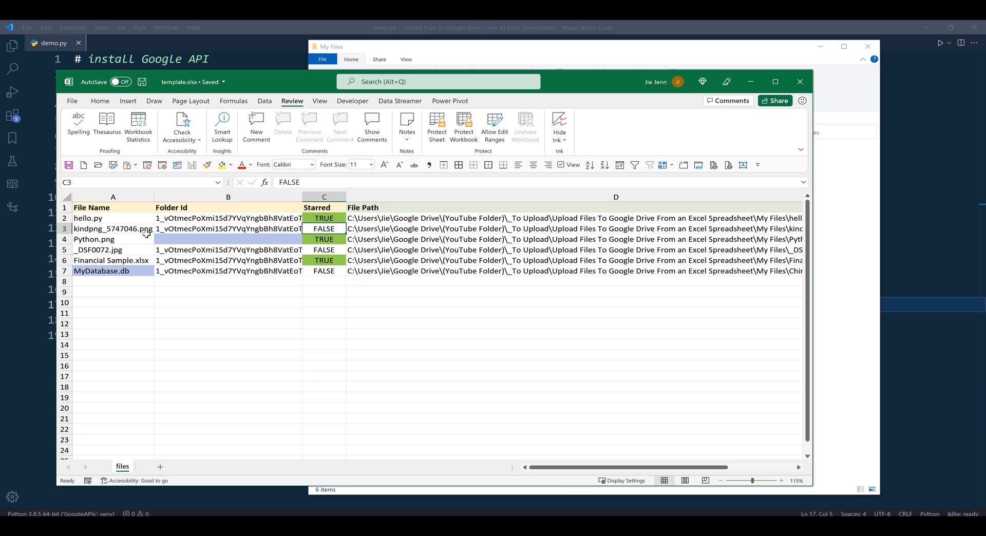
{"action": "left_click", "coordinate": [113, 228]}
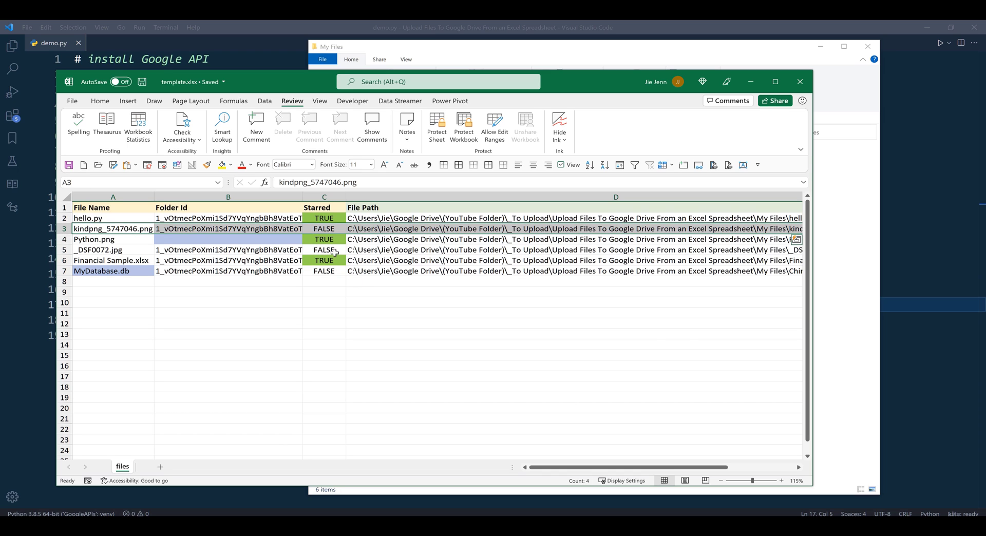
{"action": "left_click", "coordinate": [323, 271]}
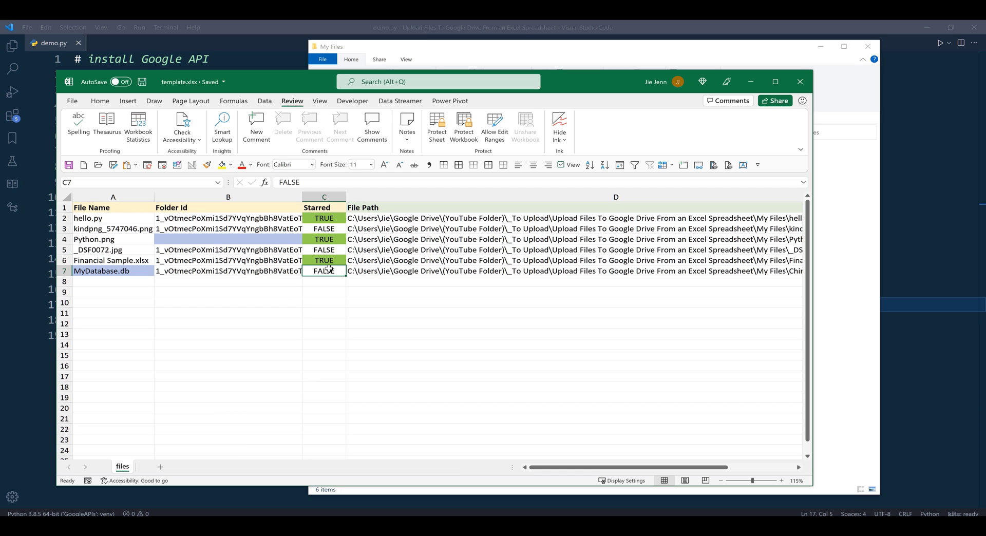
{"action": "mouse_move", "coordinate": [382, 277]}
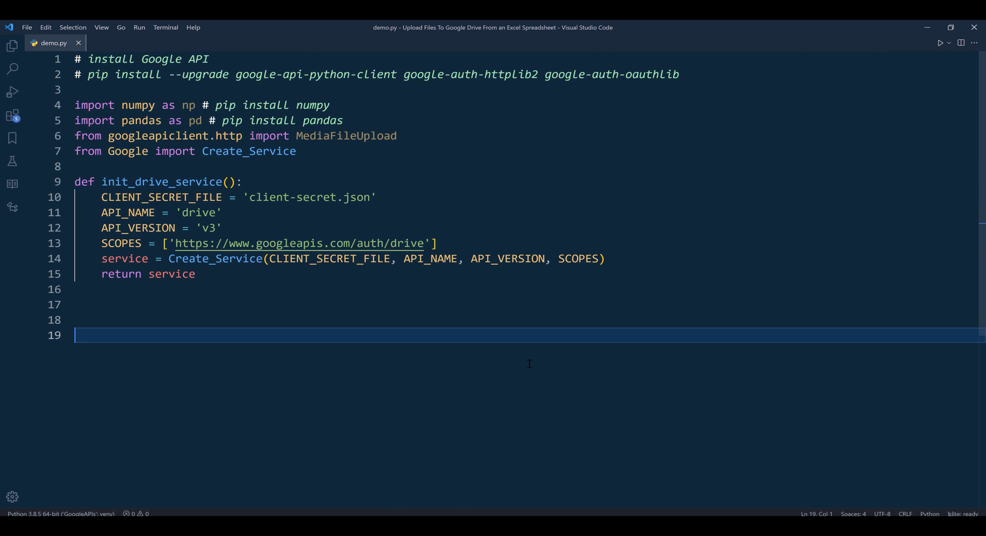
Step: Set file_folder = './My Files' in demo.py
{"action": "type", "text": "file"}
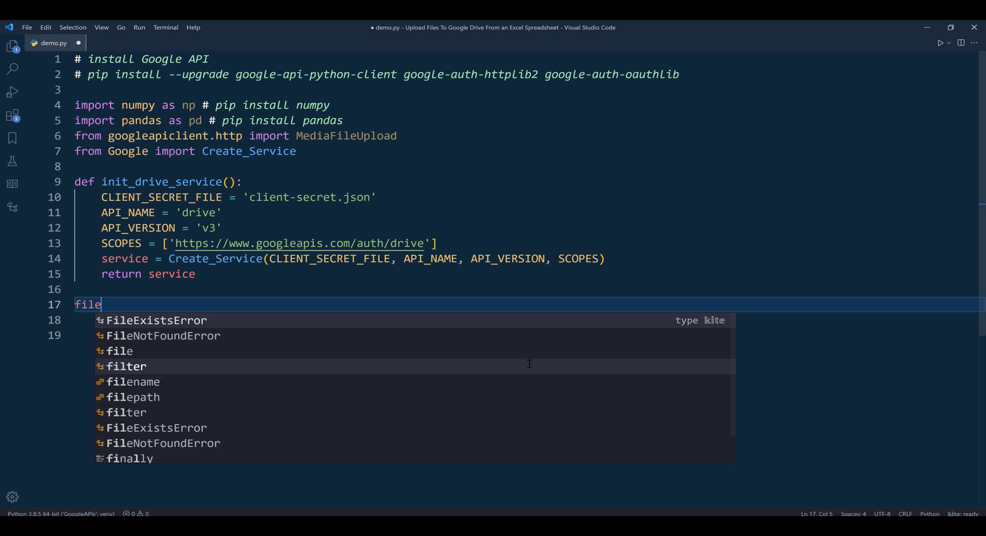
{"action": "type", "text": "_"}
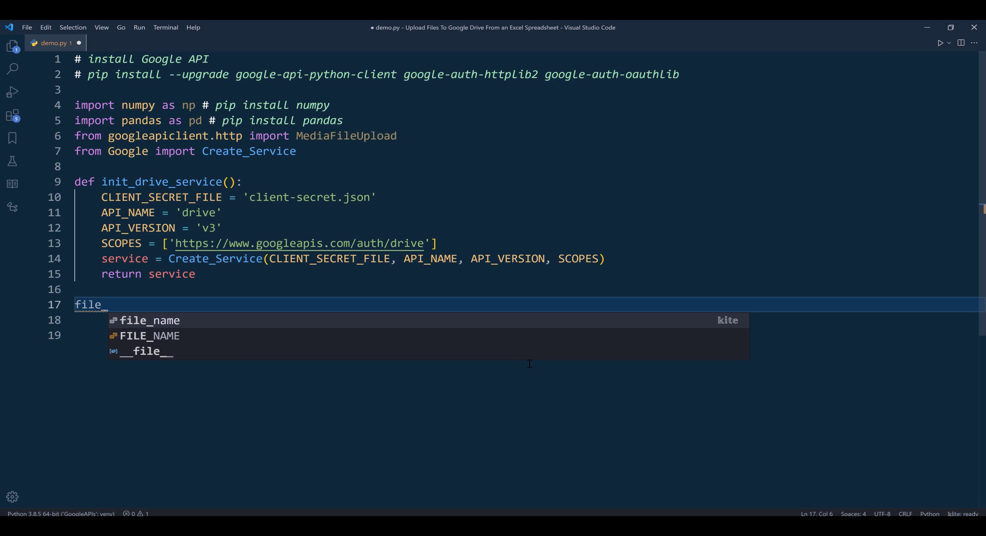
{"action": "type", "text": "_folder"}
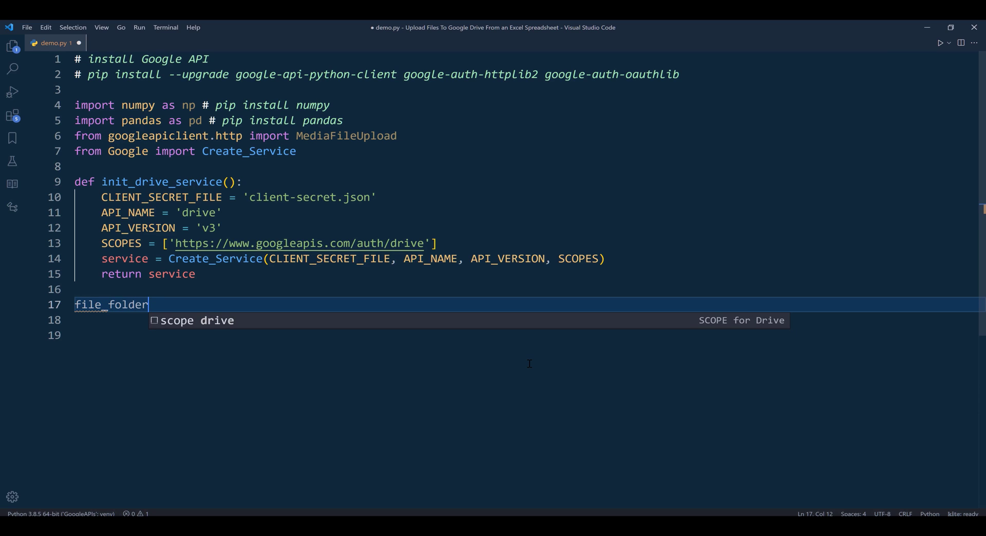
{"action": "type", "text": "= ''"}
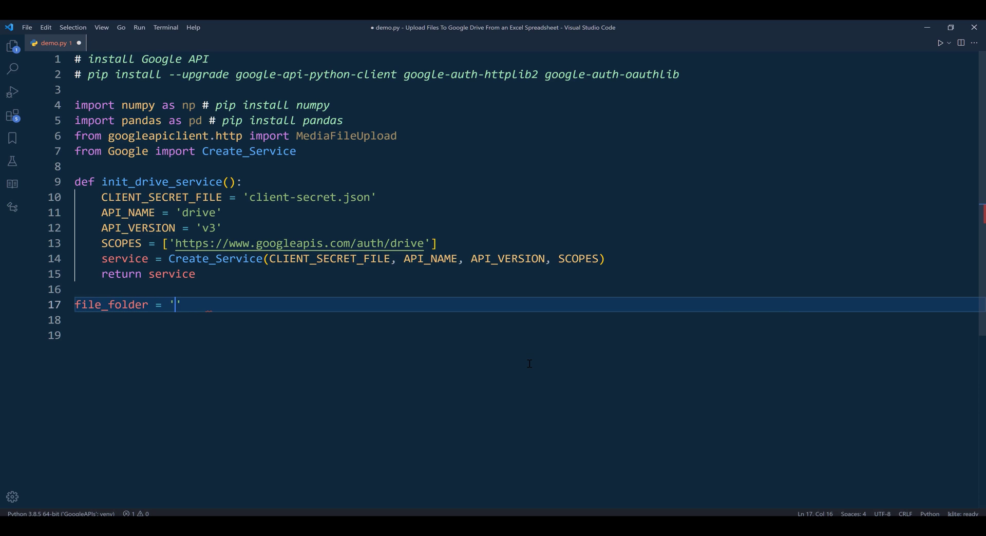
{"action": "type", "text": "./"}
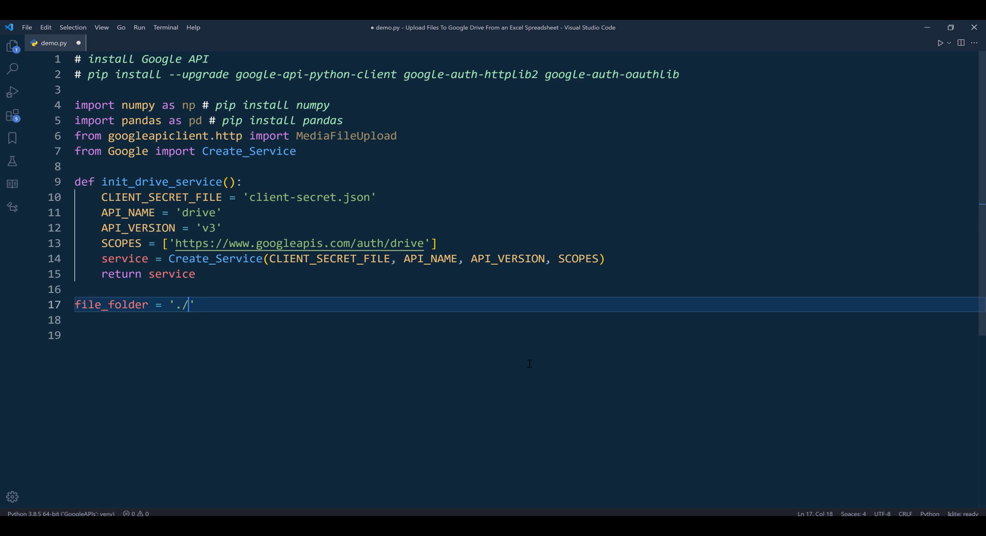
{"action": "type", "text": "My F"}
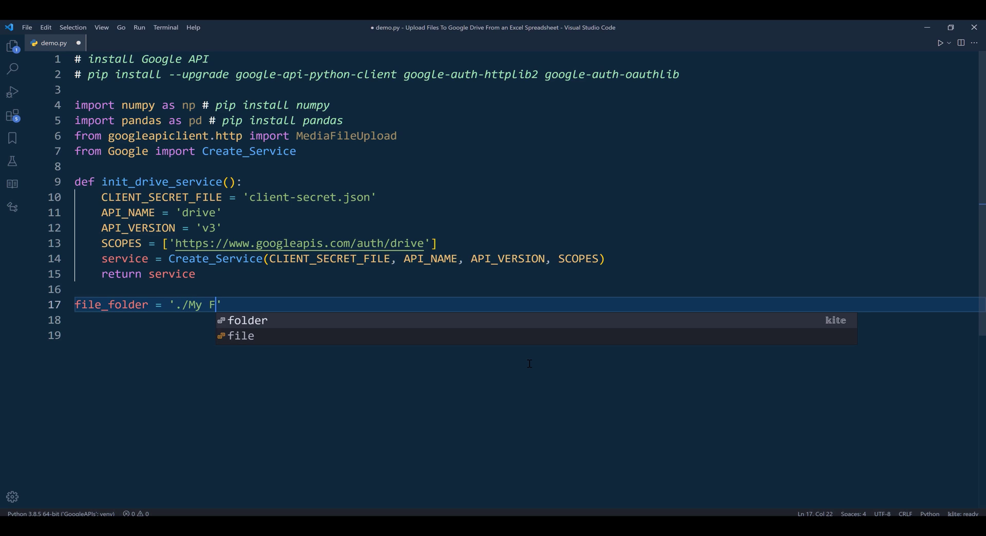
{"action": "type", "text": "iles"}
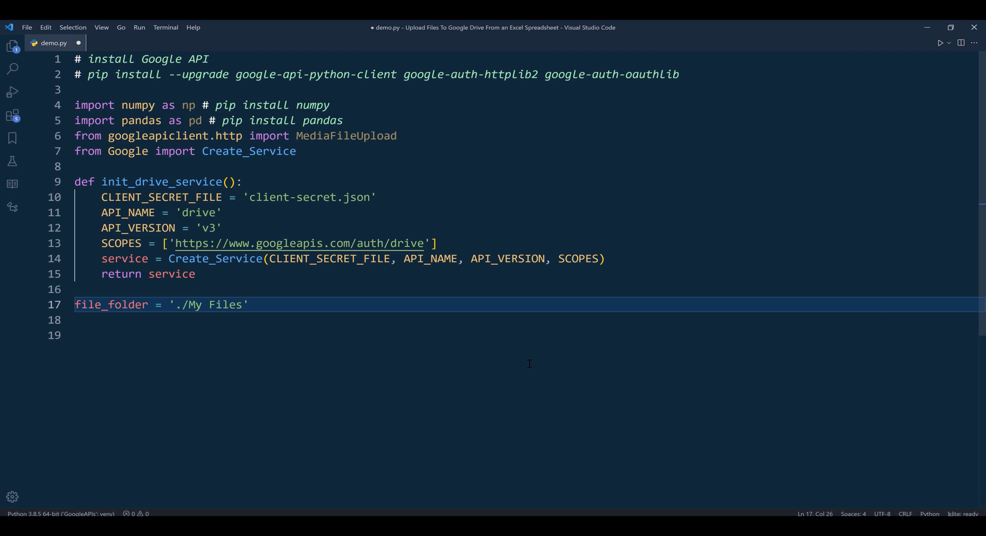
Step: Load the sheet with df = pd.read_excel('template.xlsx', sheet_name='files')
{"action": "type", "text": "df ="}
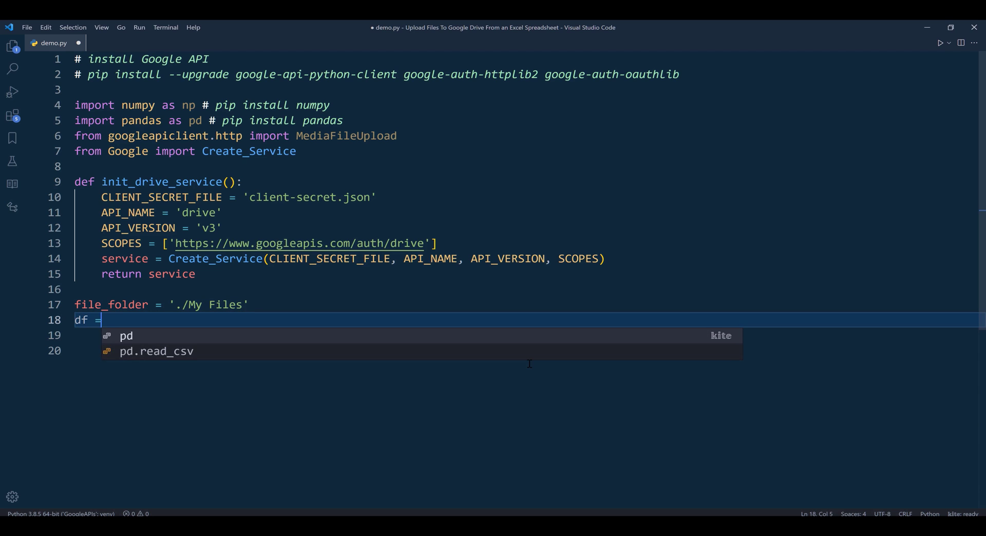
{"action": "type", "text": "pd.read_"}
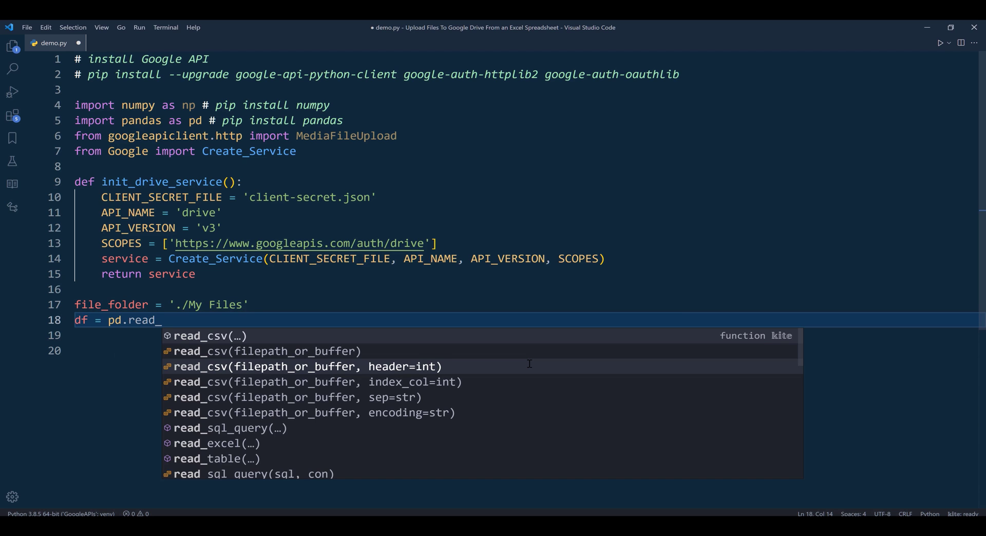
{"action": "type", "text": "excel"}
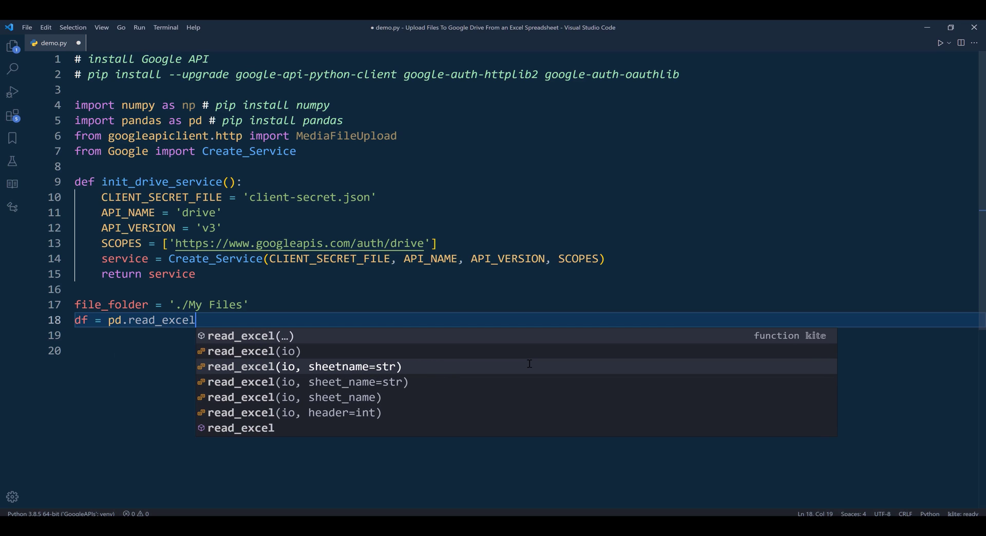
{"action": "type", "text": "("}
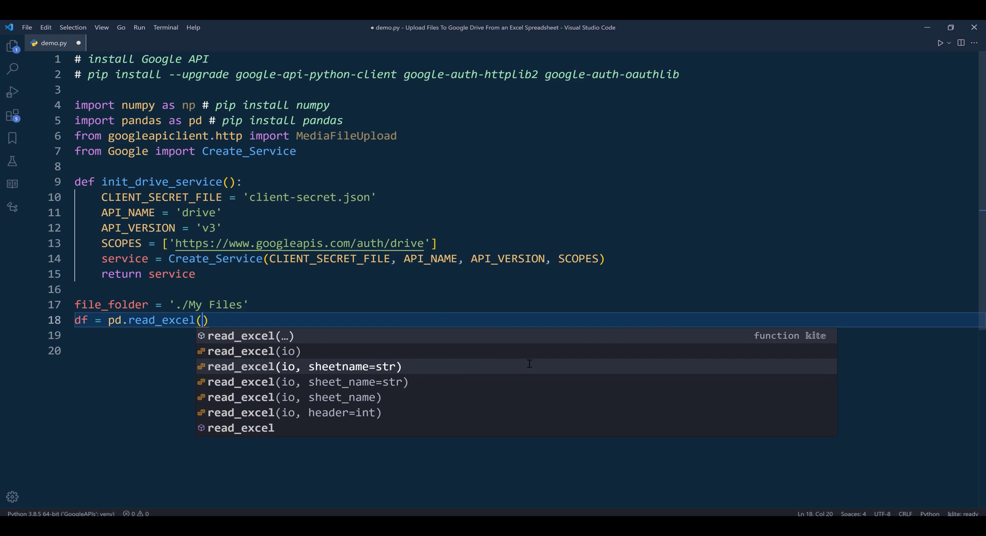
{"action": "type", "text": "'te'"}
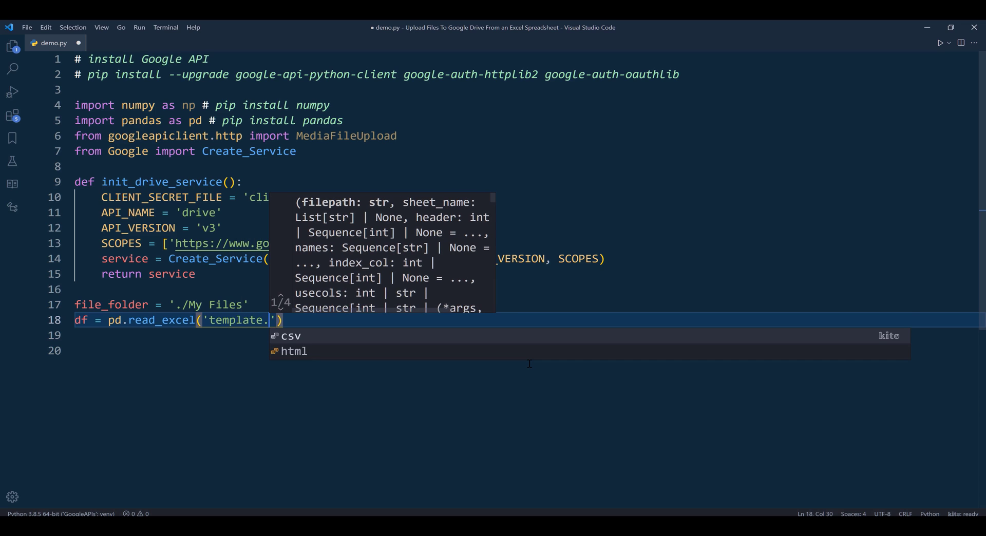
{"action": "type", "text": "xlsx"}
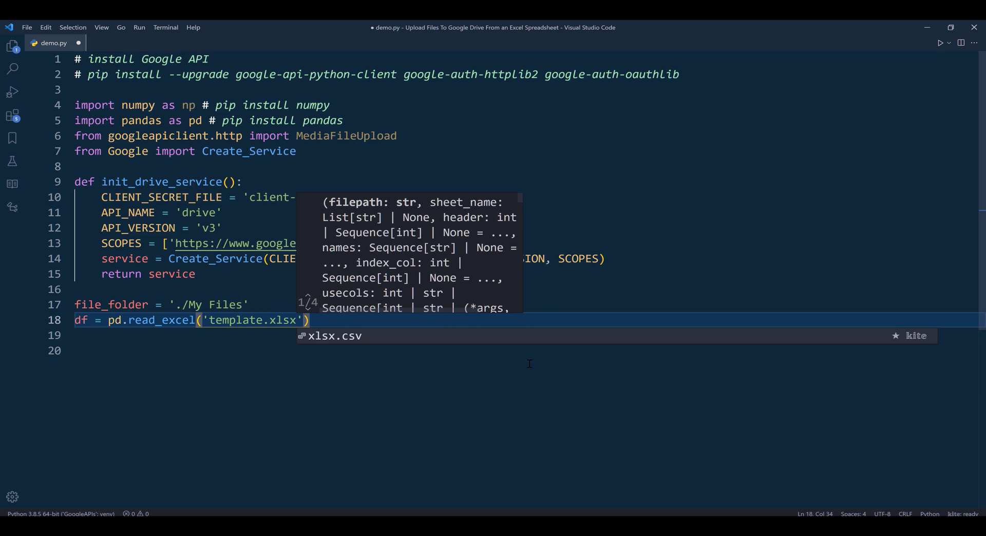
{"action": "type", "text": ", sheet_name=''"}
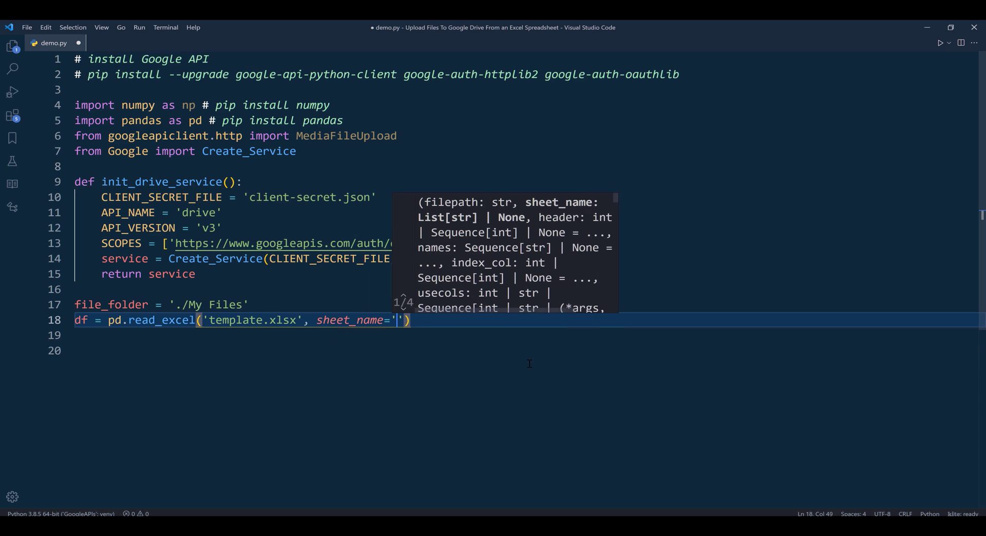
{"action": "type", "text": "files"}
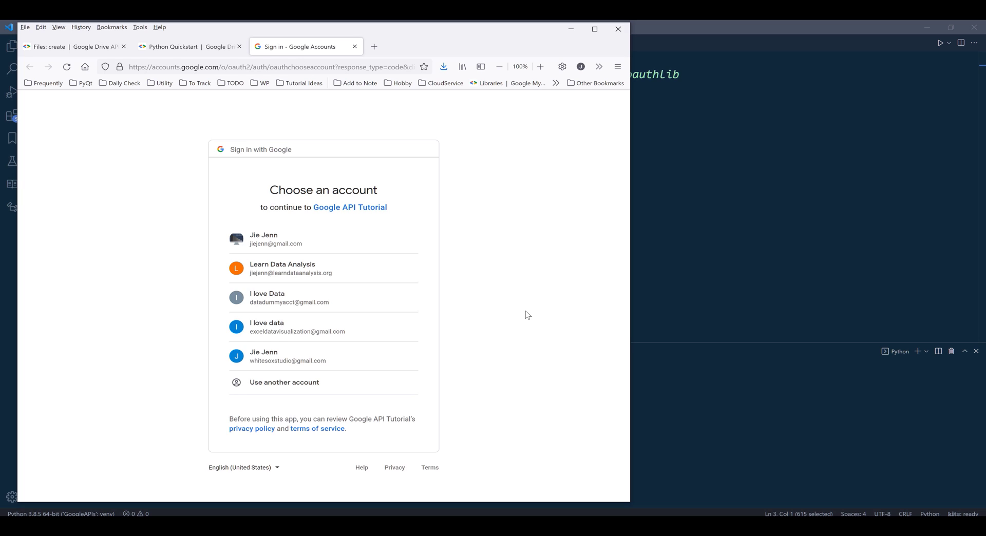
{"action": "mouse_move", "coordinate": [284, 297]}
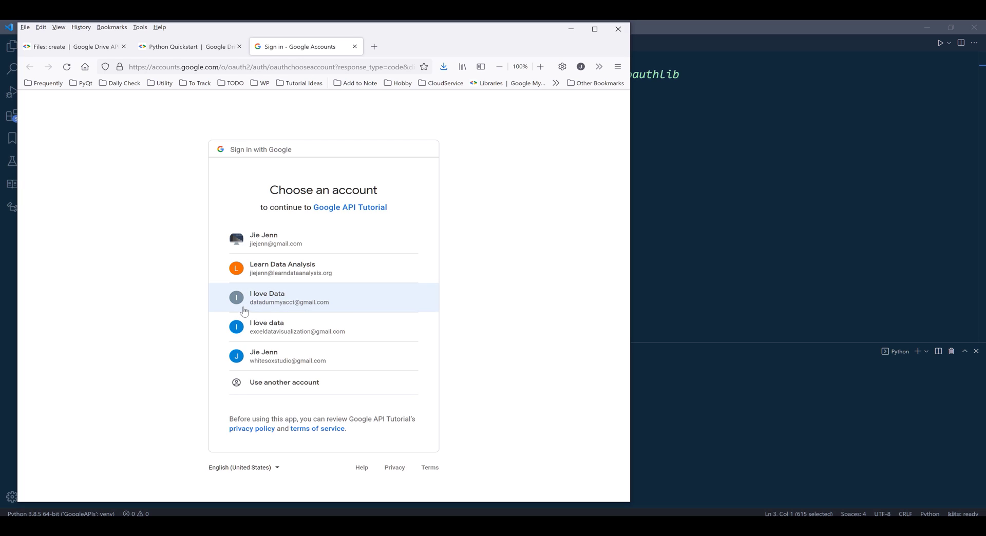
{"action": "mouse_move", "coordinate": [353, 306]}
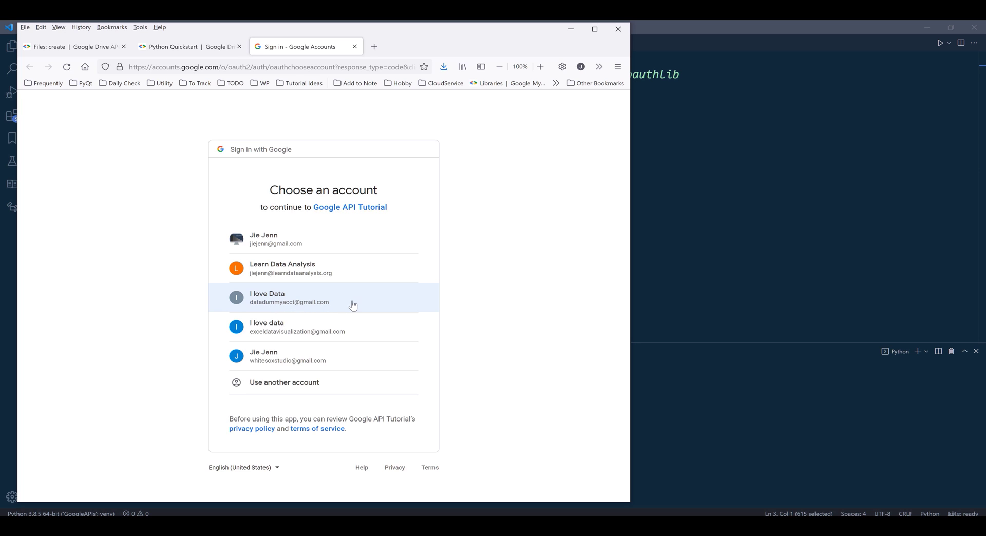
Step: Sign in with the chosen account, proceed past the unverified-app warning, and allow Drive file access
{"action": "left_click", "coordinate": [289, 298]}
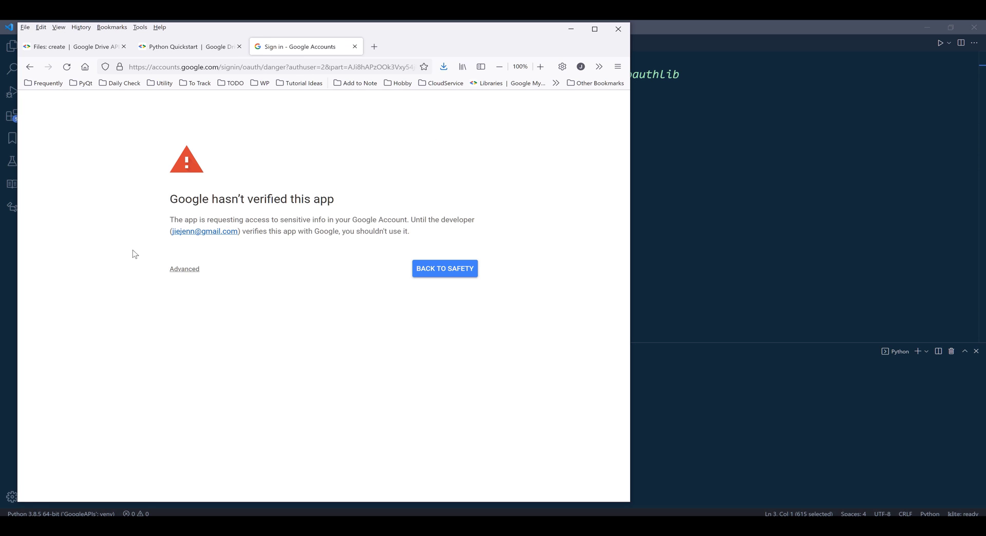
{"action": "mouse_move", "coordinate": [184, 270]}
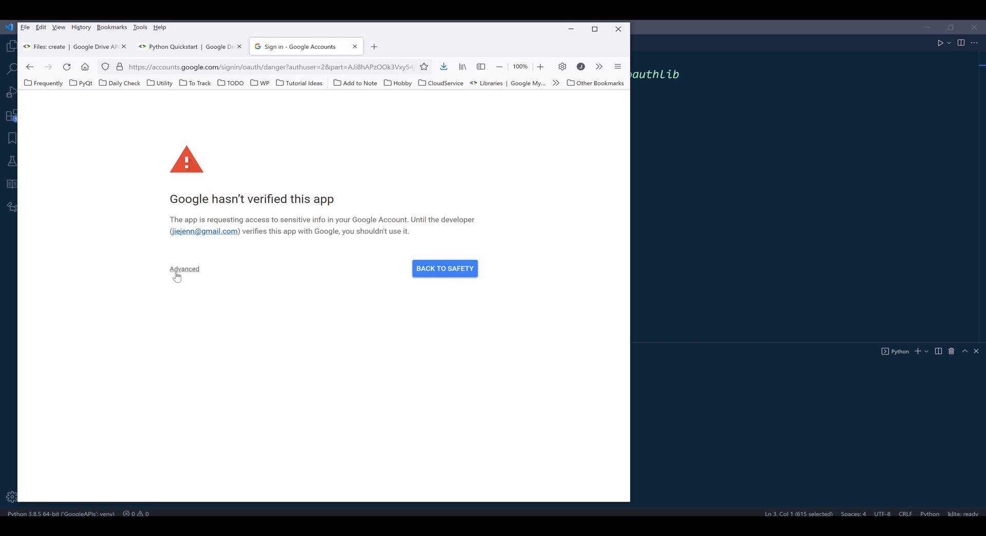
{"action": "left_click", "coordinate": [184, 268]}
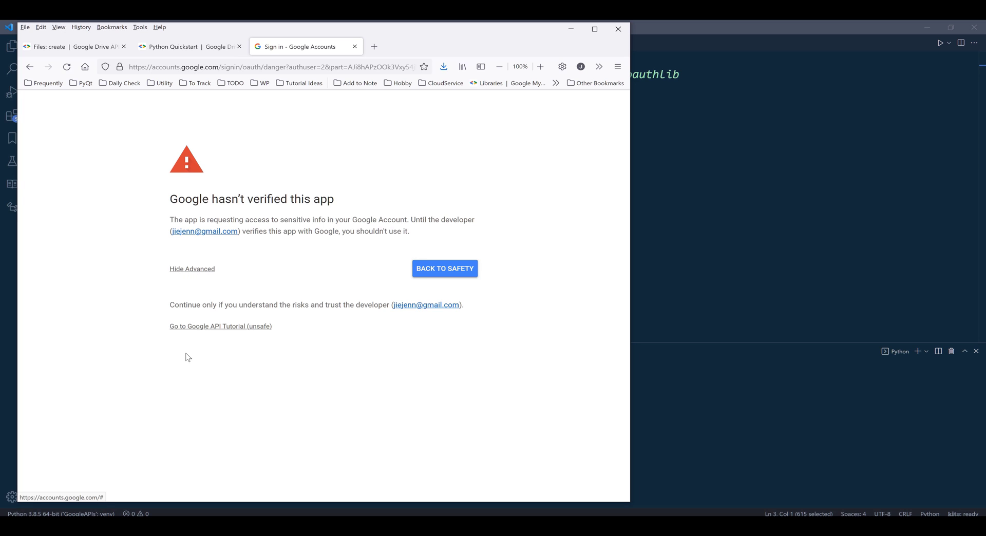
{"action": "left_click", "coordinate": [220, 327]}
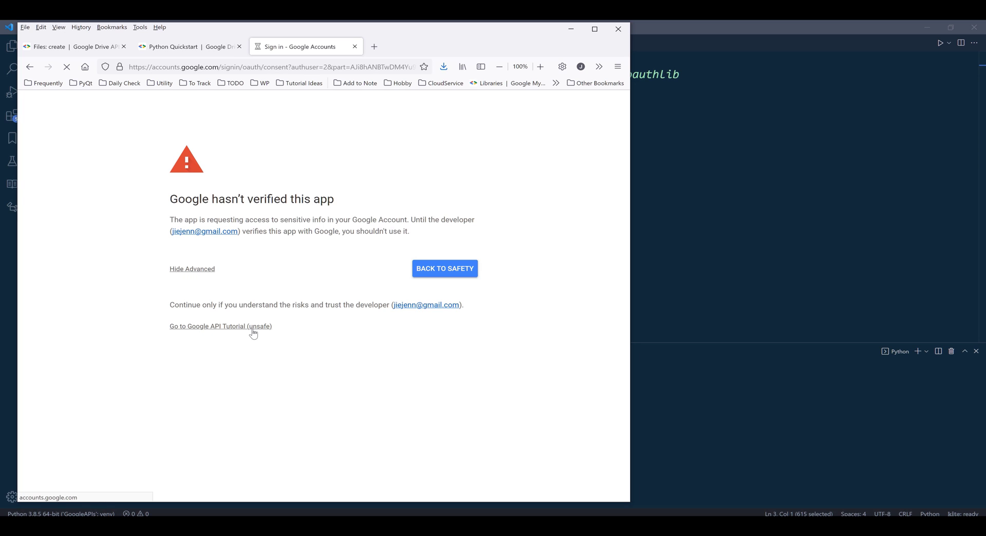
{"action": "left_click", "coordinate": [220, 327]}
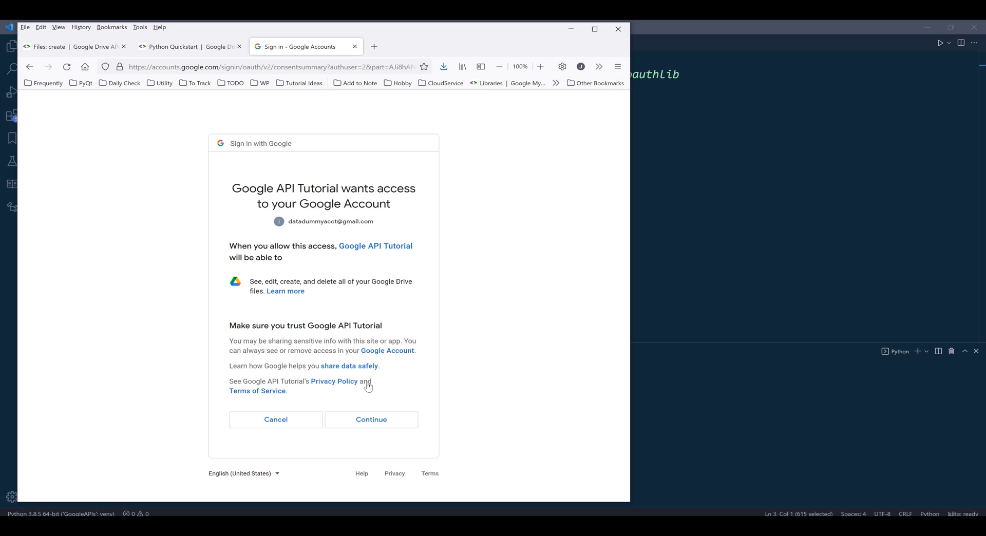
{"action": "mouse_move", "coordinate": [379, 354]}
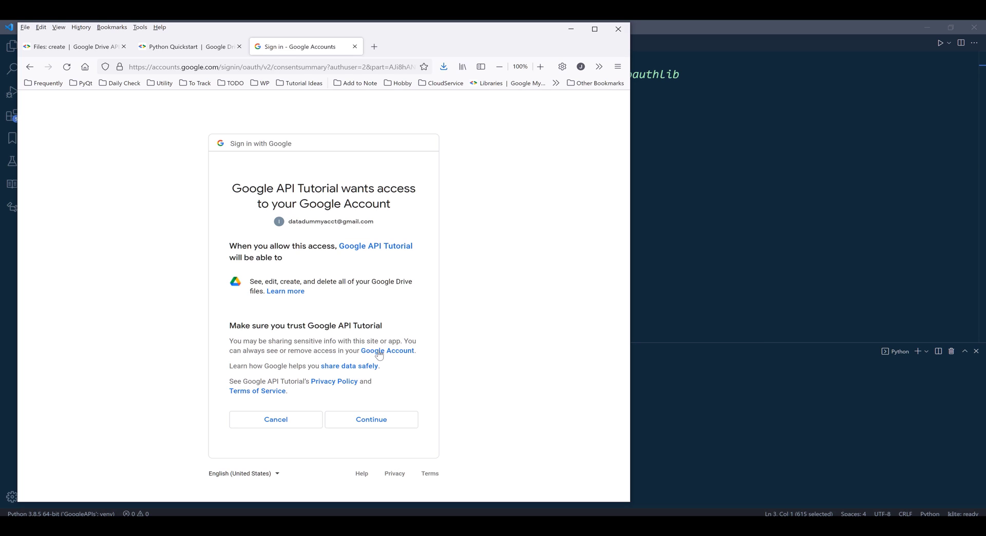
{"action": "left_click", "coordinate": [371, 419]}
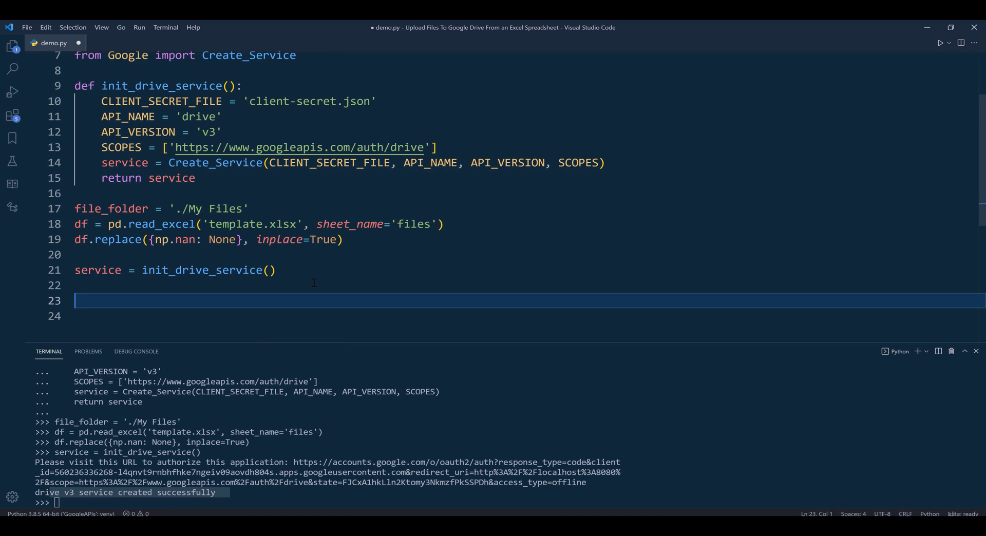
Step: Print df to verify the six file rows loaded, then remove the temporary print line
{"action": "type", "text": "print(df)"}
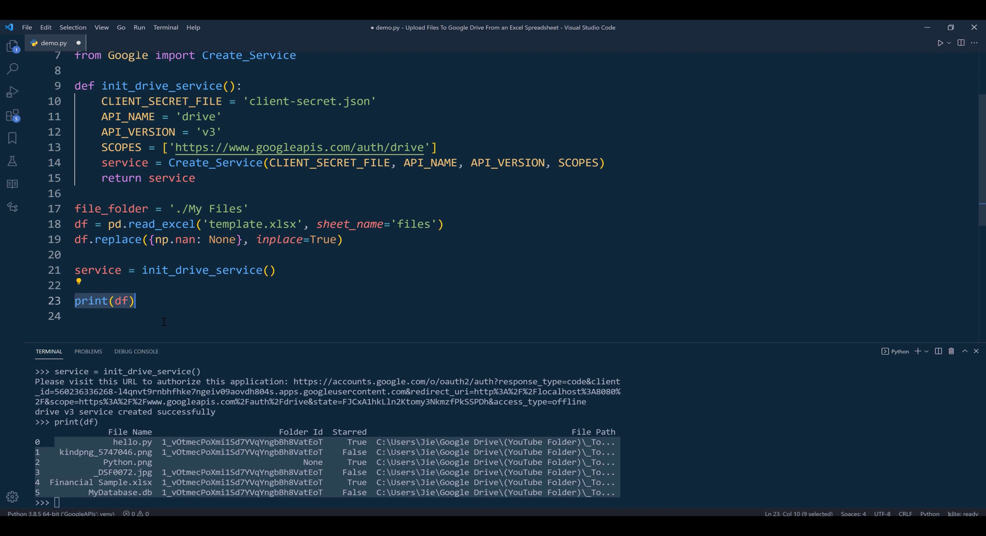
{"action": "key", "text": "Delete"}
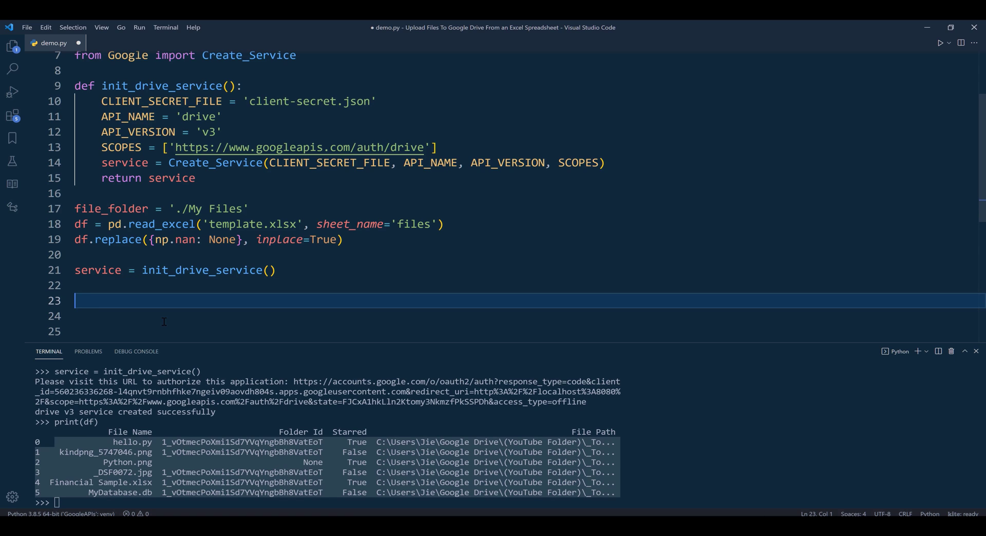
Step: Write the loop header for row in df.iterrows():
{"action": "type", "text": "for"}
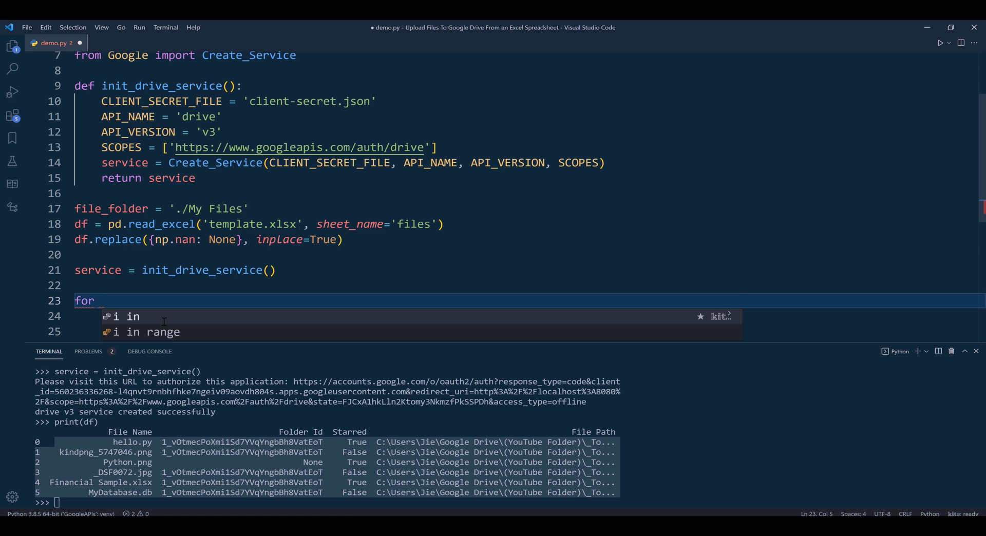
{"action": "type", "text": "row in d"}
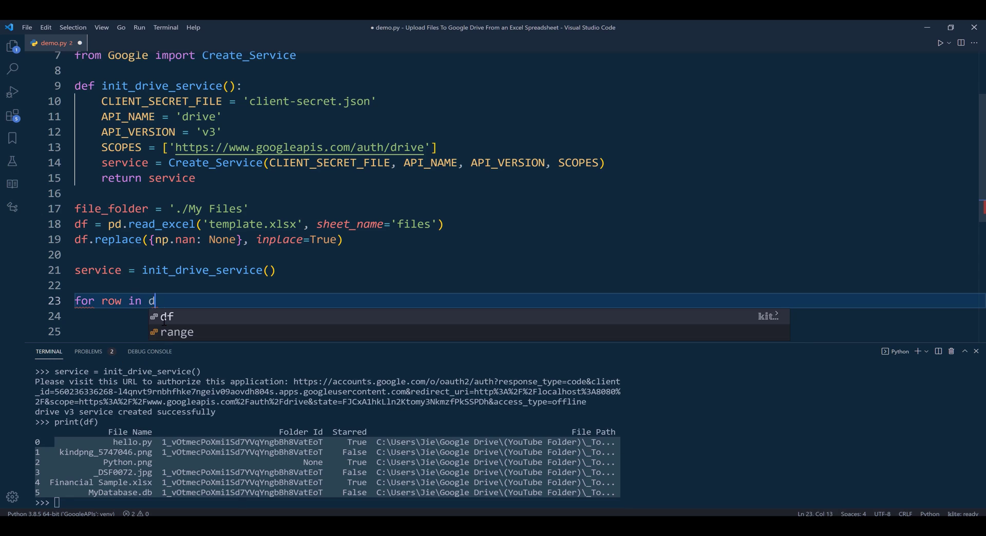
{"action": "type", "text": "f.iterrow"}
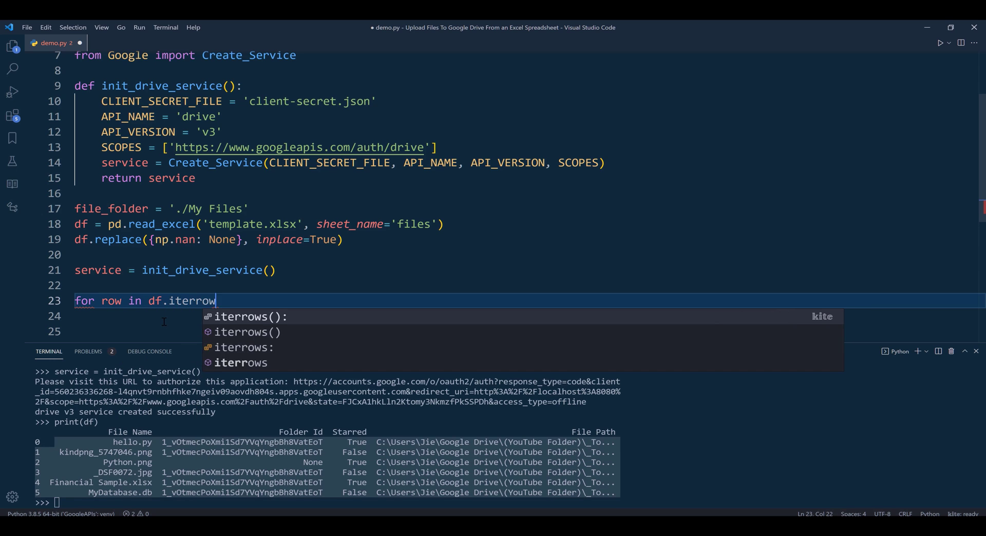
{"action": "key", "text": "Enter"}
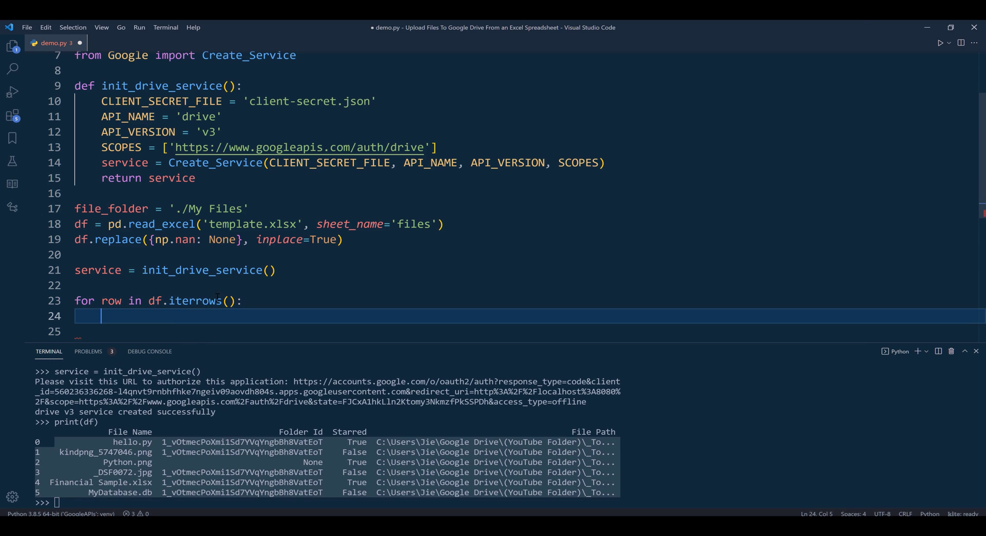
Step: Inside the loop assign file_name = row[1]['File Name']
{"action": "type", "text": "file"}
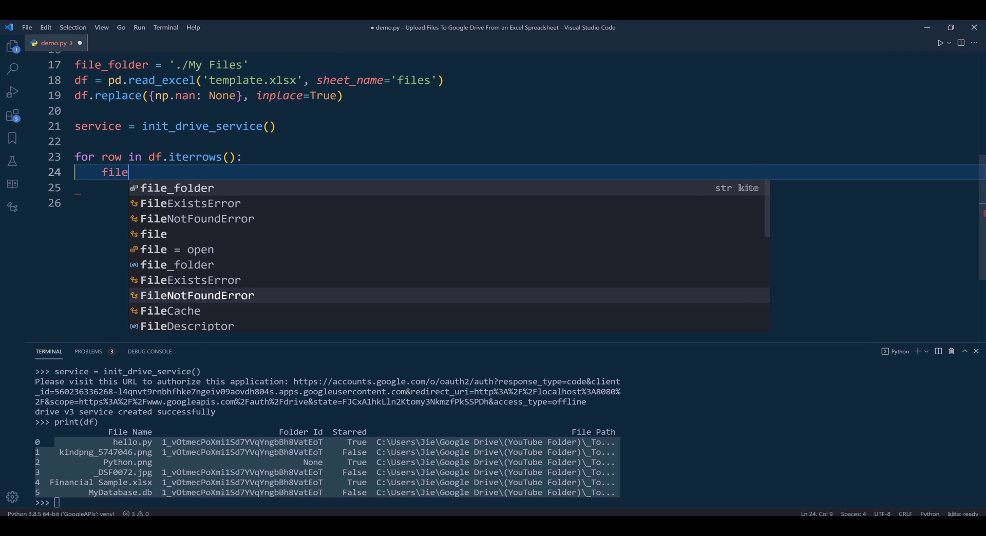
{"action": "type", "text": "_name ="}
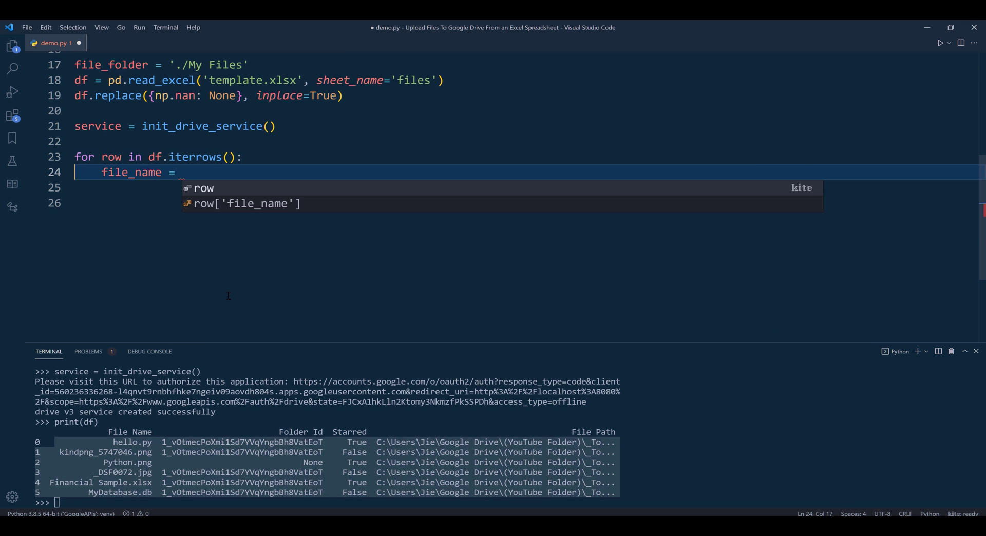
{"action": "type", "text": "row"}
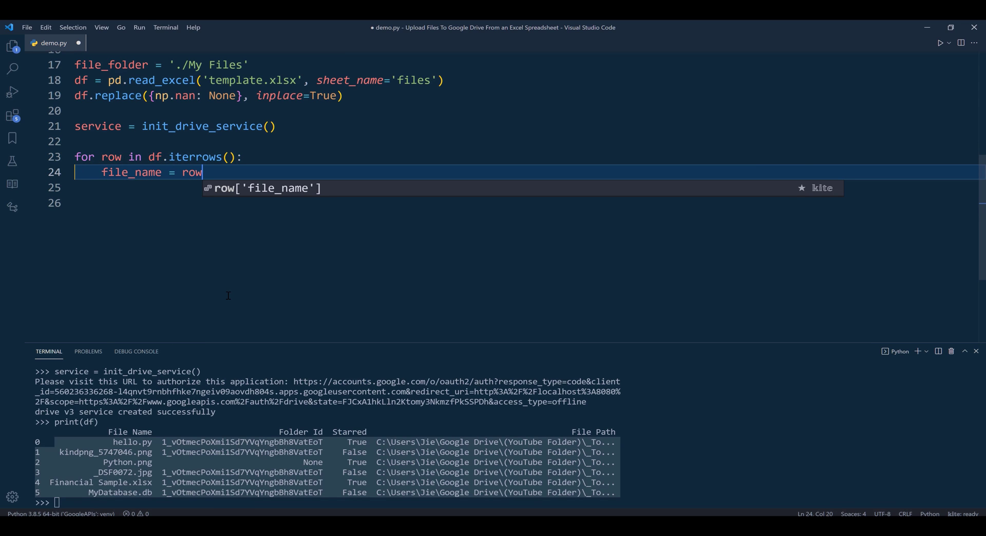
{"action": "type", "text": "[1]["}
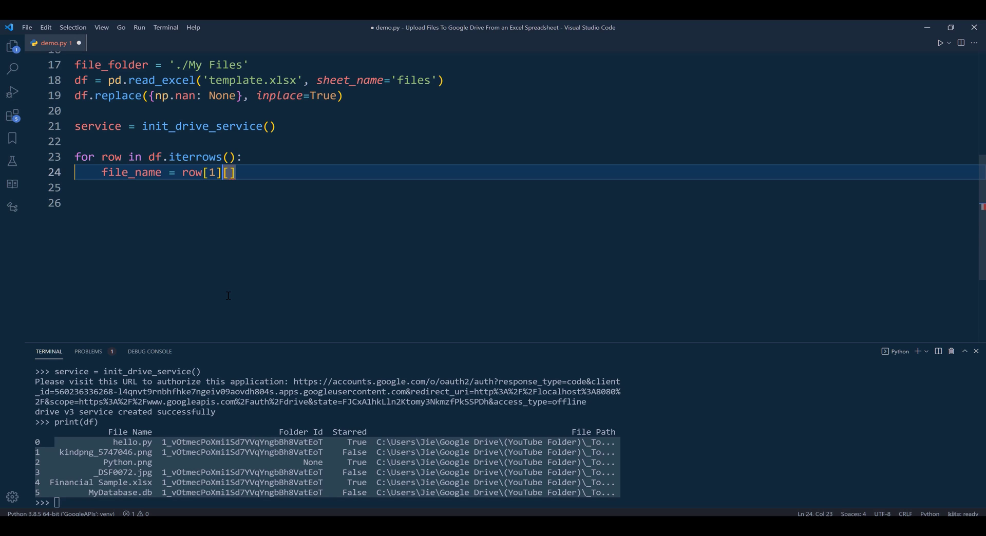
{"action": "type", "text": "'File Na"}
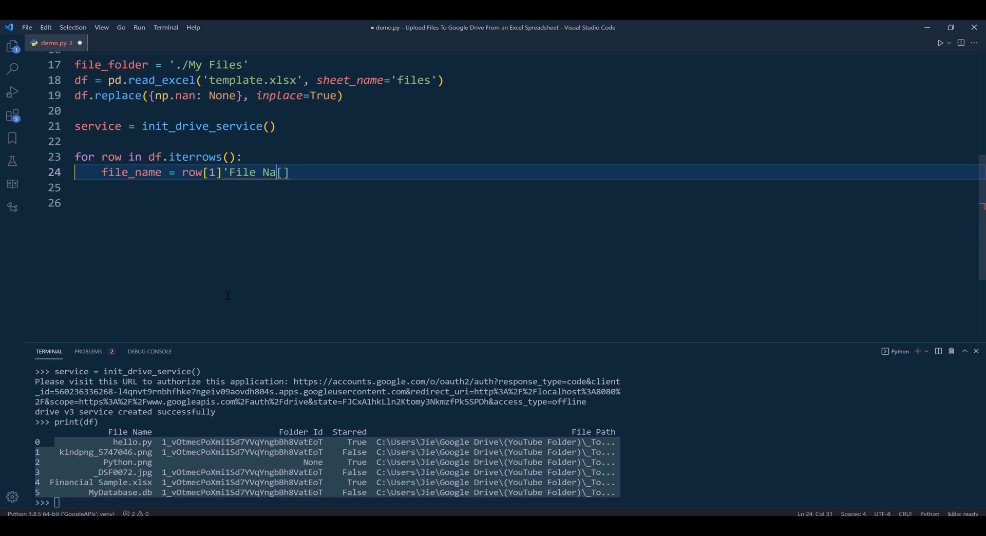
{"action": "type", "text": "me"}
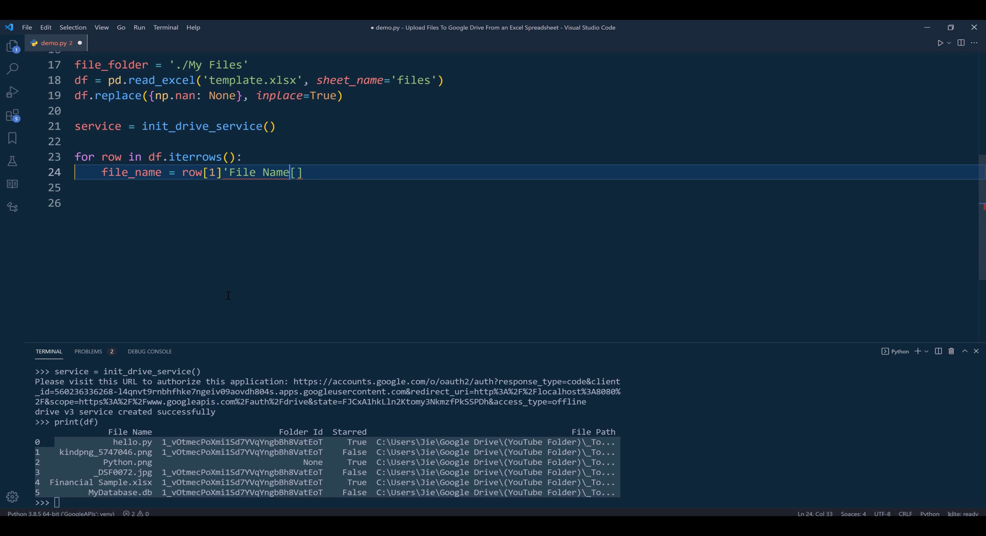
{"action": "type", "text": "'"}
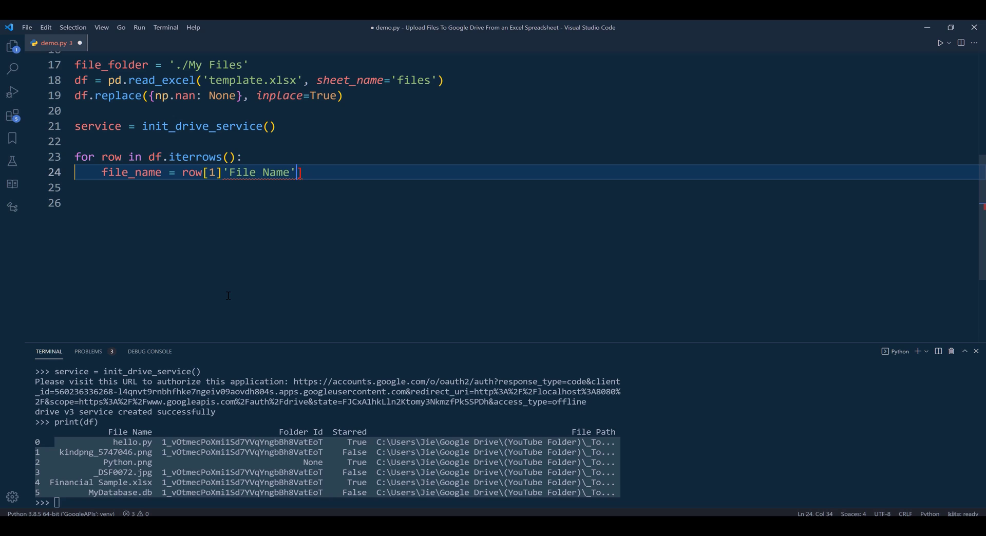
{"action": "type", "text": "["}
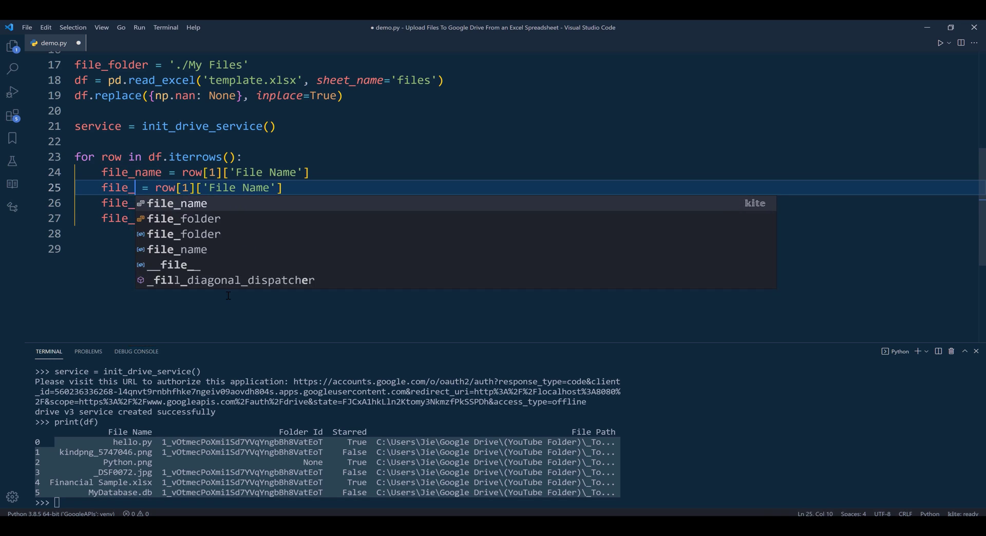
Step: Add file_path = row[1]['File Path'] and begin the folder_id = row assignment
{"action": "type", "text": "path"}
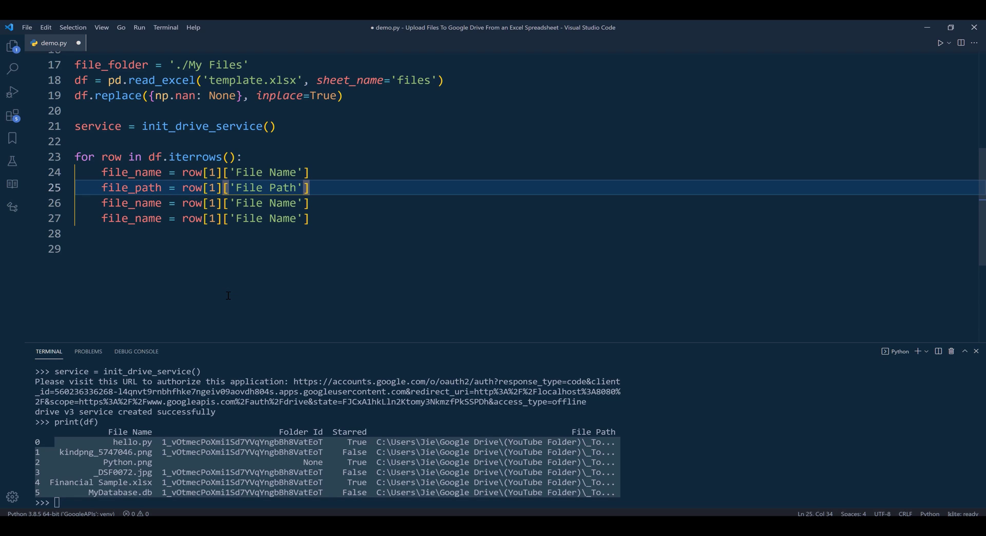
{"action": "left_click", "coordinate": [131, 202]}
{"action": "type", "text": "o"}
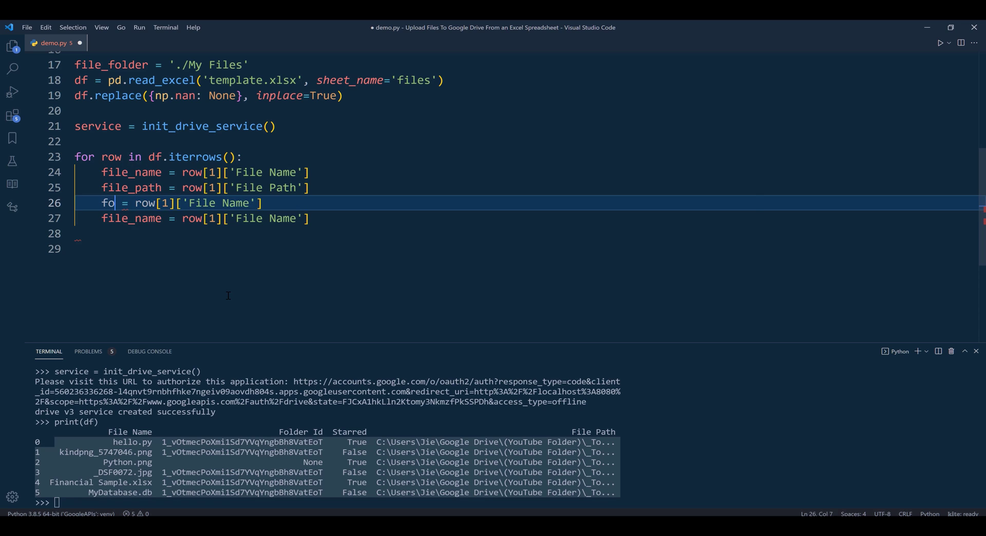
{"action": "type", "text": "lder_id"}
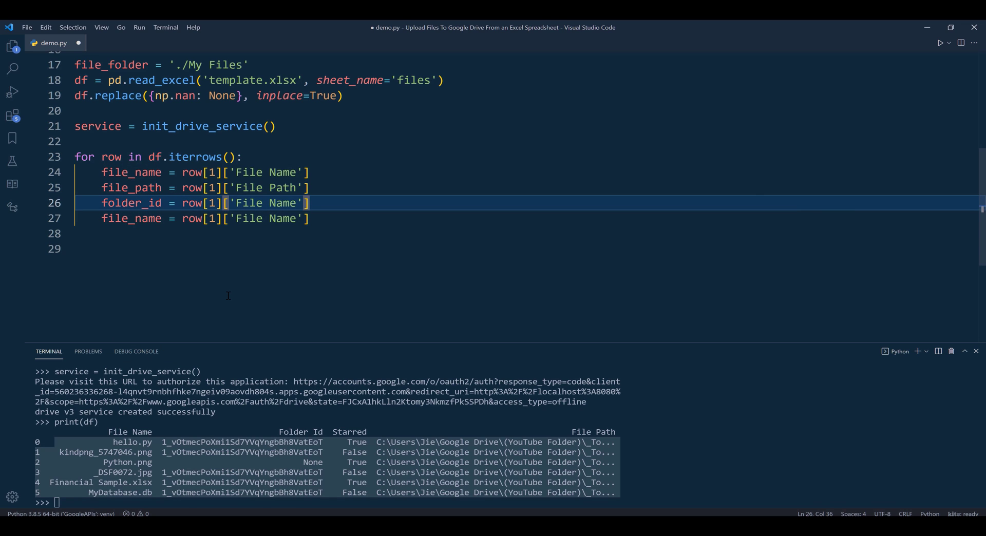
{"action": "key", "text": "BackSpace"}
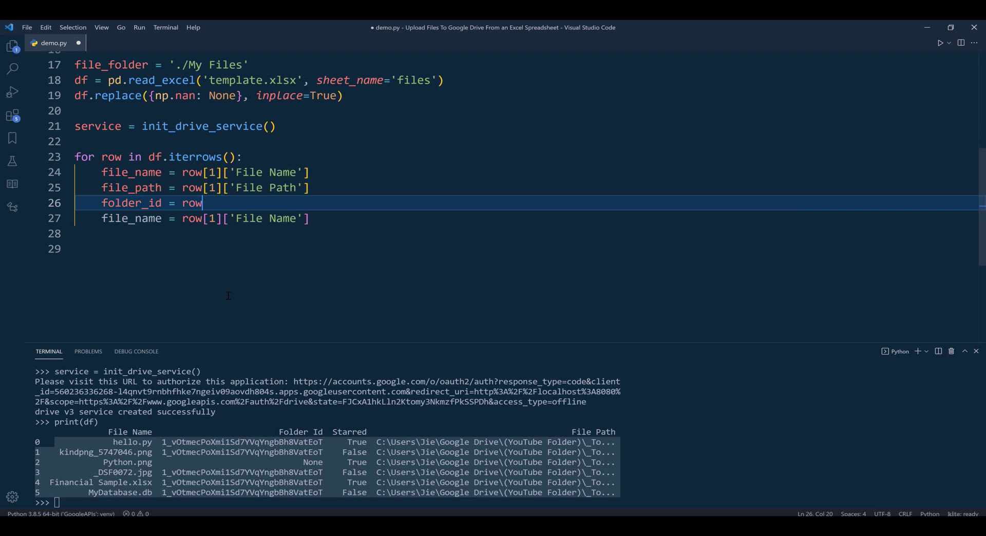
Step: Set folder_id = [row[1]['Folder Id']] if row[1]['Folder Id'] else None
{"action": "key", "text": "Backspace"}
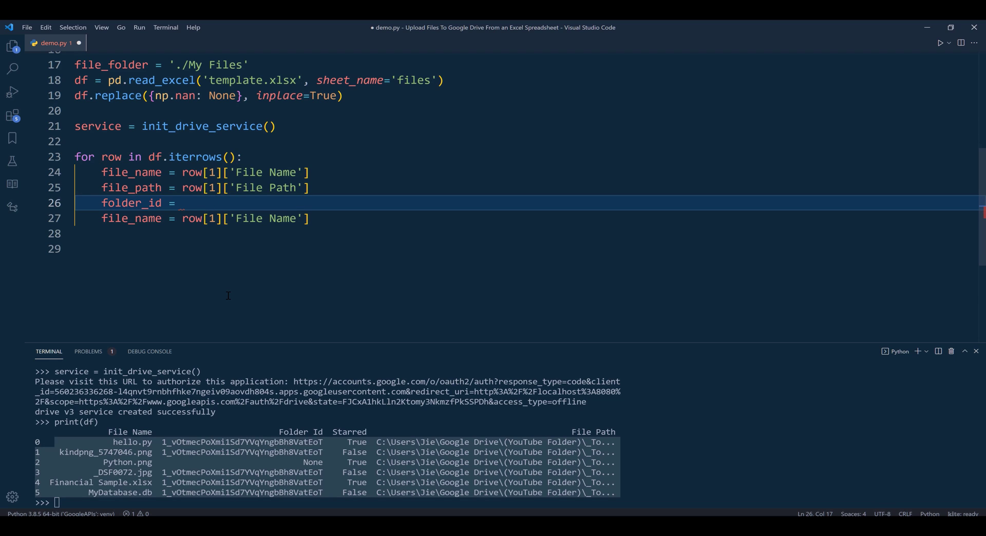
{"action": "type", "text": "if"}
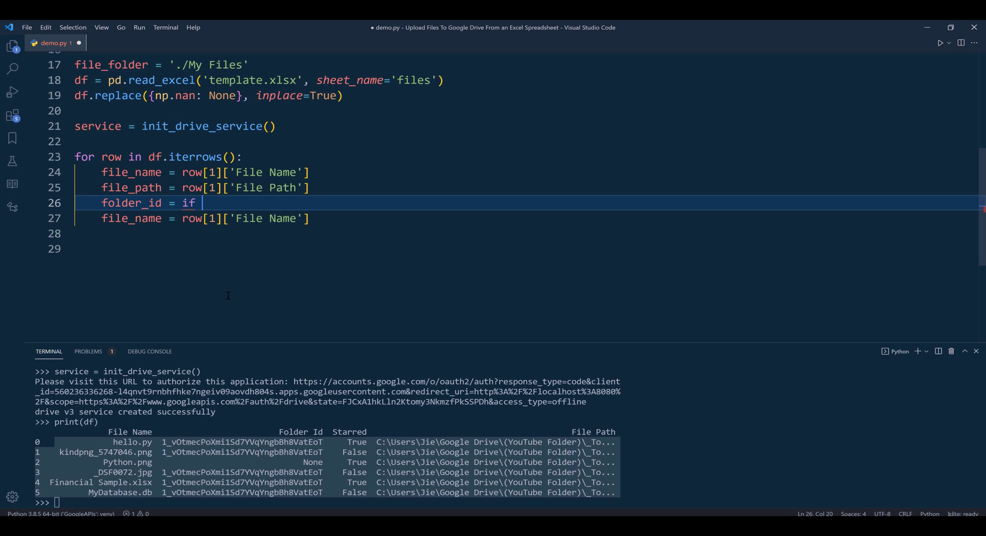
{"action": "type", "text": "ro"}
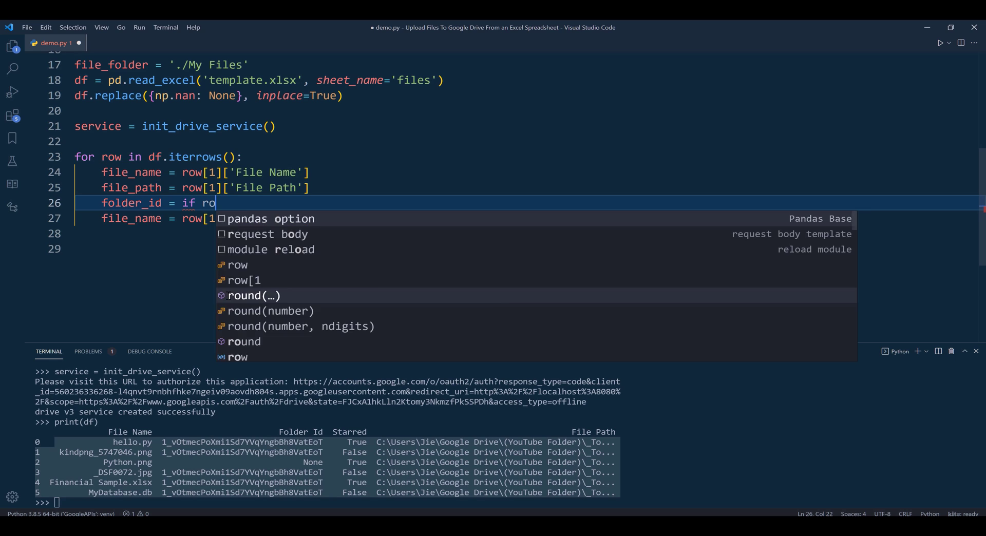
{"action": "type", "text": "row[1]"}
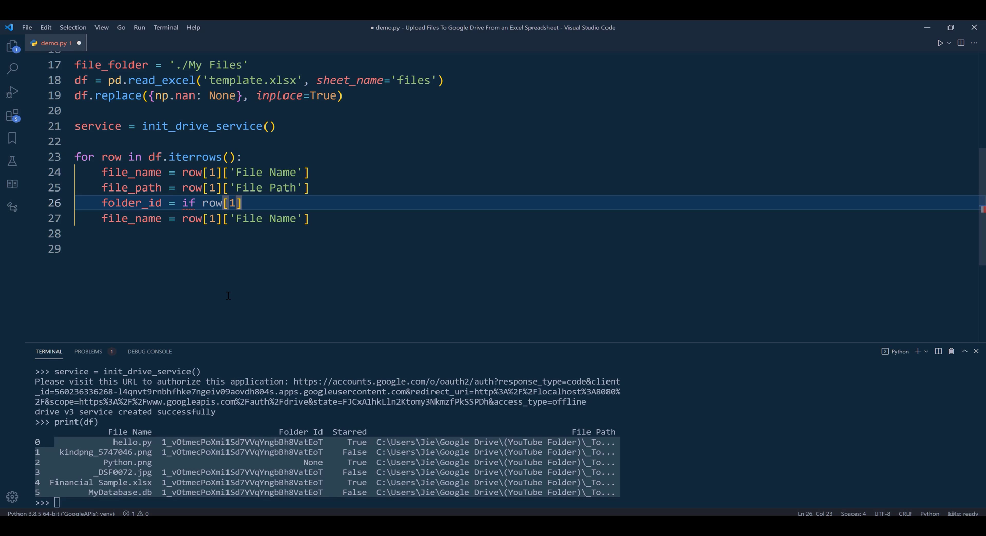
{"action": "type", "text": "[]"}
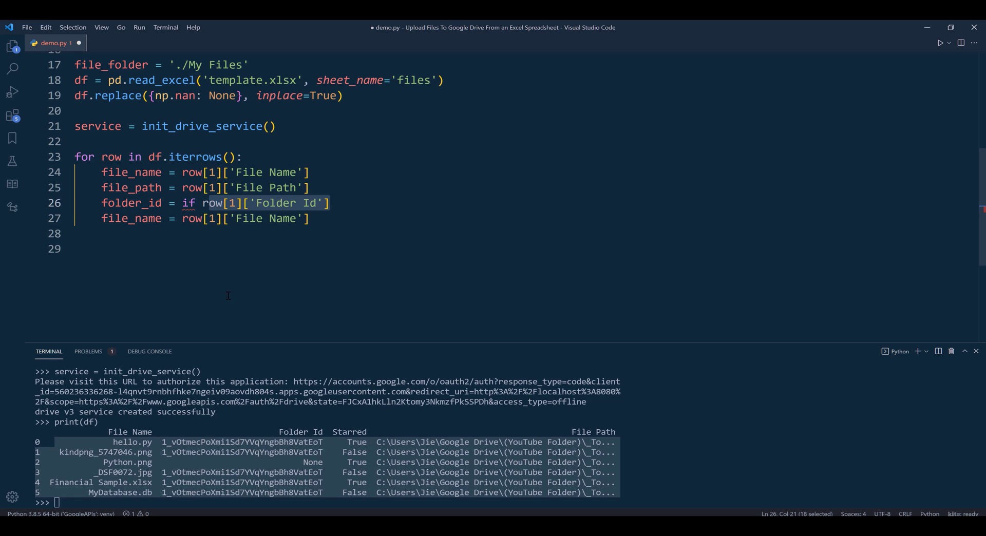
{"action": "type", "text": "el"}
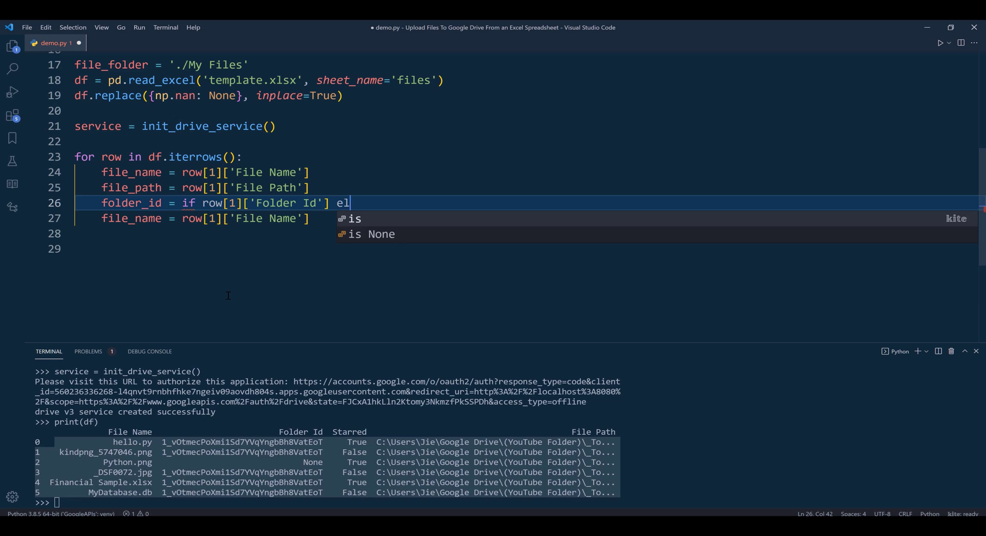
{"action": "type", "text": "se None"}
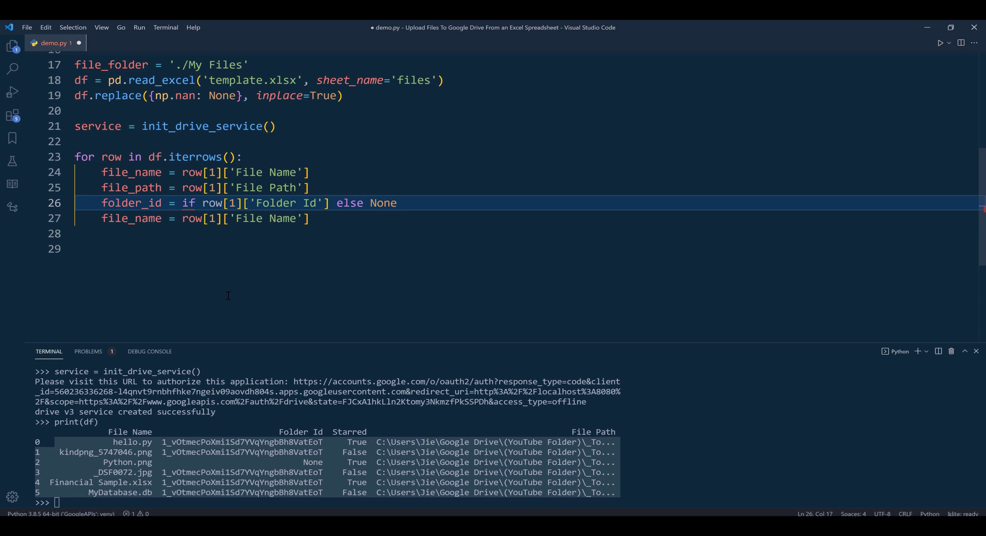
{"action": "type", "text": "[]"}
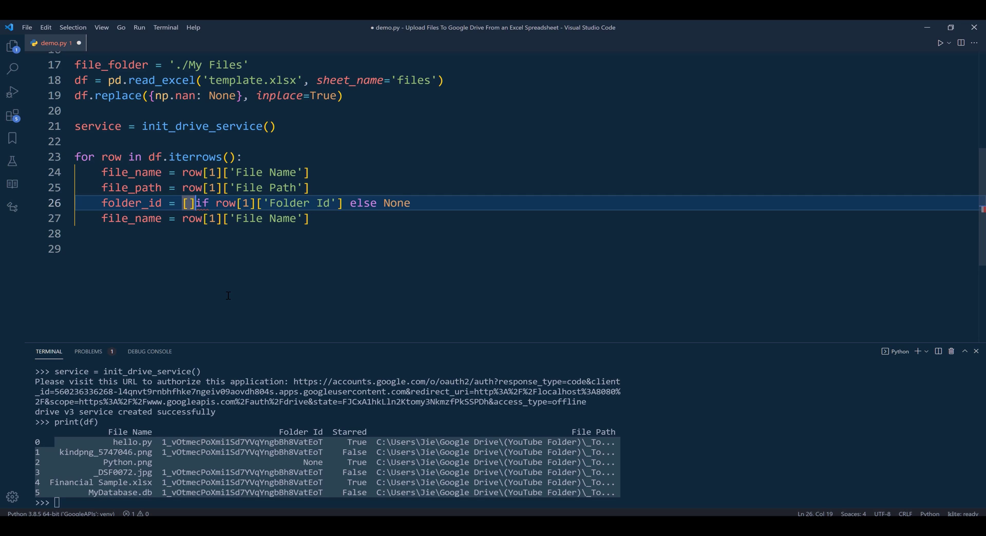
{"action": "type", "text": "rows"}
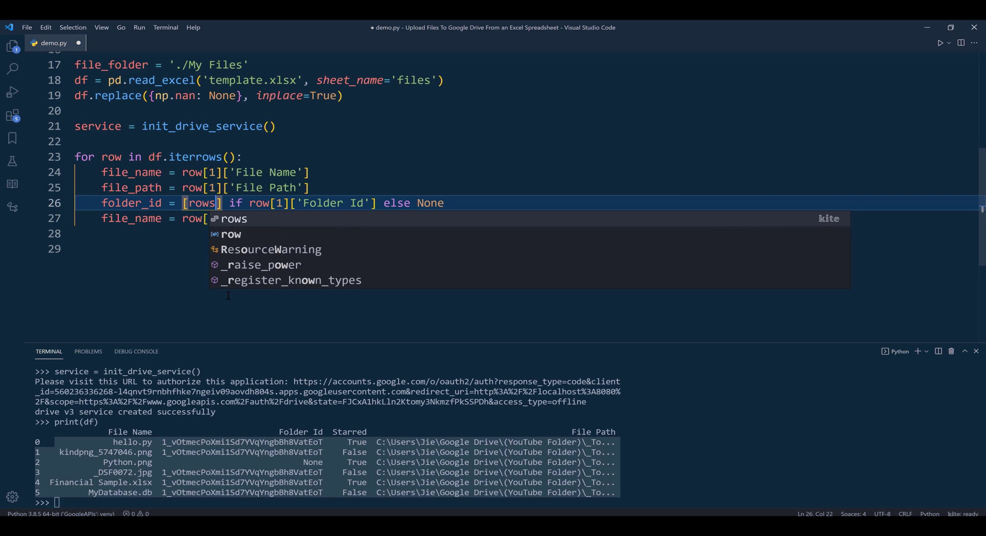
{"action": "key", "text": "Backspace"}
{"action": "type", "text": "[1]['"}
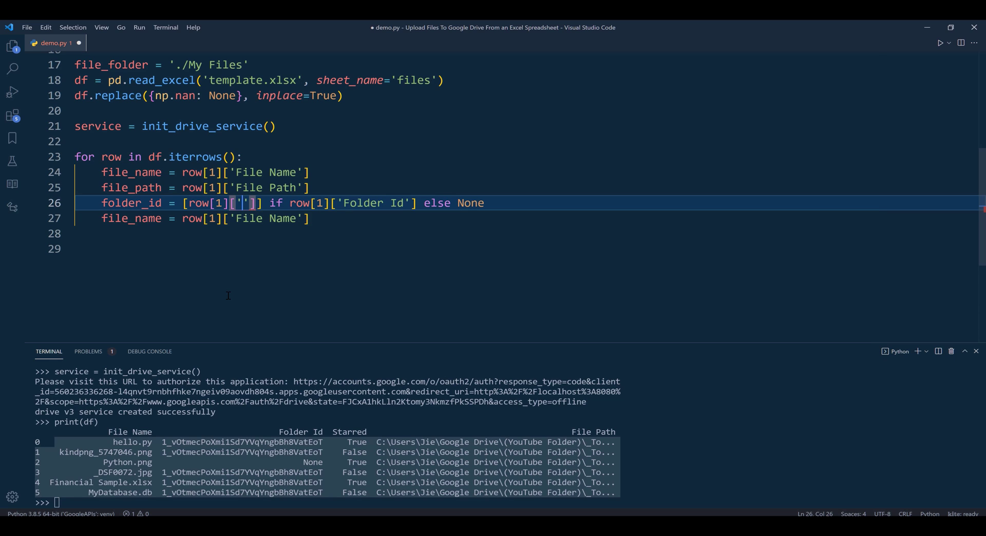
{"action": "type", "text": "Folder Id"}
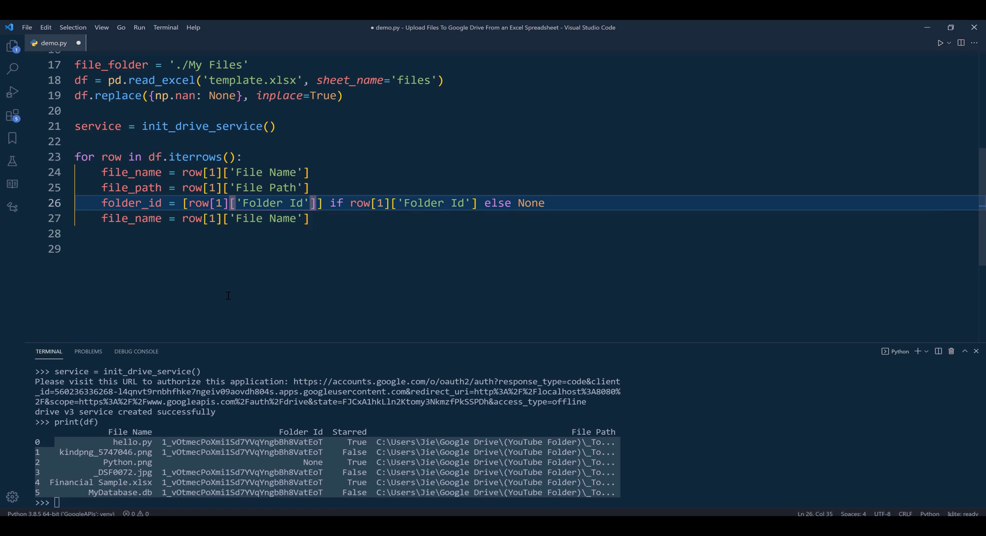
Step: Rename the next assignment to starred = row[1]['Starred']
{"action": "double_click", "coordinate": [131, 218]}
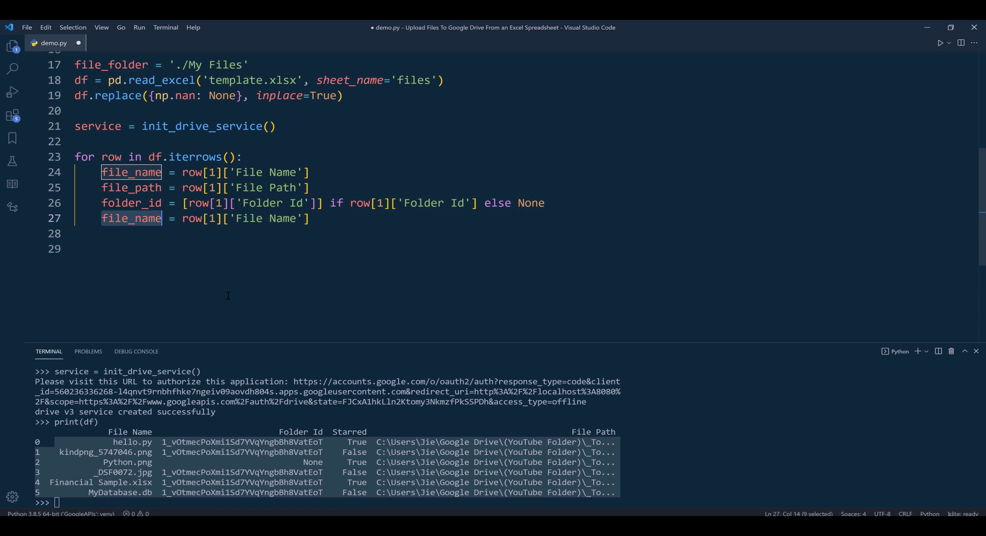
{"action": "type", "text": "starred"}
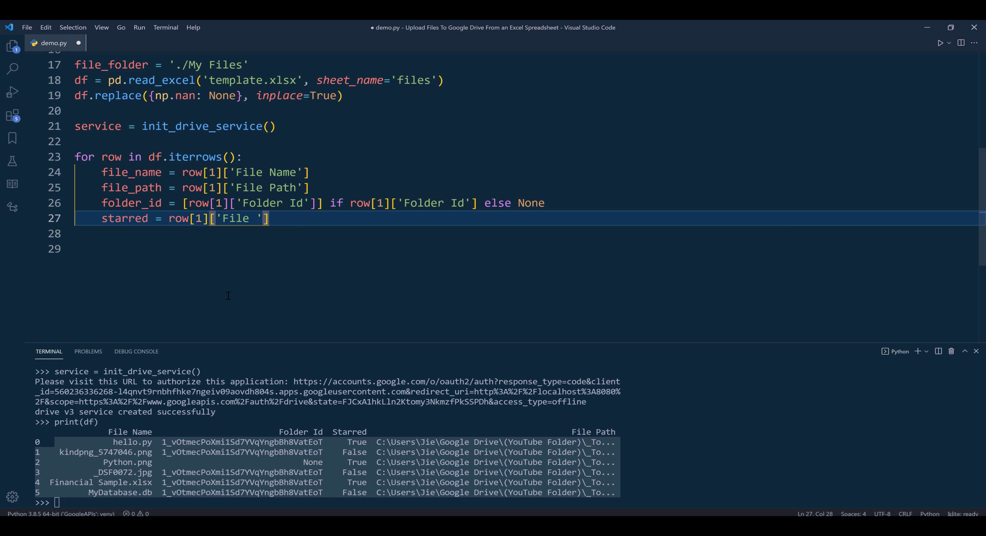
{"action": "type", "text": "Starre"}
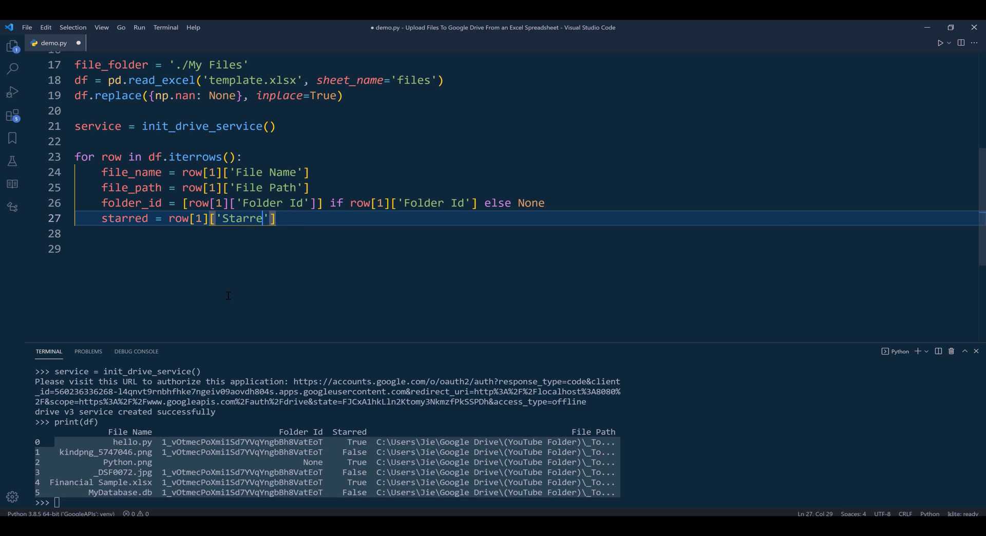
{"action": "type", "text": "mediaFileUpload"}
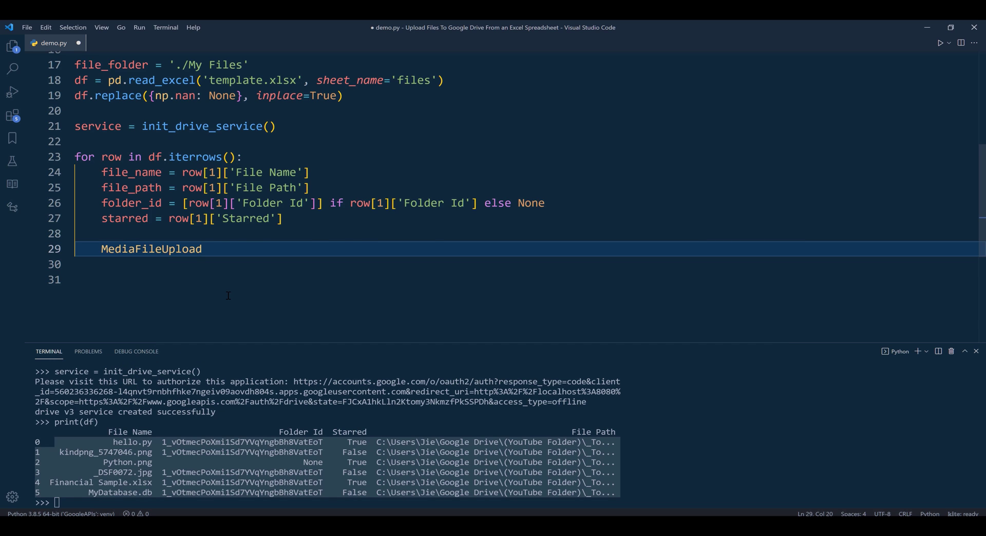
Step: Build meida_content = MediaFileUpload(file_path) and start a new line below
{"action": "type", "text": "()"}
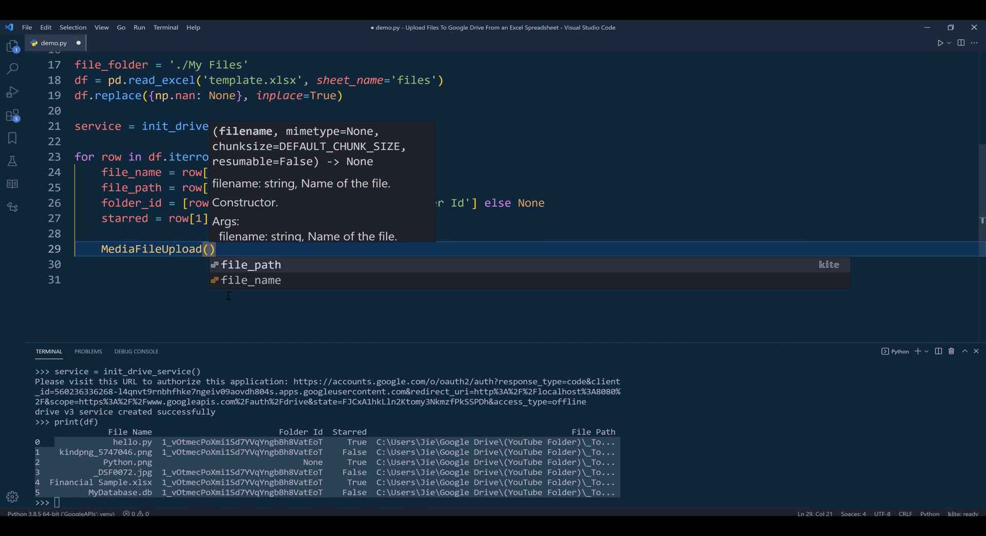
{"action": "type", "text": "file_path"}
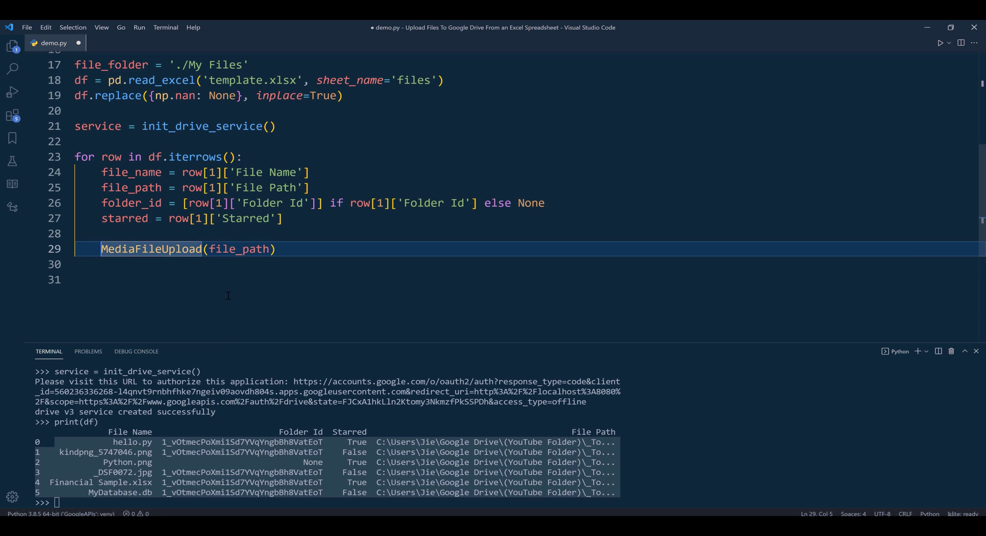
{"action": "type", "text": "meida_content ="}
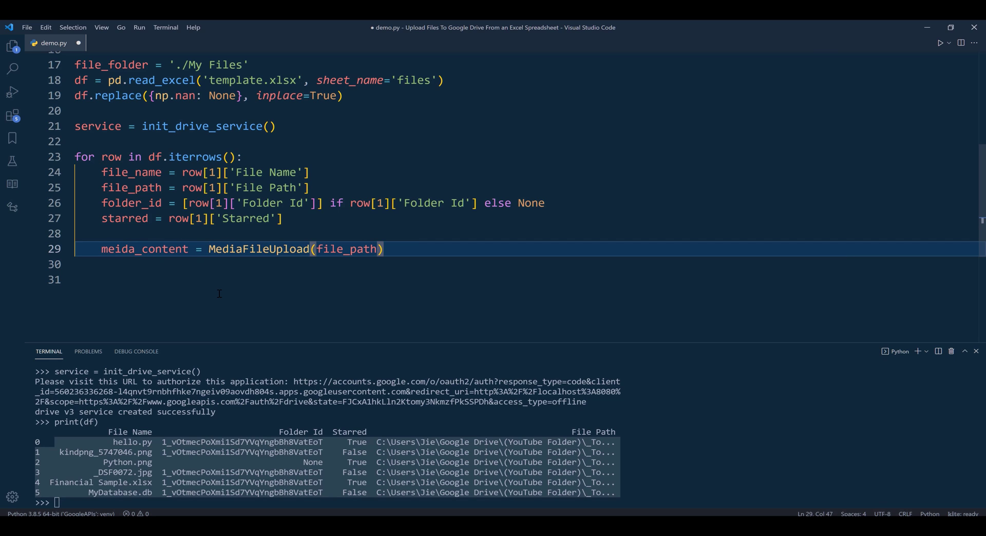
{"action": "key", "text": "enter"}
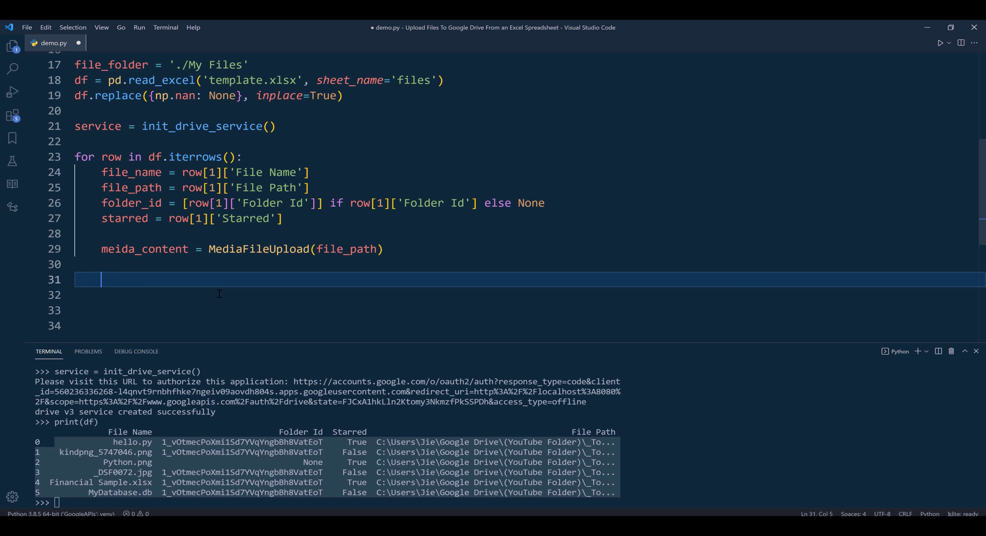
Step: Create file_metadata_body dictionary with the 'name': file_name entry
{"action": "type", "text": "f"}
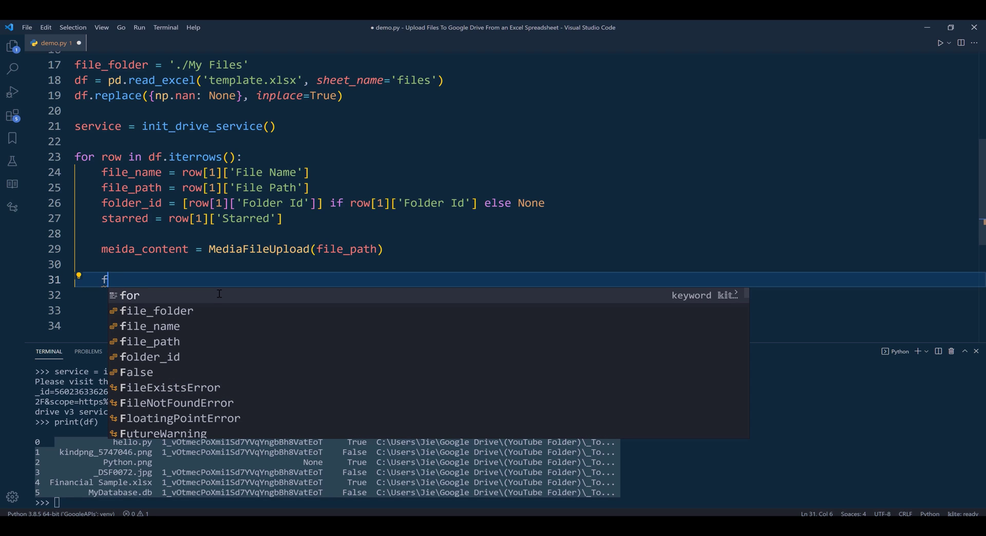
{"action": "type", "text": "ile_meta"}
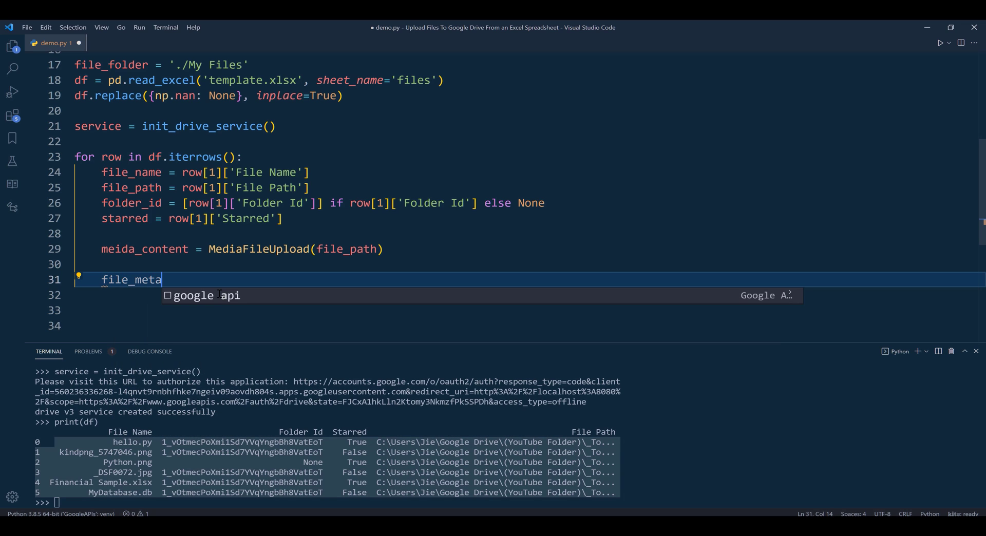
{"action": "type", "text": "_dat"}
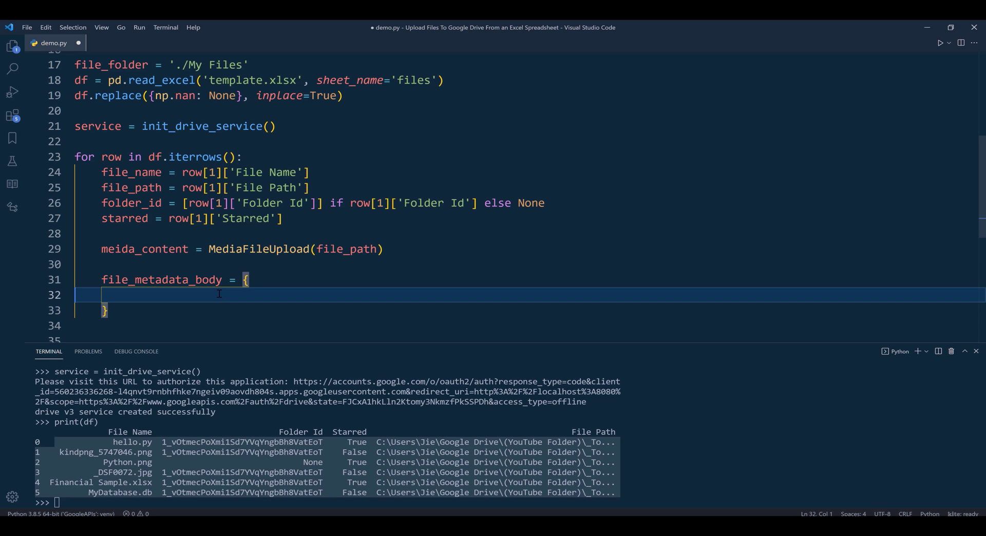
{"action": "key", "text": "Tab"}
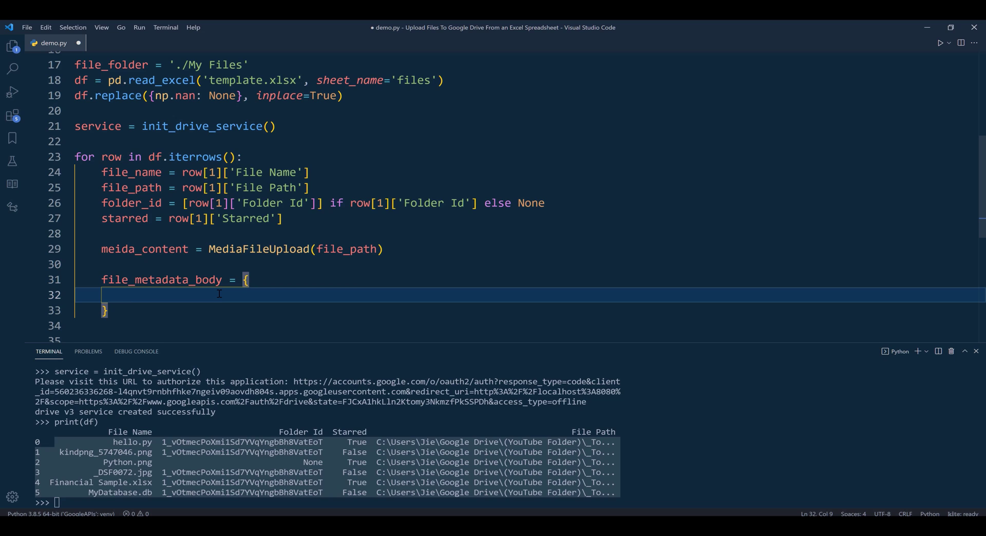
{"action": "type", "text": "''"}
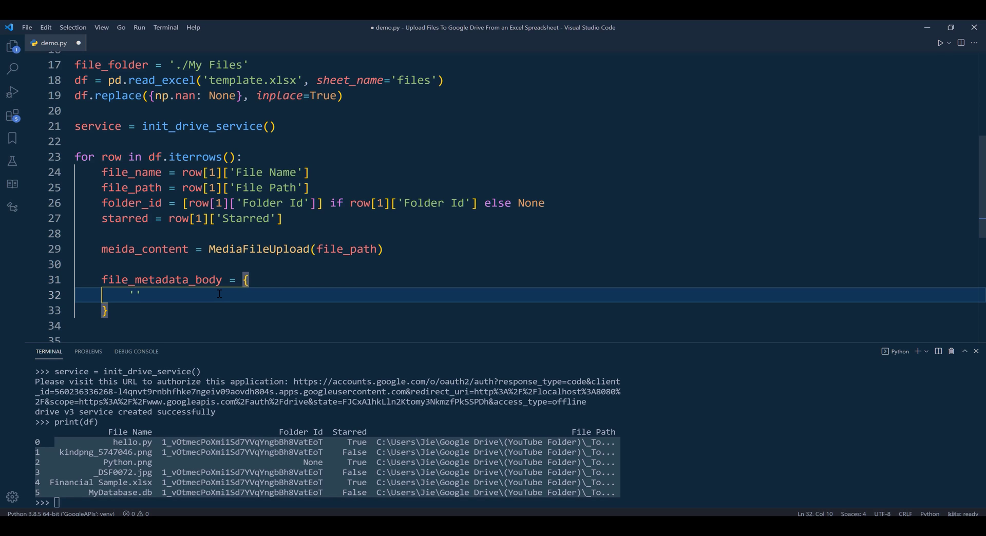
{"action": "type", "text": "'name':"}
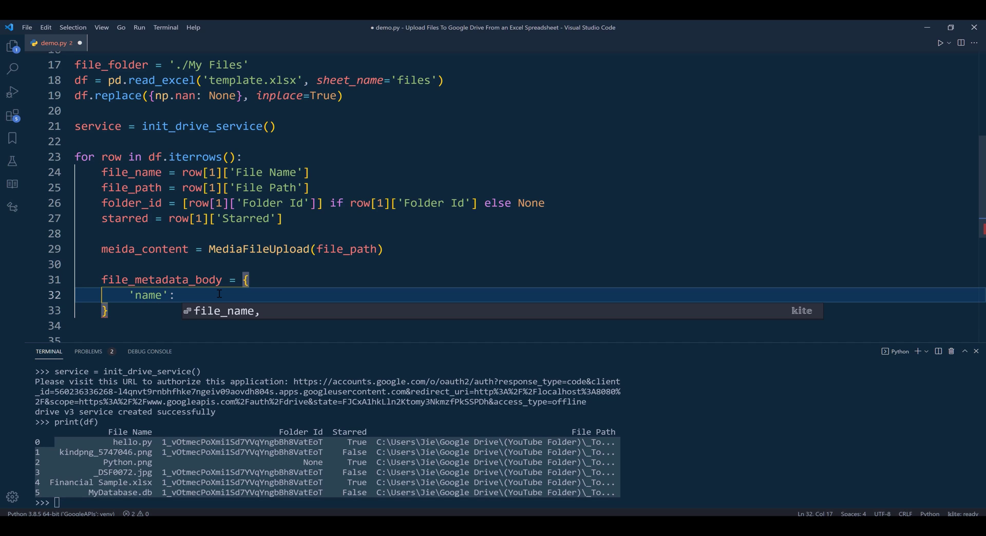
{"action": "type", "text": "file_name"}
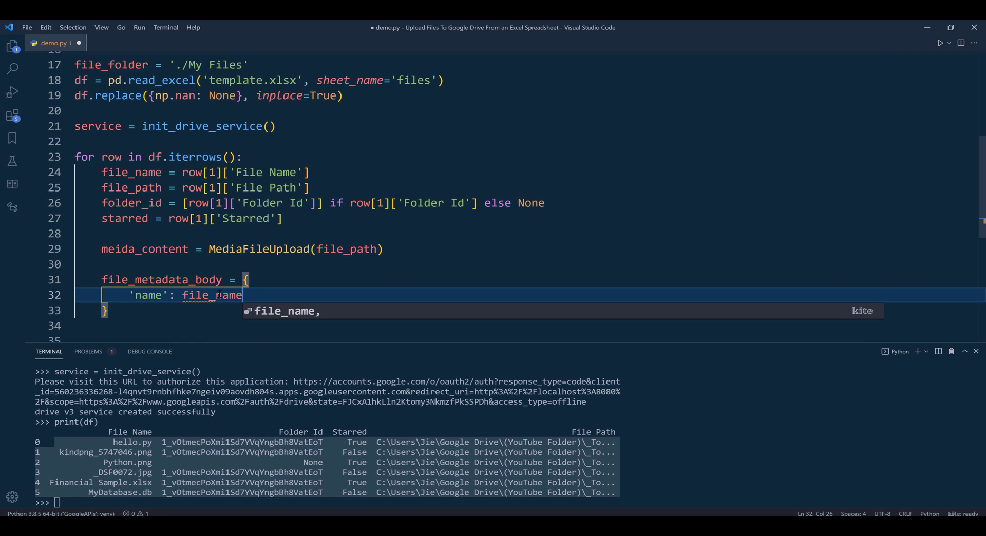
{"action": "type", "text": ","}
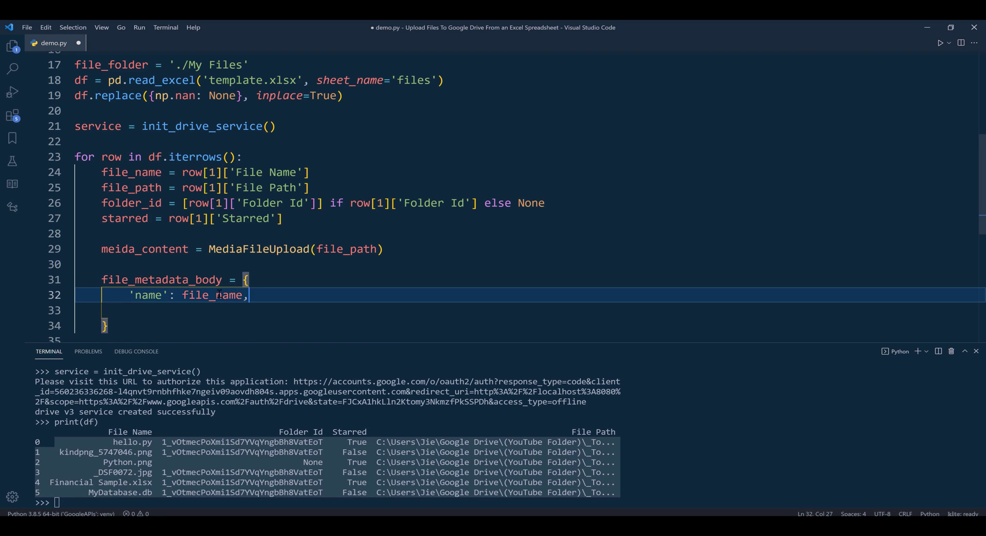
{"action": "key", "text": "Backspace"}
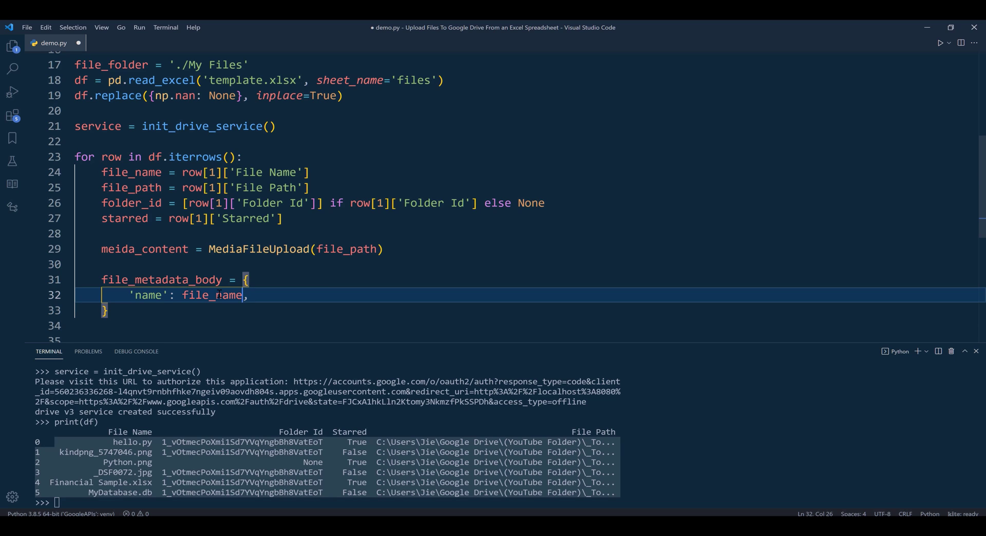
{"action": "double_click", "coordinate": [213, 295]}
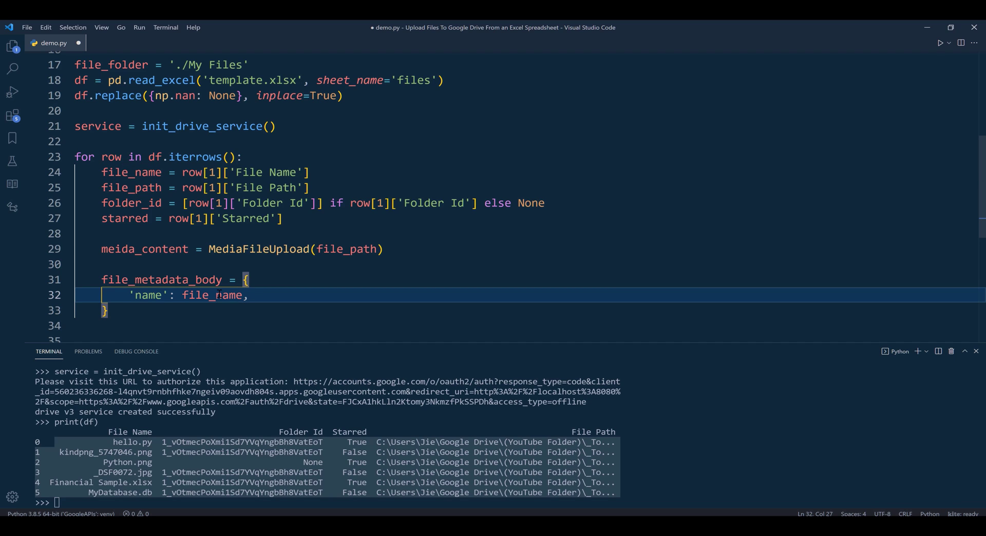
Step: Add 'parents': folder_id and 'starred': starred entries to the metadata
{"action": "key", "text": "enter"}
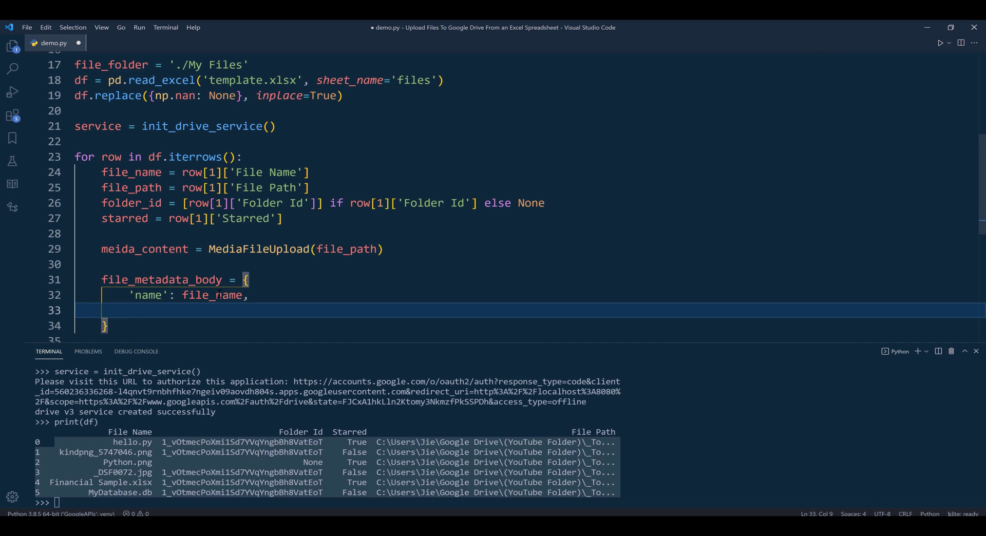
{"action": "type", "text": "'parn'"}
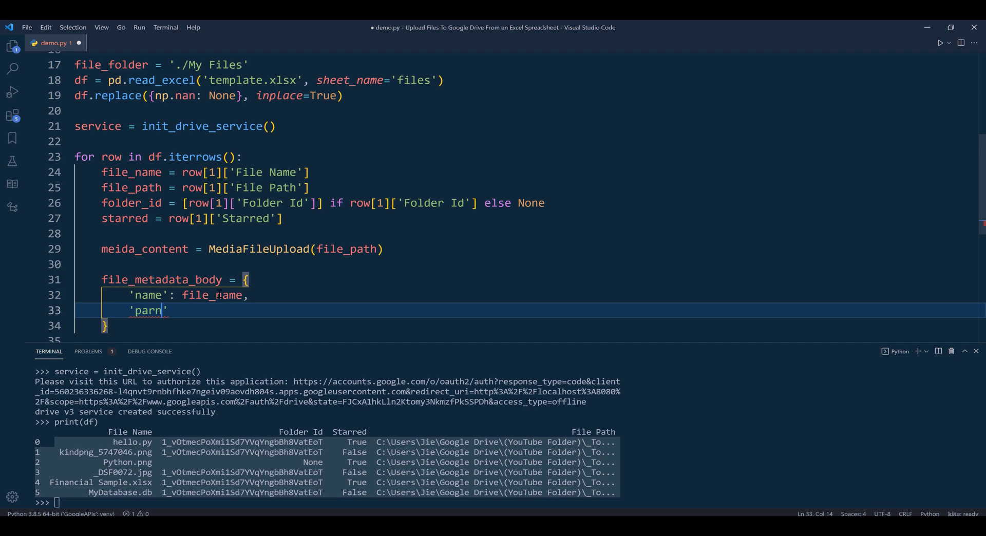
{"action": "key", "text": "Backspace"}
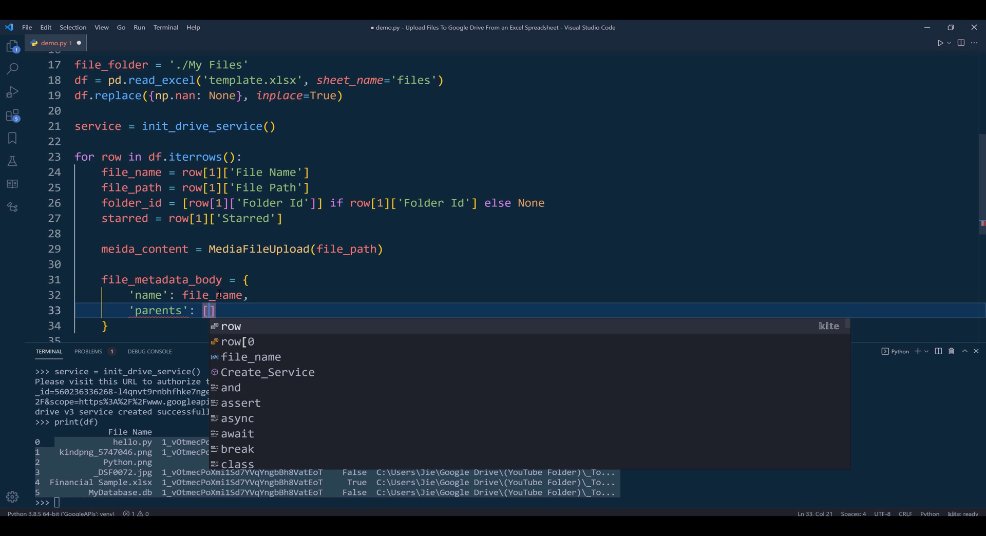
{"action": "type", "text": "folder_id,"}
{"action": "type", "text": "'"}
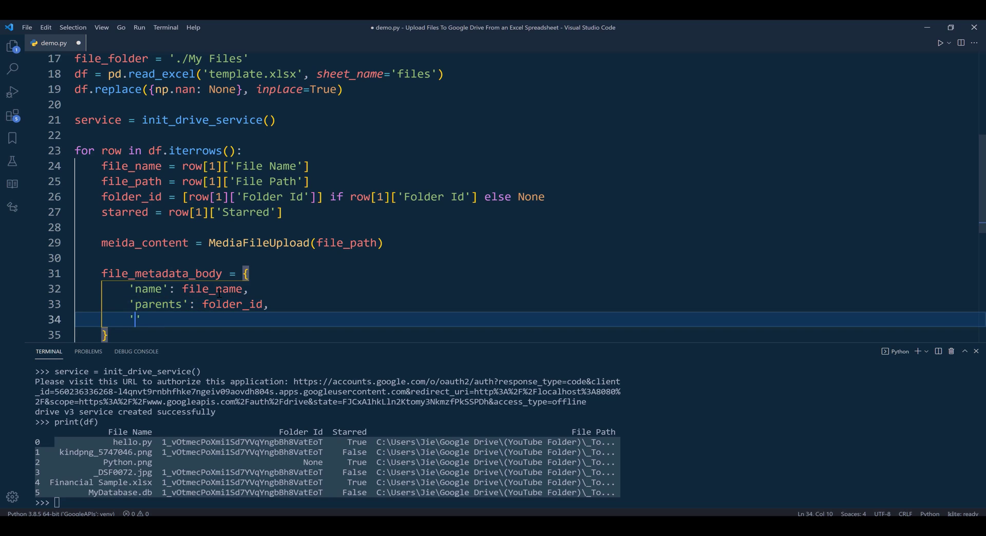
{"action": "type", "text": "starred"}
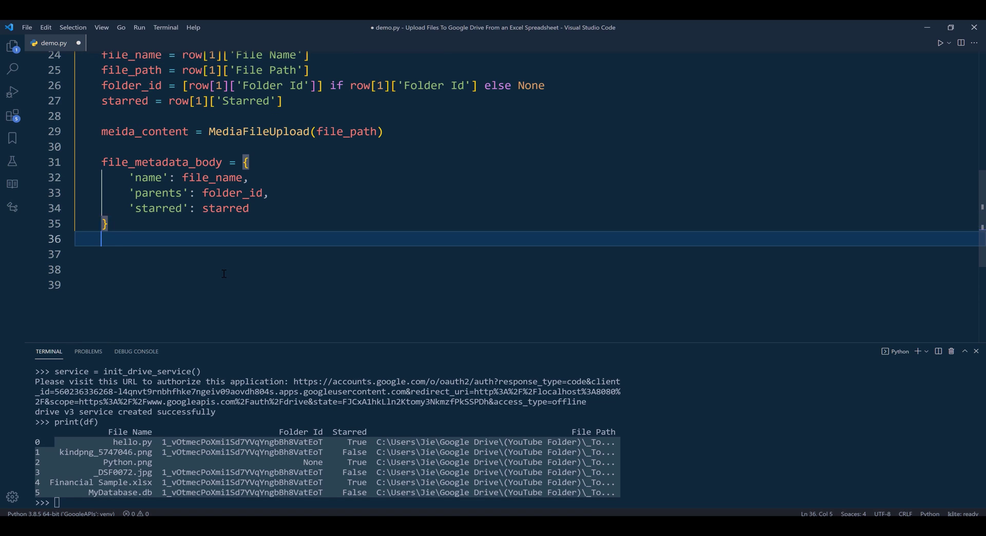
Step: Add print('Uploading file {0}...'.format(file_name)) inside the loop
{"action": "type", "text": "print("}
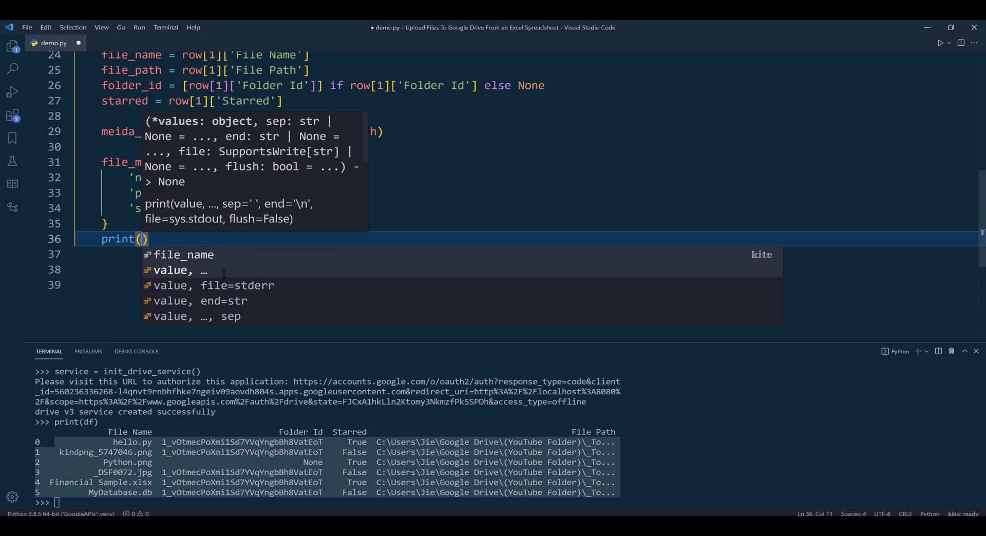
{"action": "type", "text": "Uploading file {0}'"}
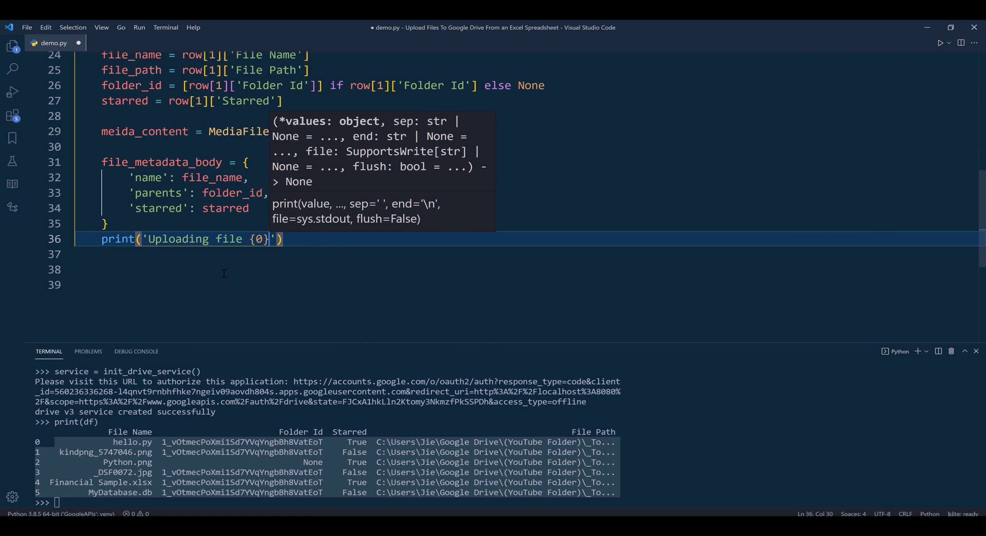
{"action": "type", "text": "..."}
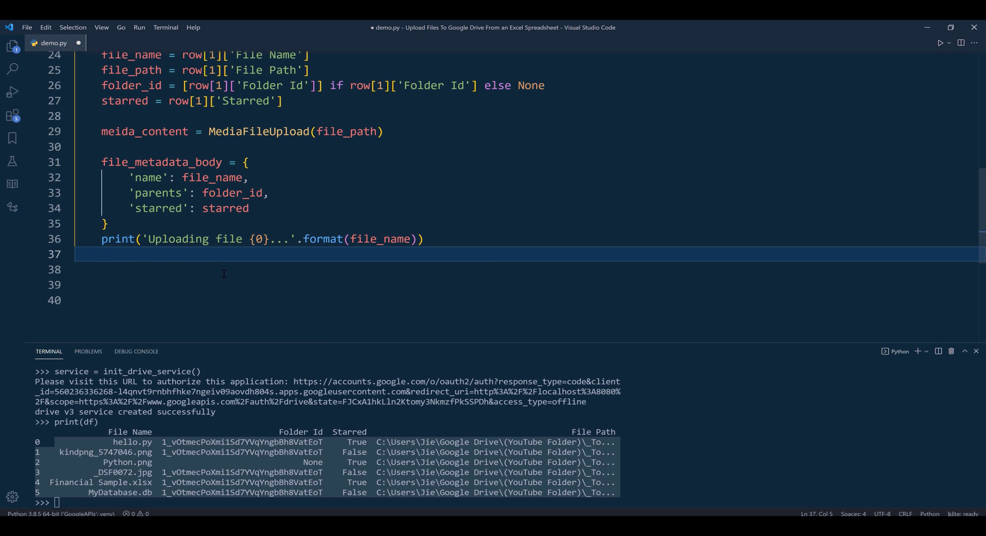
Step: Call service.files().create(body=file_metadata_body, media_body=media_content).execute() and fix the variable name
{"action": "type", "text": "service"}
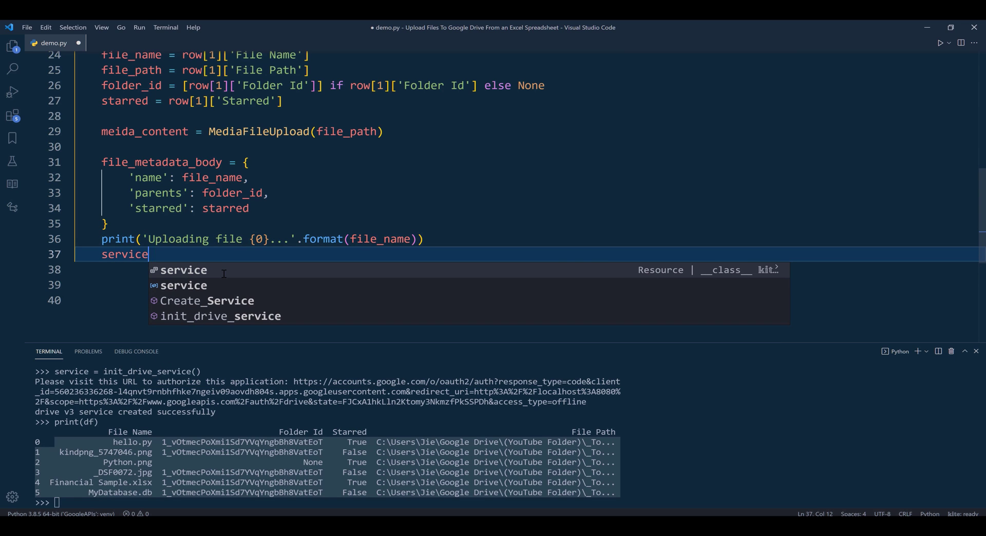
{"action": "type", "text": ".files()."}
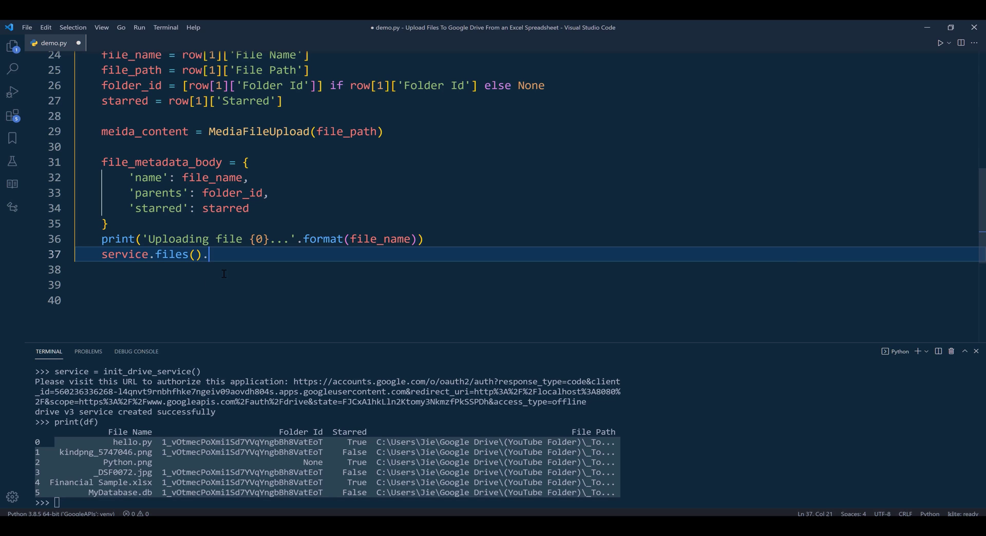
{"action": "type", "text": "create()"}
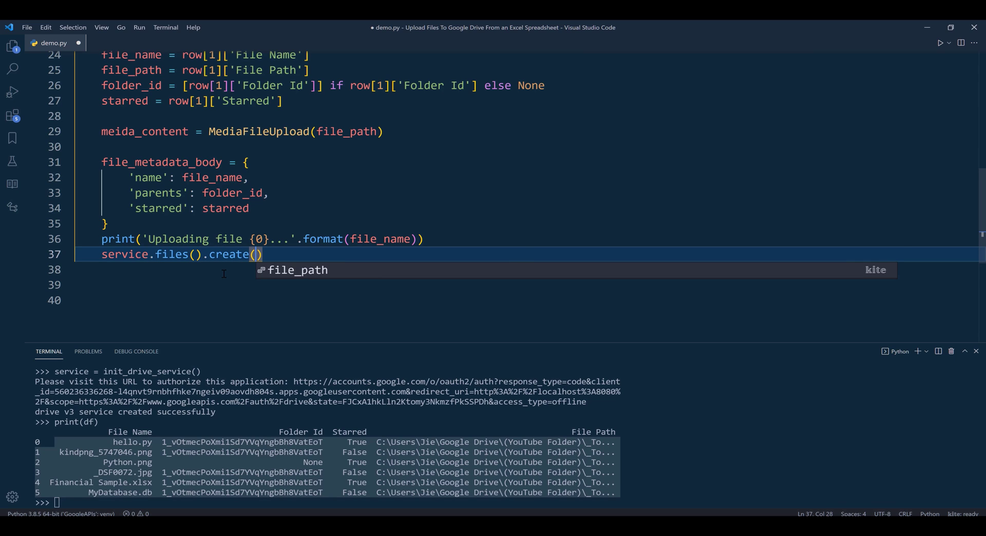
{"action": "type", "text": "body"}
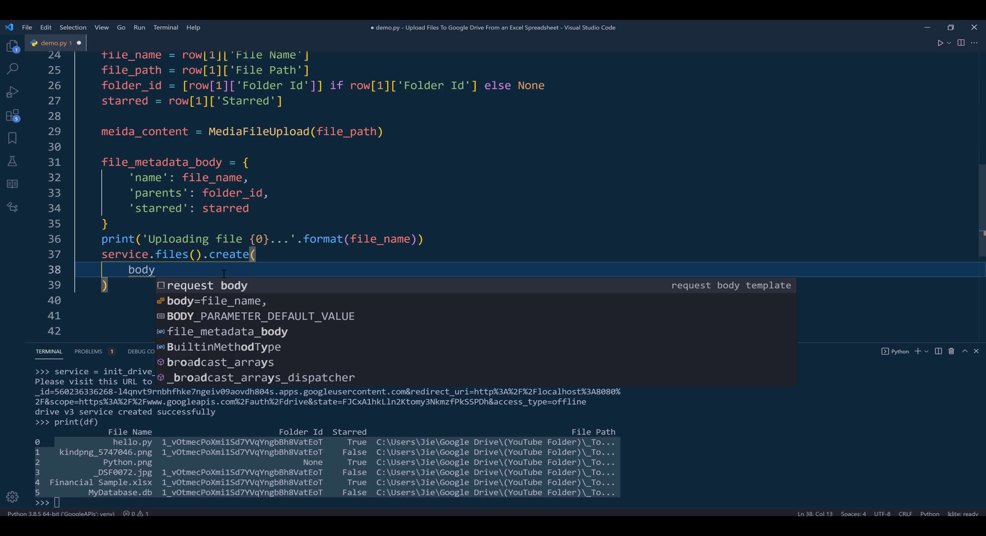
{"action": "type", "text": "=file_metadata_body,"}
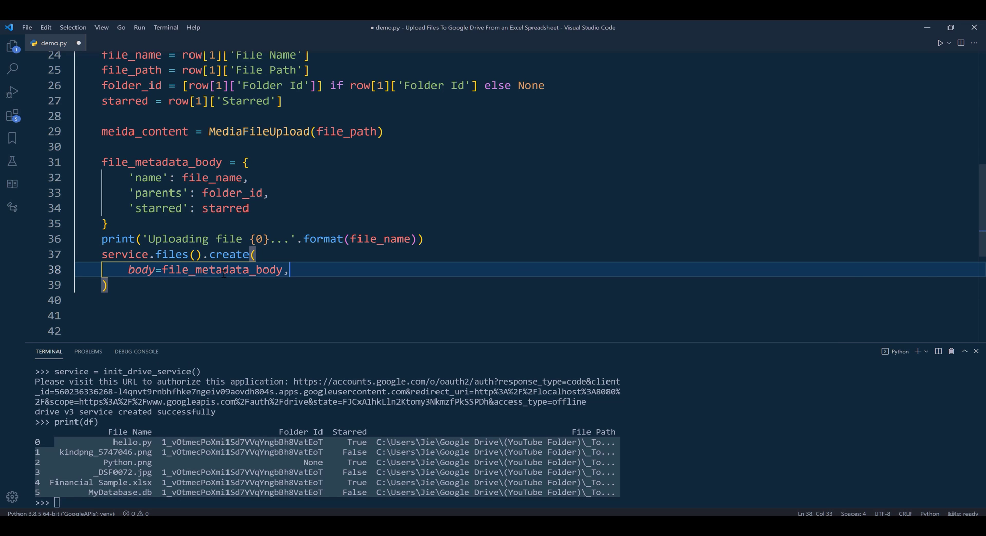
{"action": "type", "text": "name=file_name"}
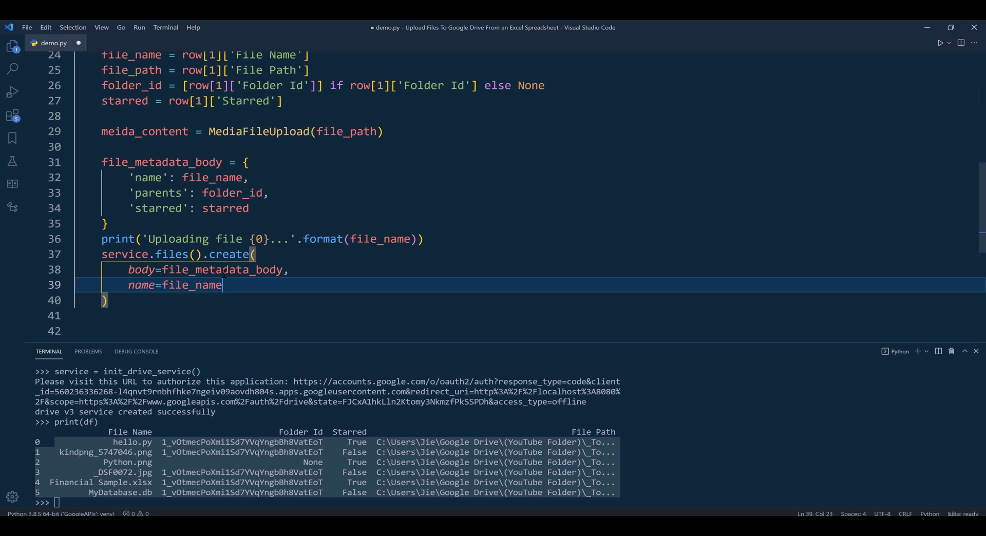
{"action": "type", "text": "media"}
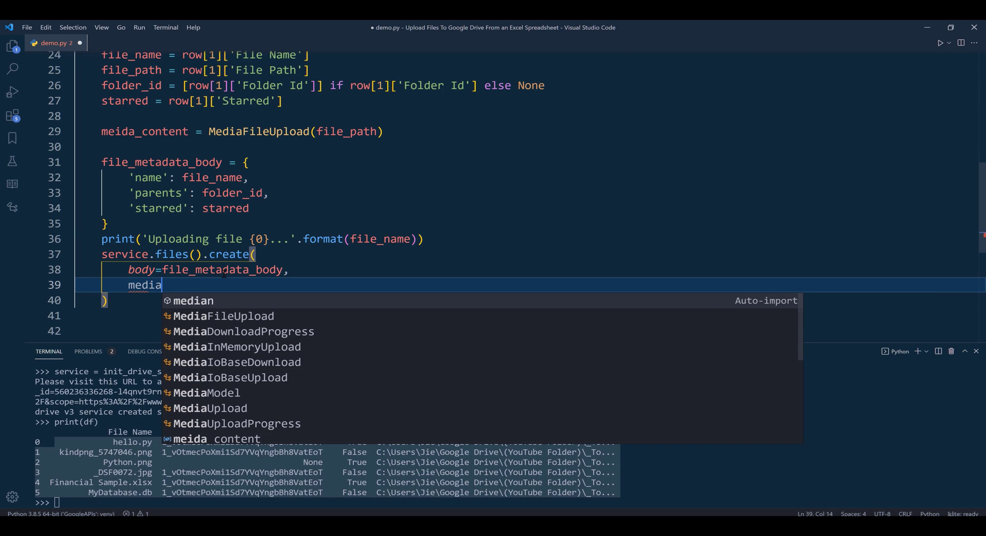
{"action": "type", "text": "_body="}
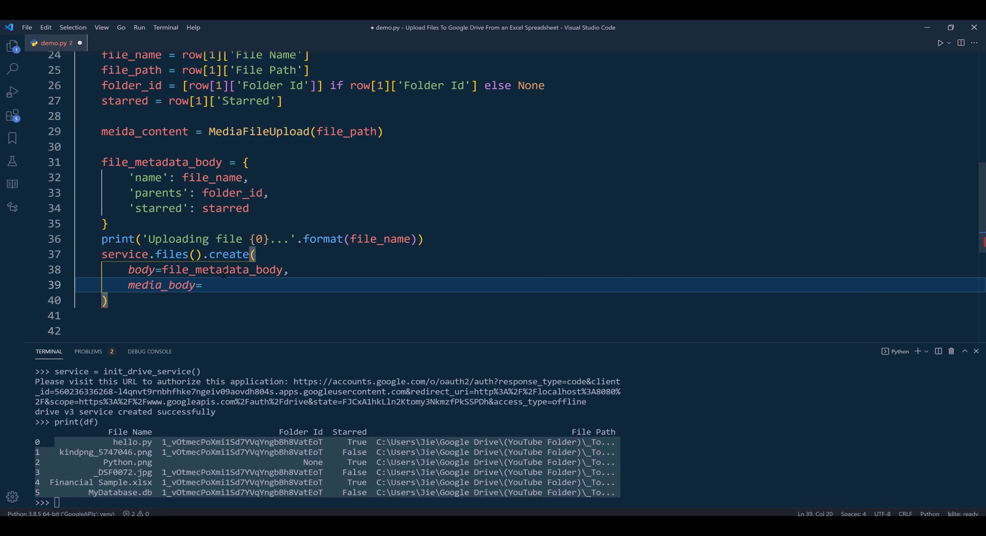
{"action": "type", "text": "media_content"}
{"action": "left_click", "coordinate": [529, 300]}
{"action": "type", "text": ".e"}
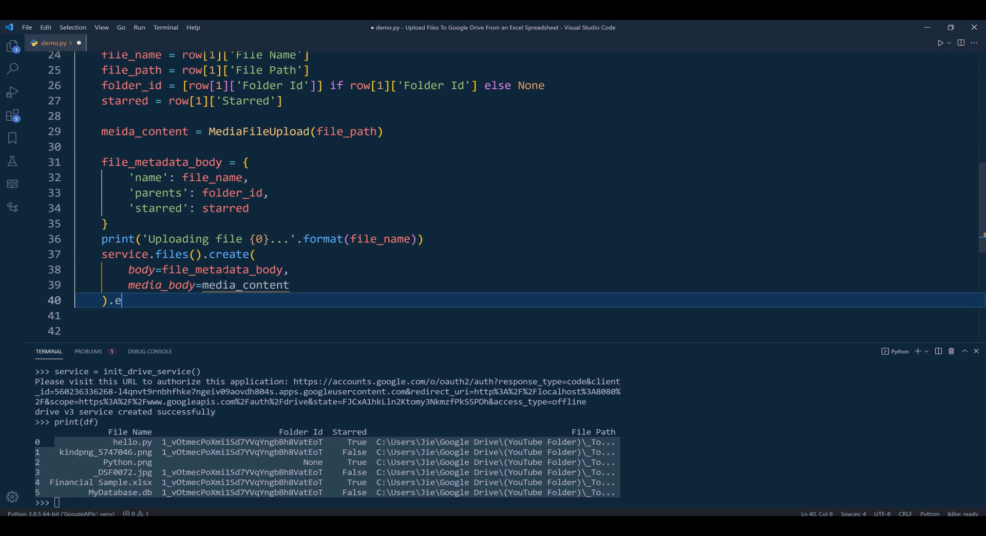
{"action": "type", "text": "xecute()"}
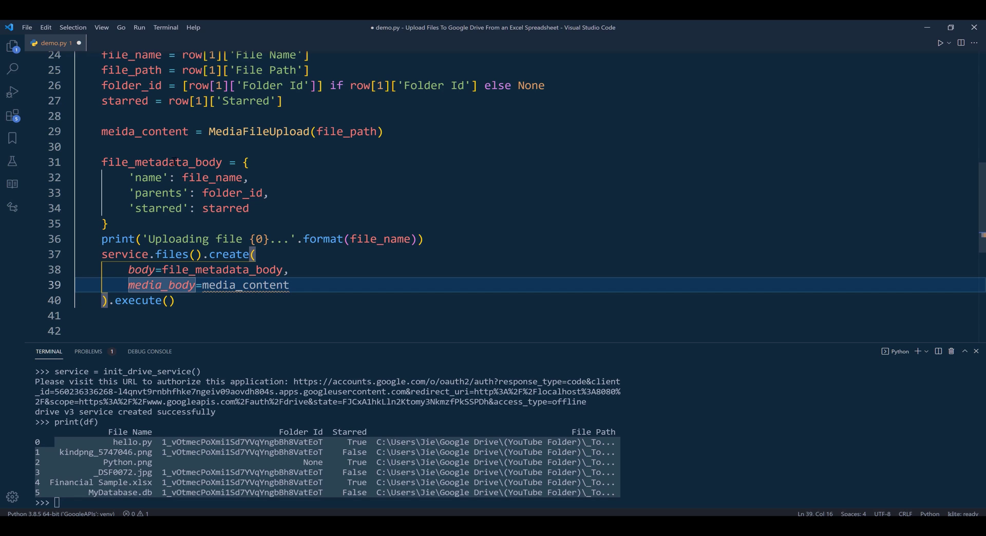
{"action": "double_click", "coordinate": [144, 131]}
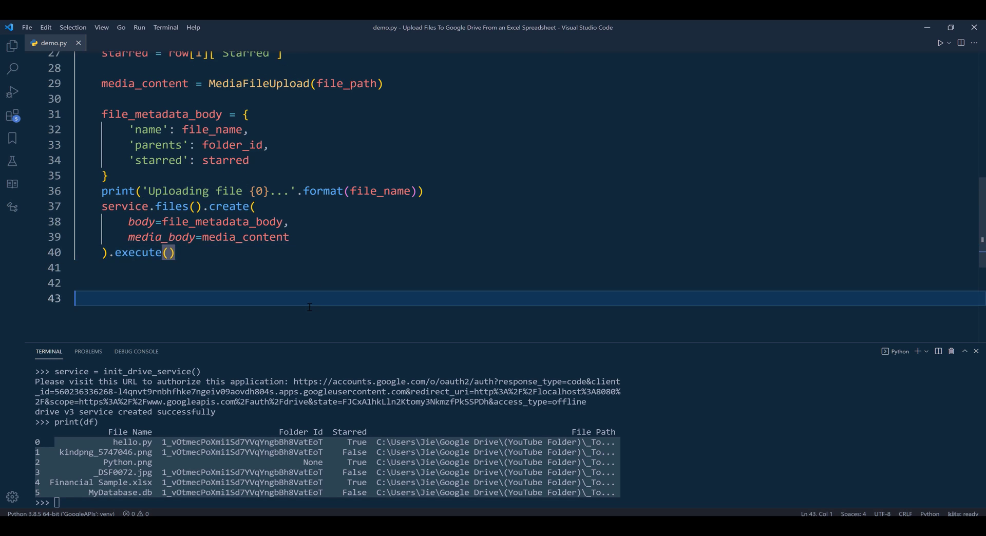
Step: Switch to the Firefox Drive API files.create reference page
{"action": "key", "text": "Backspace"}
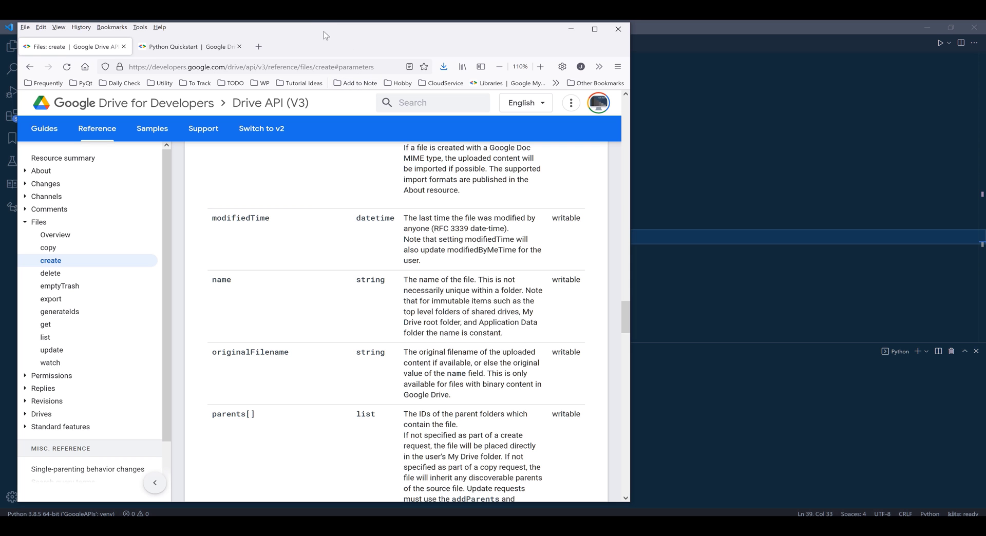
Step: Open Google Drive in a new tab and go to My Drive > My Stuff
{"action": "left_click", "coordinate": [257, 46]}
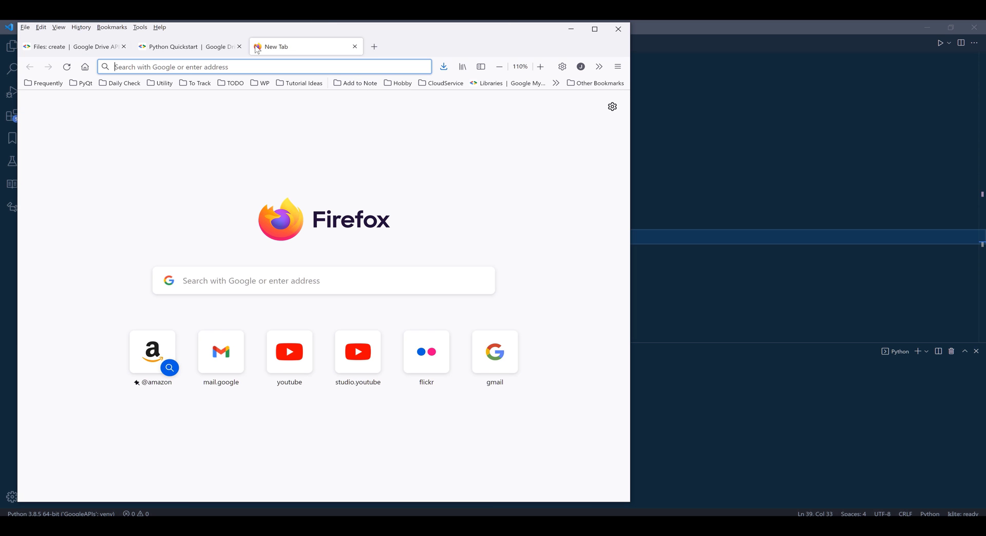
{"action": "mouse_move", "coordinate": [273, 46]}
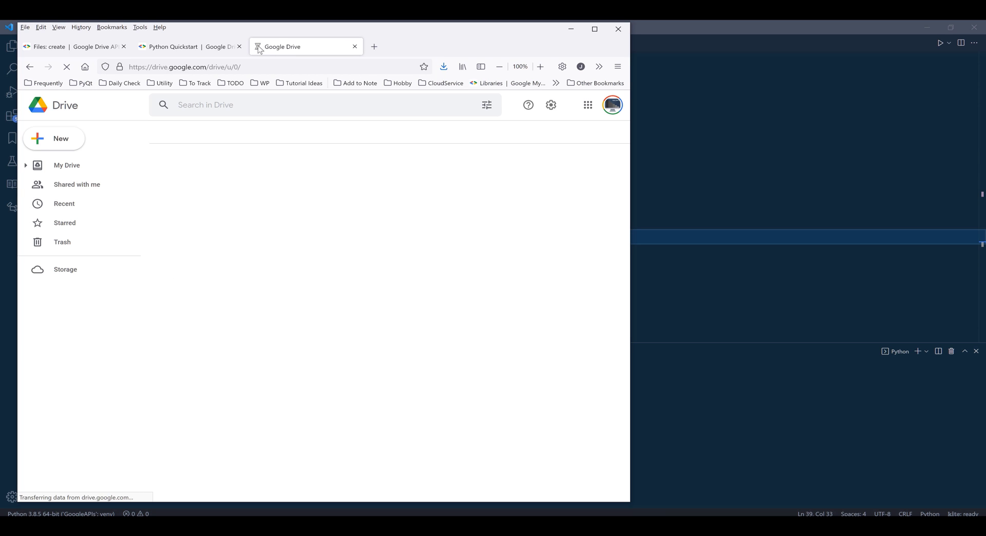
{"action": "left_click", "coordinate": [66, 164]}
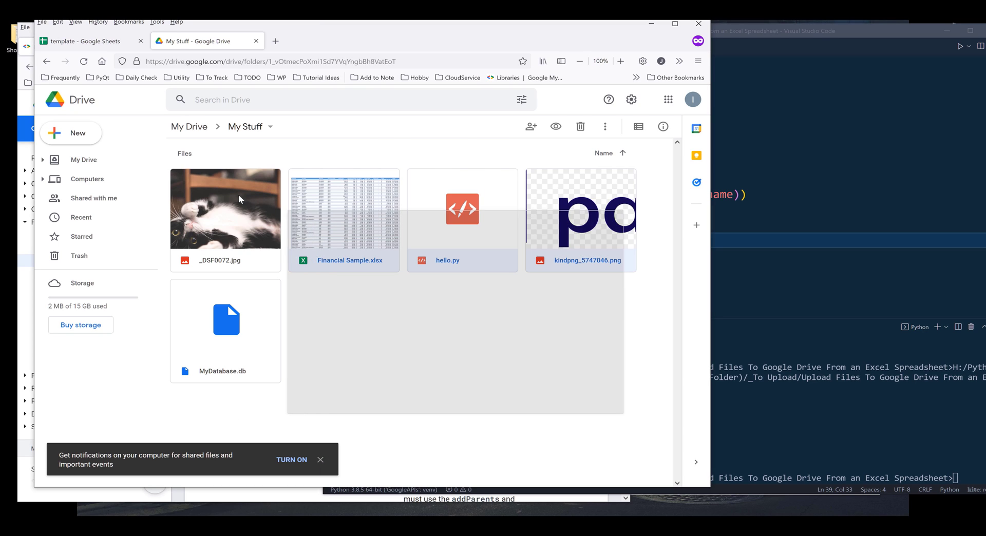
Step: Check template.xlsx for the file without a folder ID, then return to My Drive showing Python.png
{"action": "left_click", "coordinate": [225, 330]}
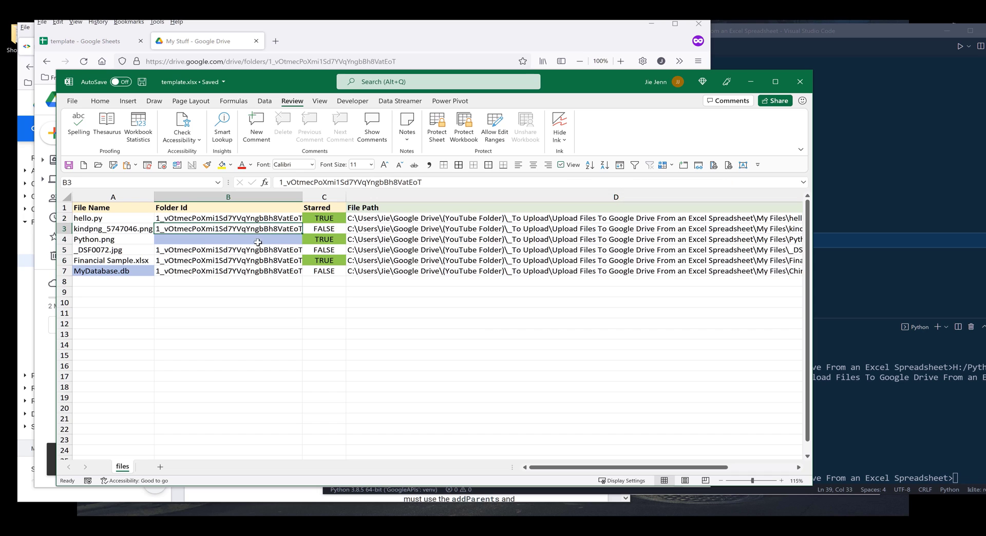
{"action": "left_click", "coordinate": [93, 239]}
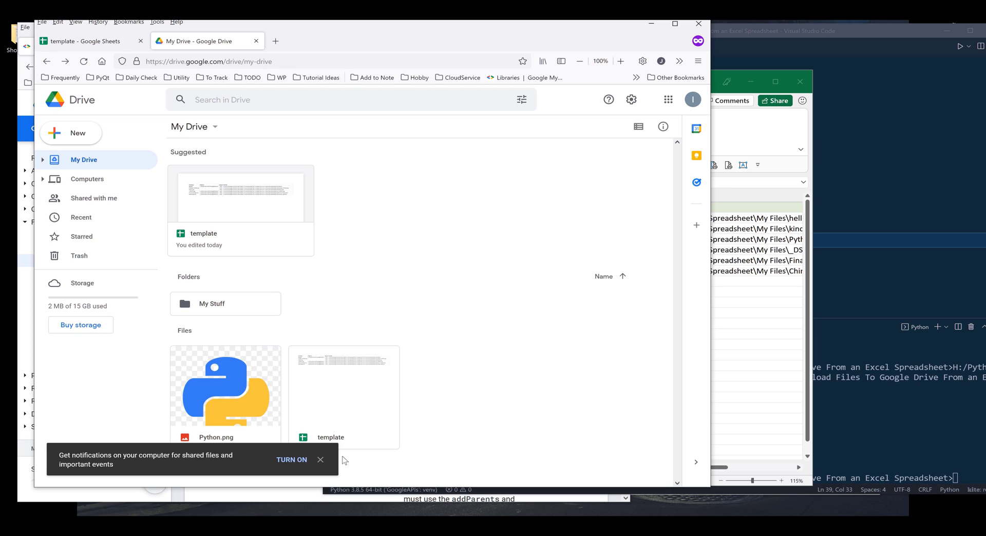
Step: Dismiss the notification and view Starred: Financial Sample.xlsx, hello.py and Python.png
{"action": "left_click", "coordinate": [320, 459]}
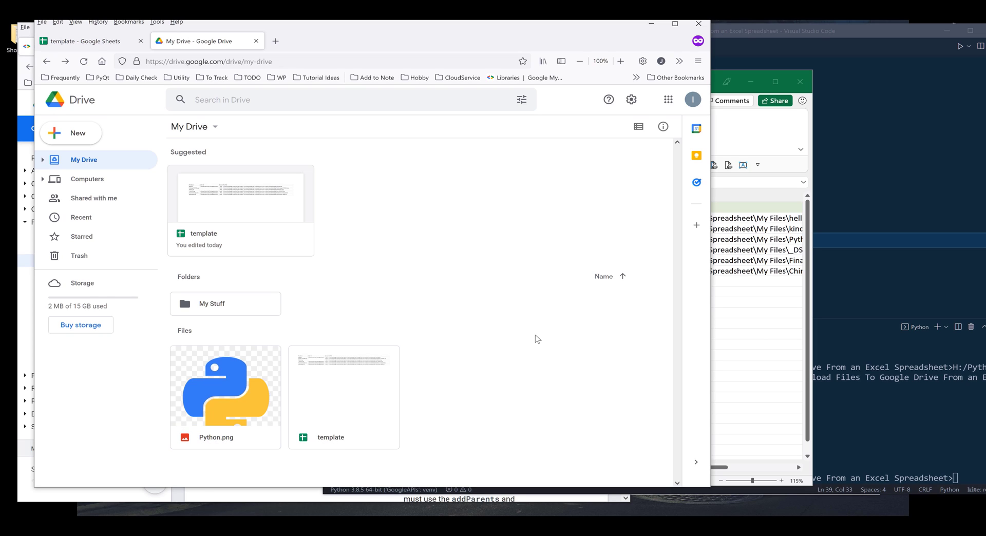
{"action": "mouse_move", "coordinate": [78, 240]}
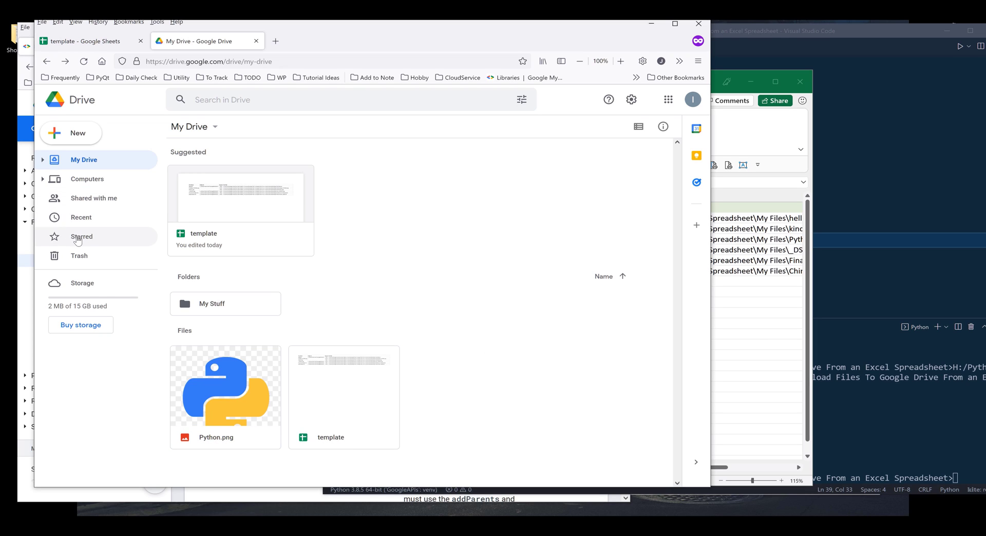
{"action": "left_click", "coordinate": [81, 236]}
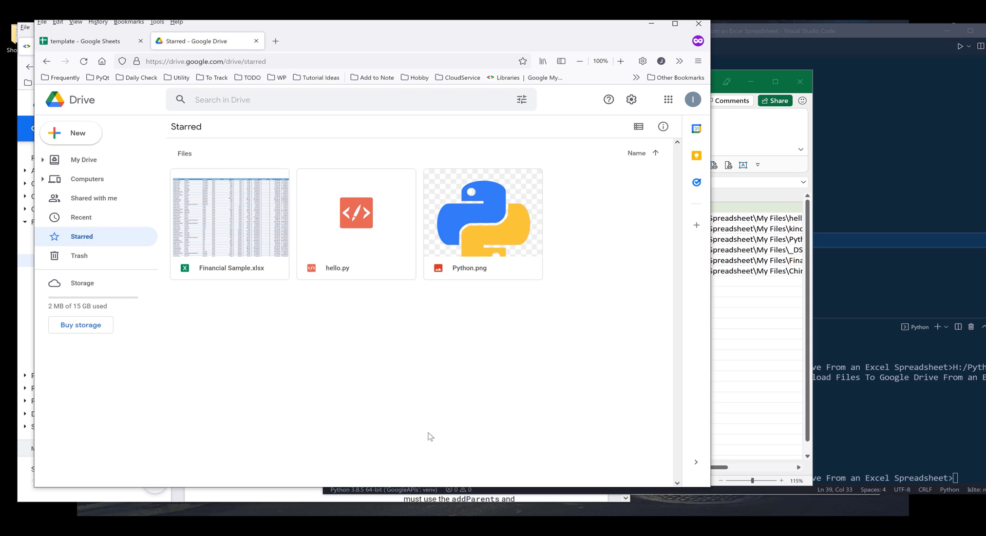